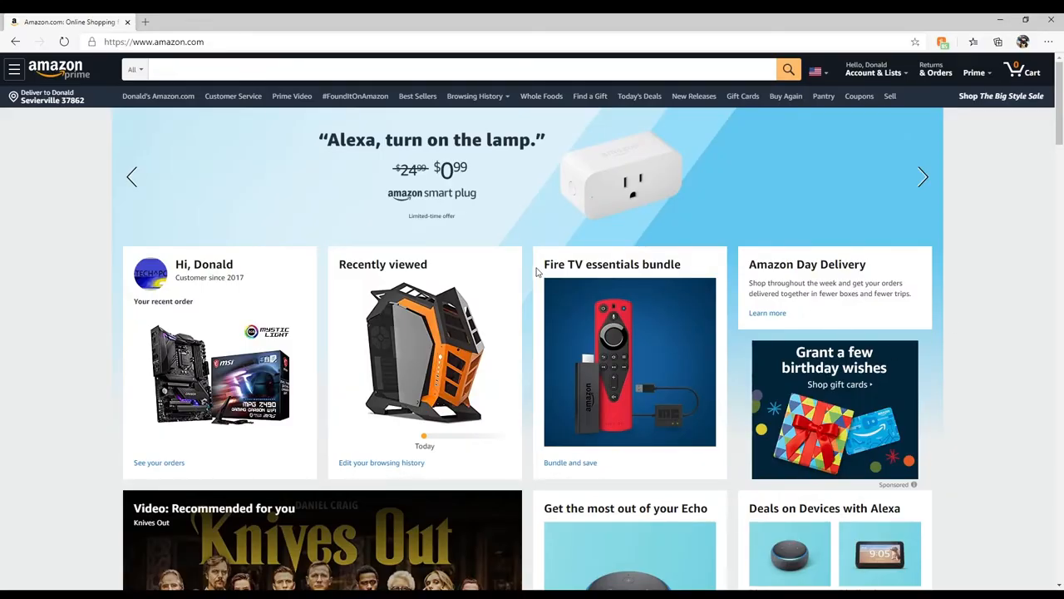
{"action": "mouse_move", "coordinate": [846, 137]}
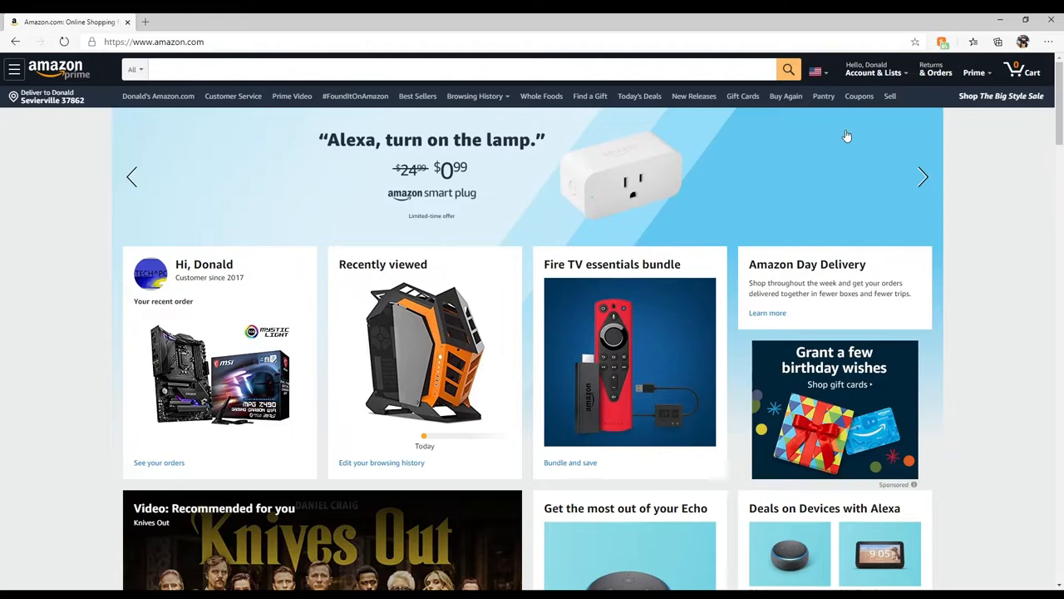
{"action": "mouse_move", "coordinate": [935, 69]}
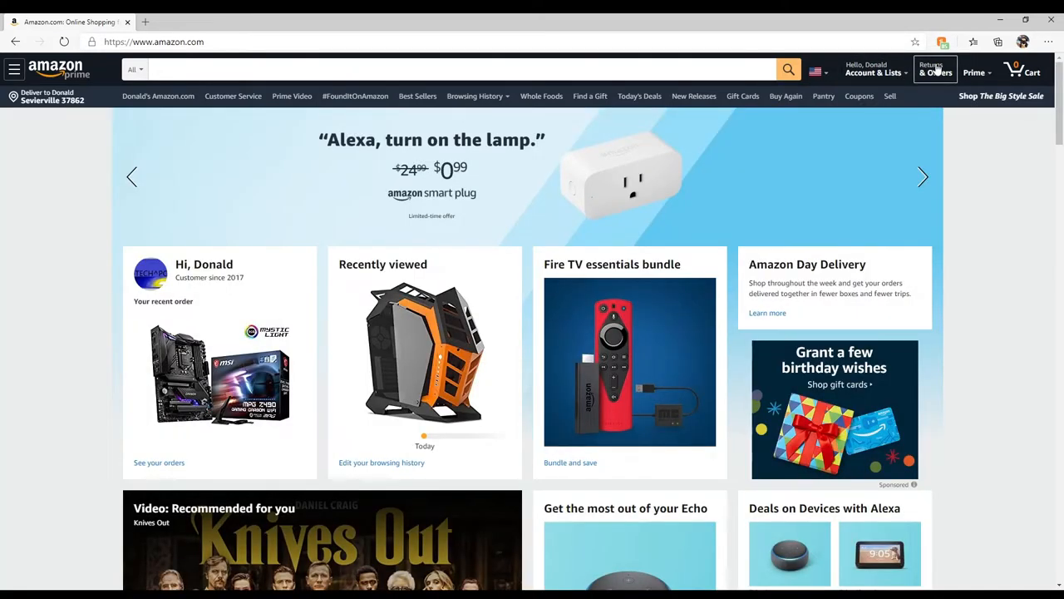
Step: Open Your Orders from the header and scroll through the recent orders to the curved gaming monitor
{"action": "left_click", "coordinate": [934, 69]}
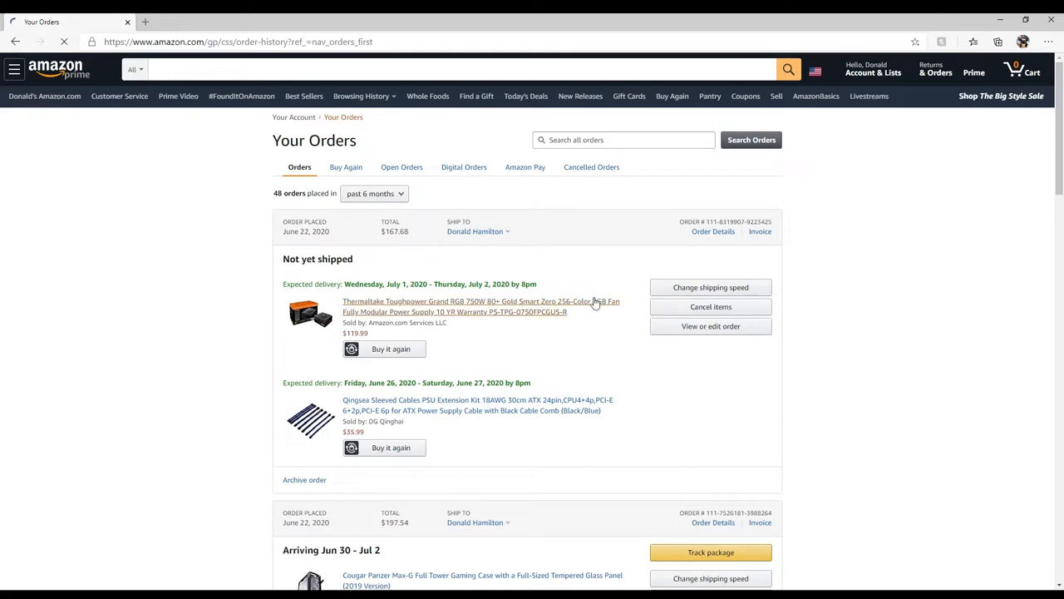
{"action": "scroll", "scroll_direction": "down", "scroll_amount": 3}
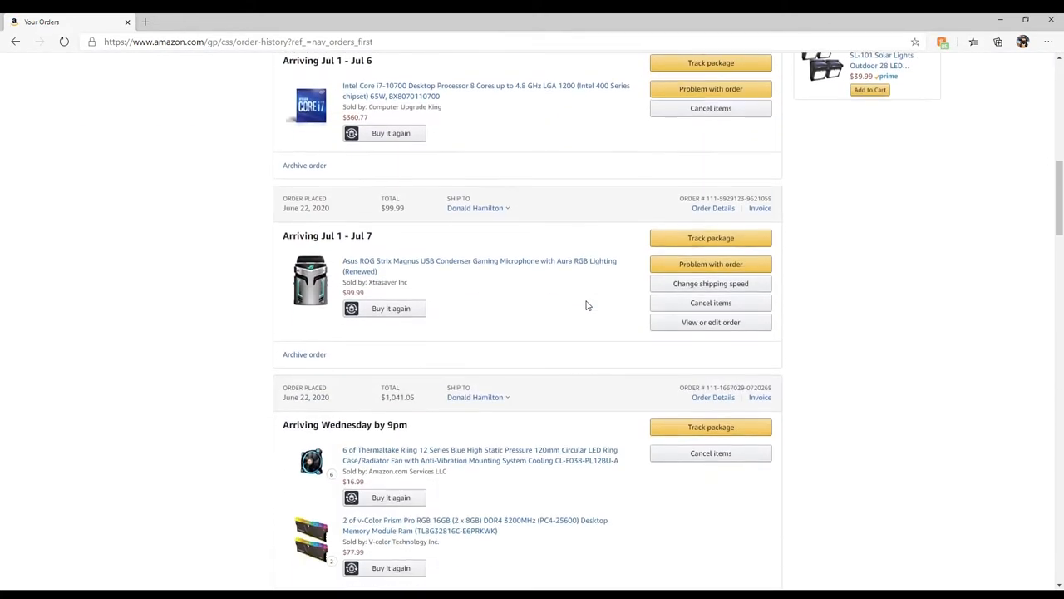
{"action": "scroll", "scroll_direction": "down", "scroll_amount": 3}
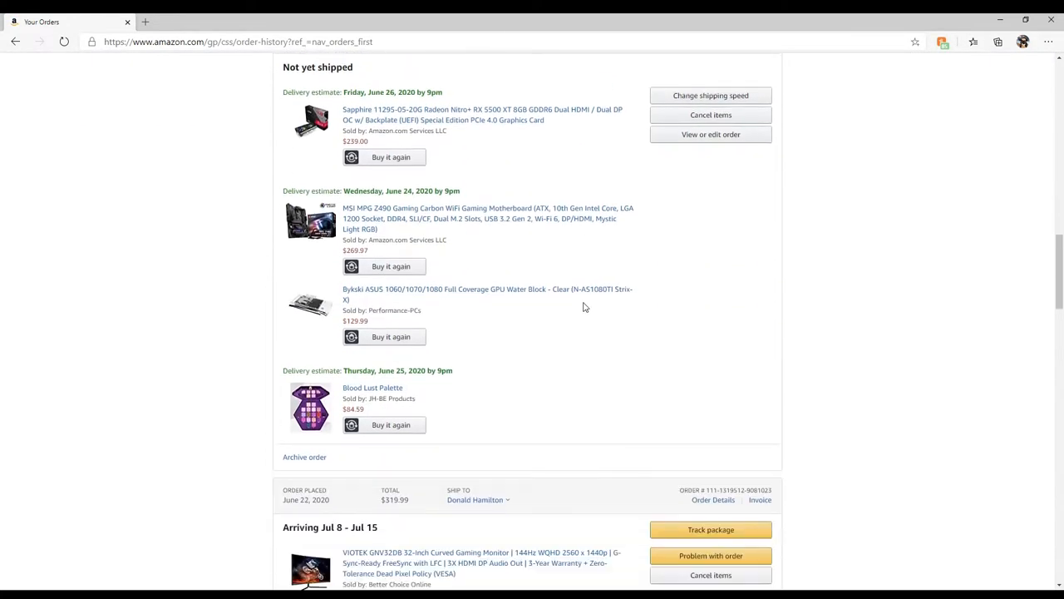
{"action": "scroll", "scroll_direction": "down", "scroll_amount": 3}
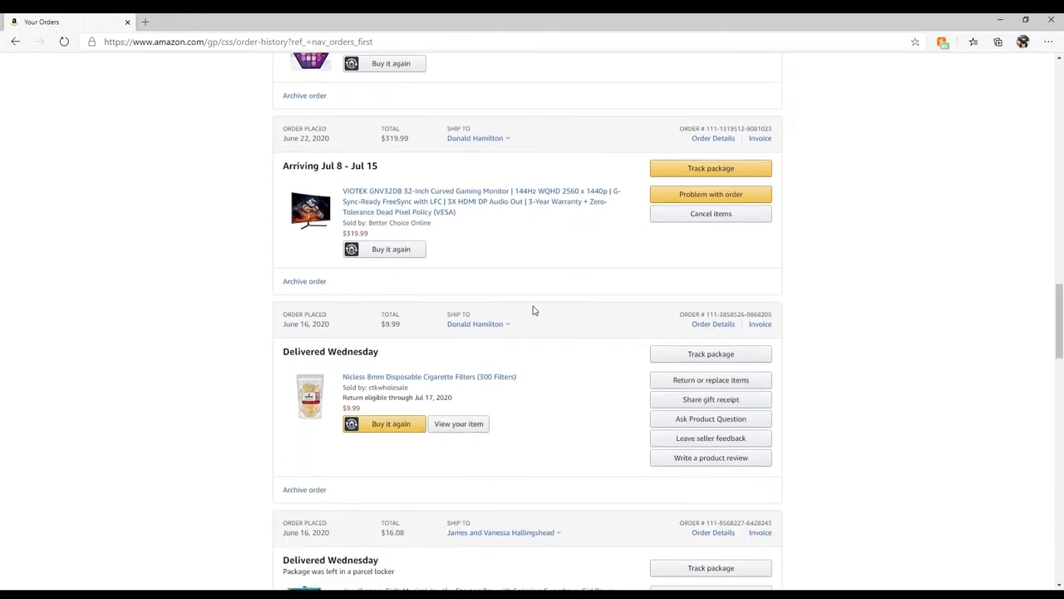
{"action": "scroll", "scroll_direction": "up", "scroll_amount": 3}
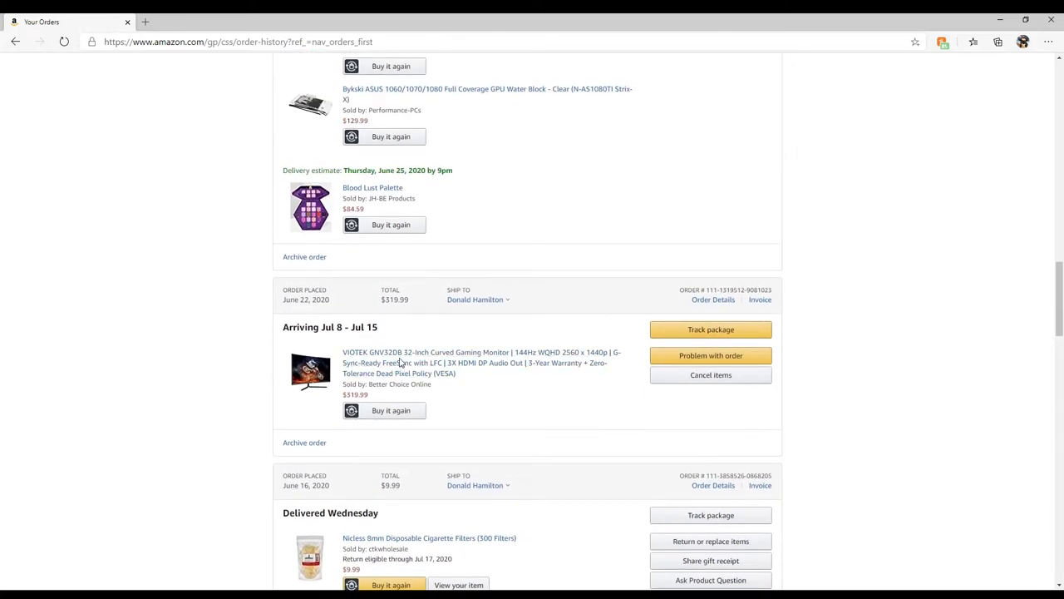
{"action": "mouse_move", "coordinate": [403, 362]}
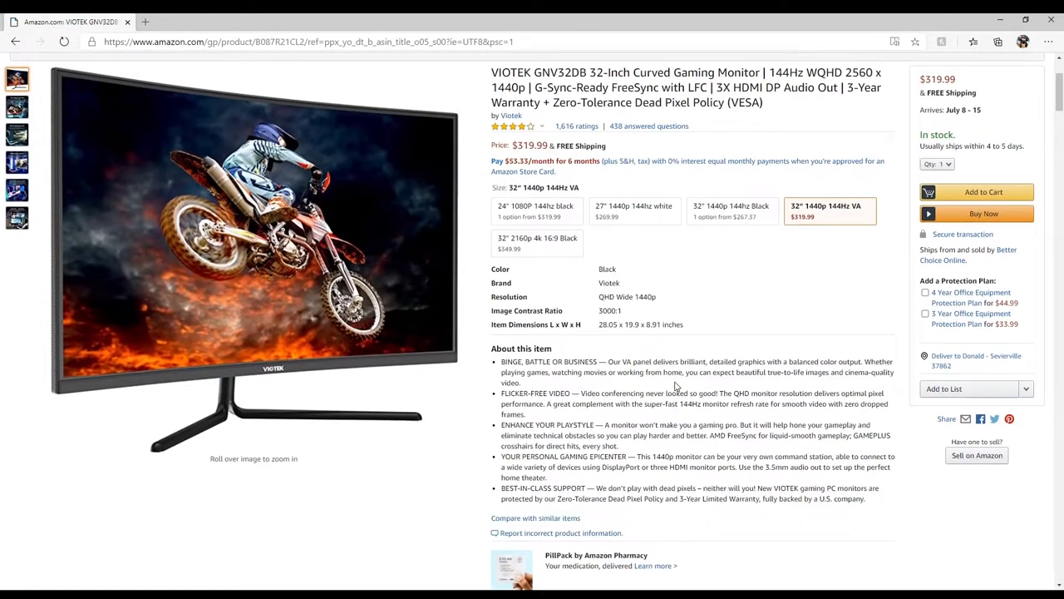
Step: Browse the VIOTEK monitor's photos — desk setup, WQHD resolution, gaming features — and return to the main photo
{"action": "left_click", "coordinate": [17, 300]}
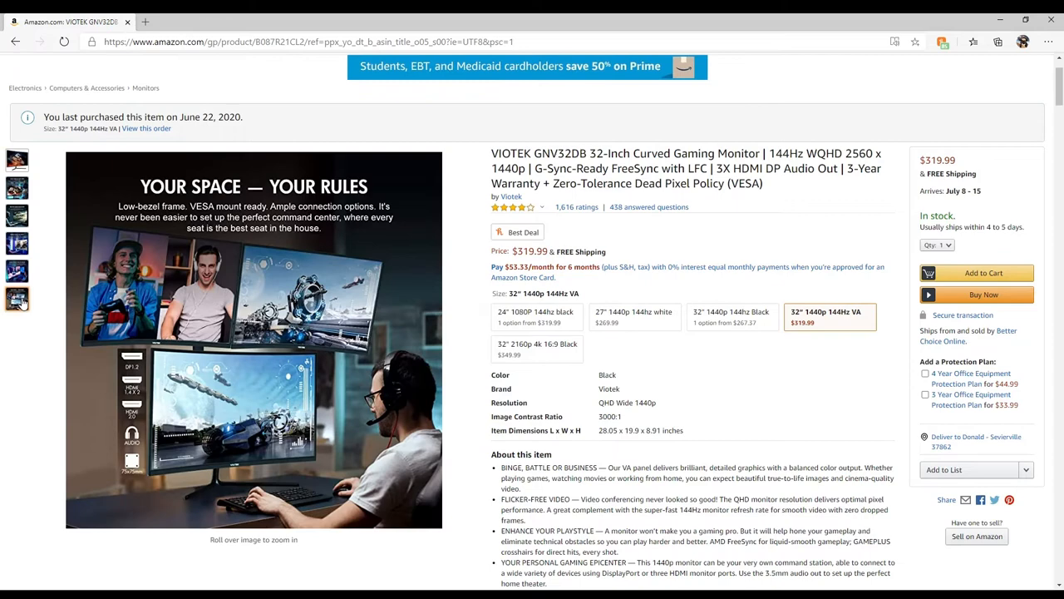
{"action": "left_click", "coordinate": [17, 215]}
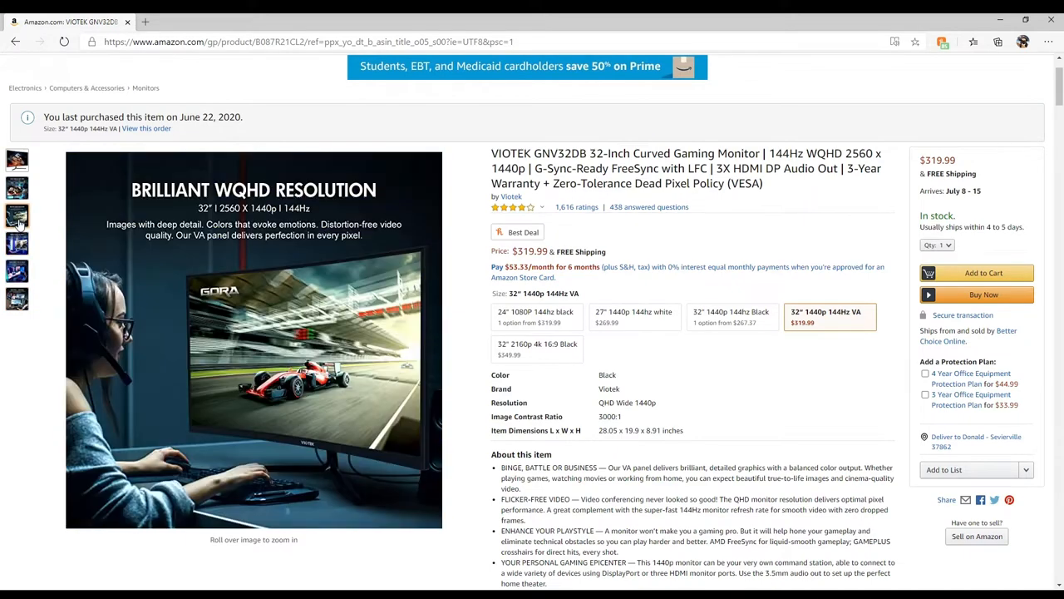
{"action": "left_click", "coordinate": [16, 215]}
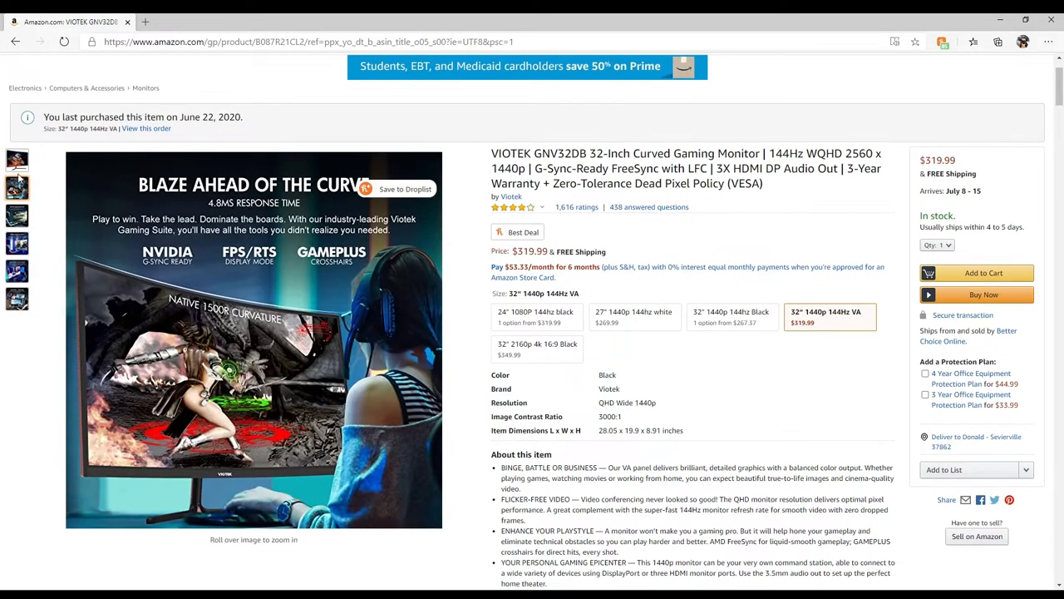
{"action": "left_click", "coordinate": [17, 159]}
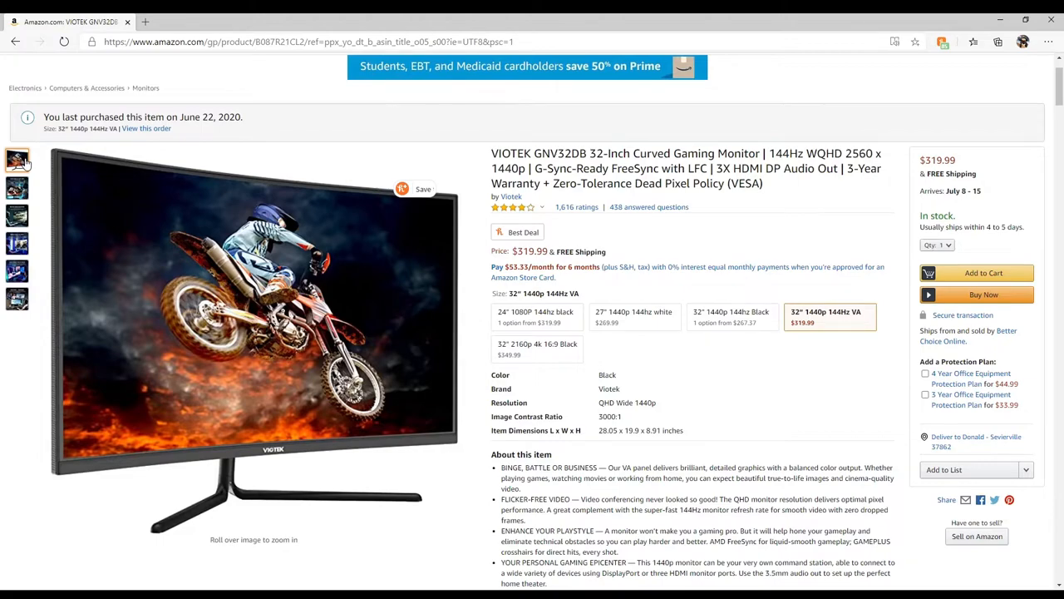
{"action": "left_click", "coordinate": [17, 186]}
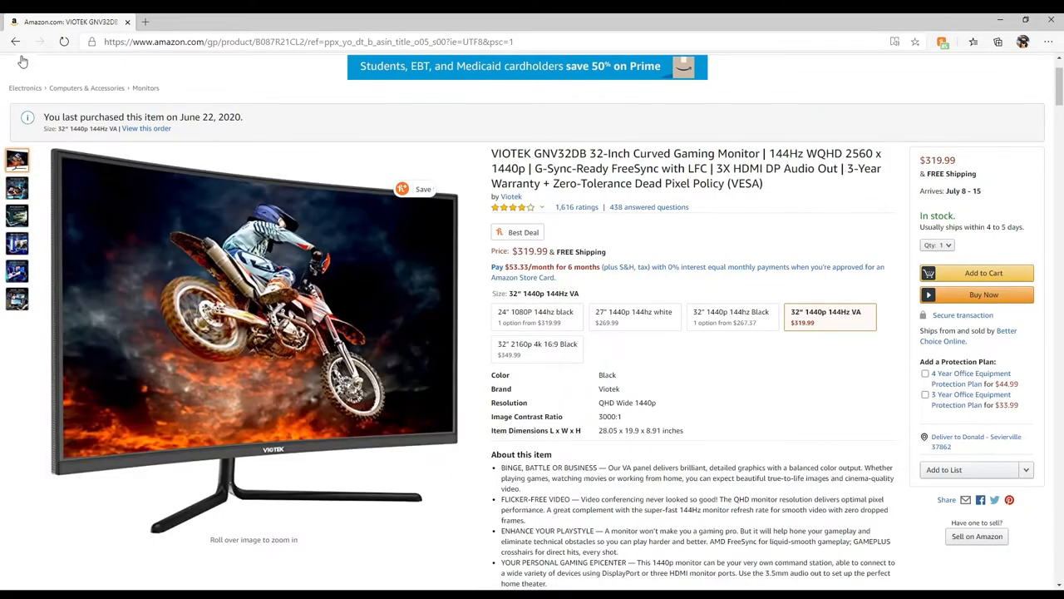
Step: Return to the order list and open the Cougar Panzer Max-G case's product page
{"action": "left_click", "coordinate": [146, 130]}
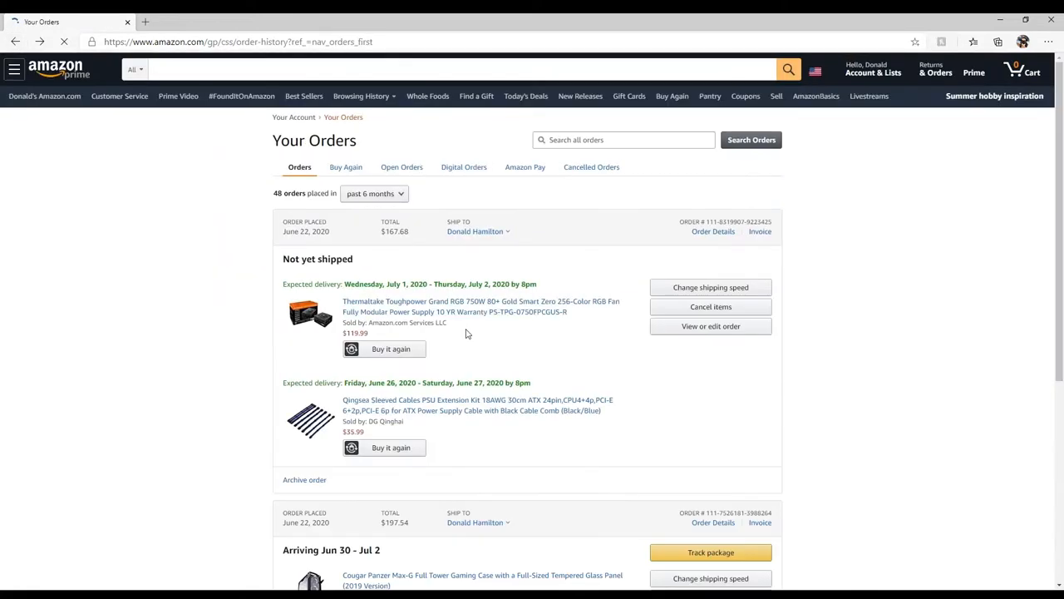
{"action": "scroll", "scroll_direction": "down", "scroll_amount": 3}
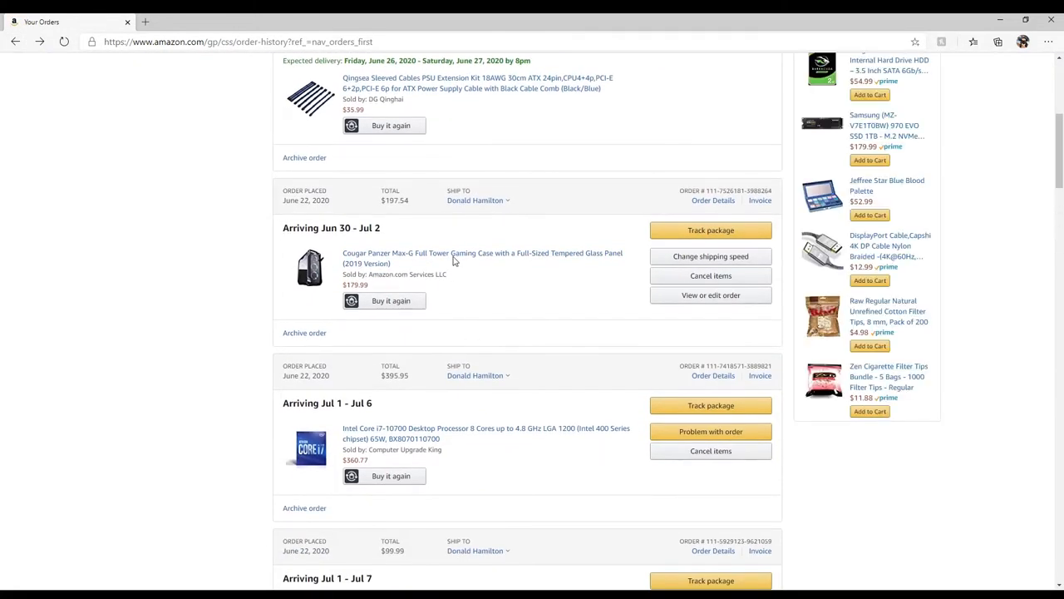
{"action": "left_click", "coordinate": [482, 253]}
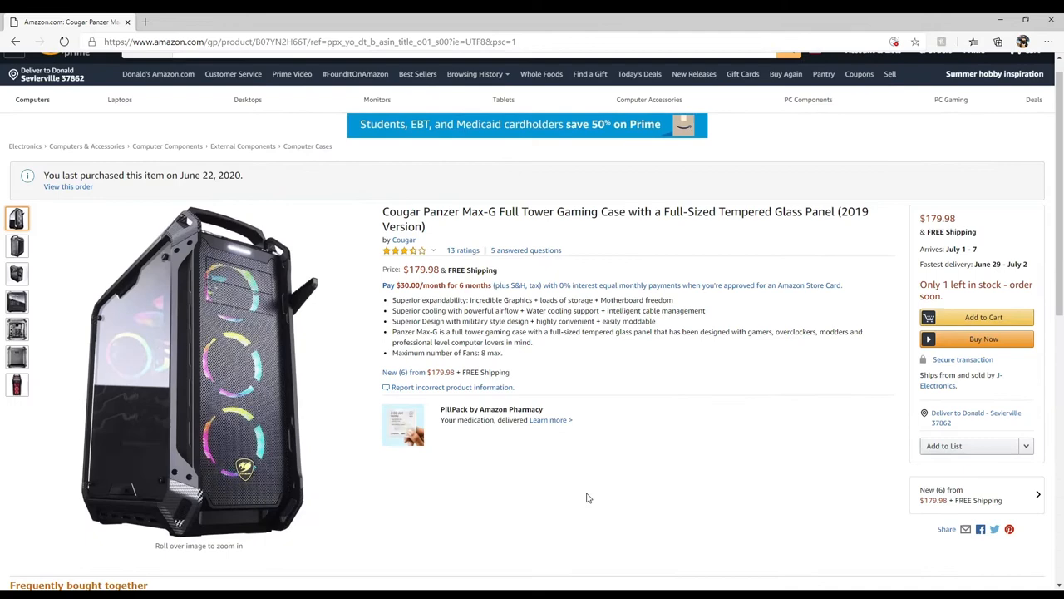
{"action": "scroll", "scroll_direction": "down", "scroll_amount": 3}
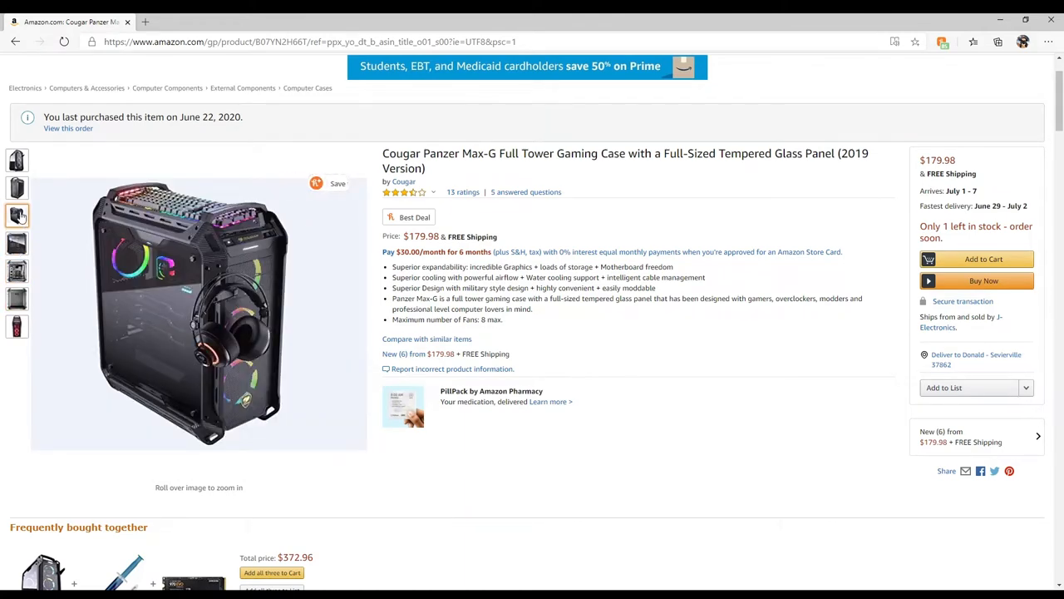
Step: Browse the case's side, front and headphone photos, ending on the front photo
{"action": "left_click", "coordinate": [17, 186]}
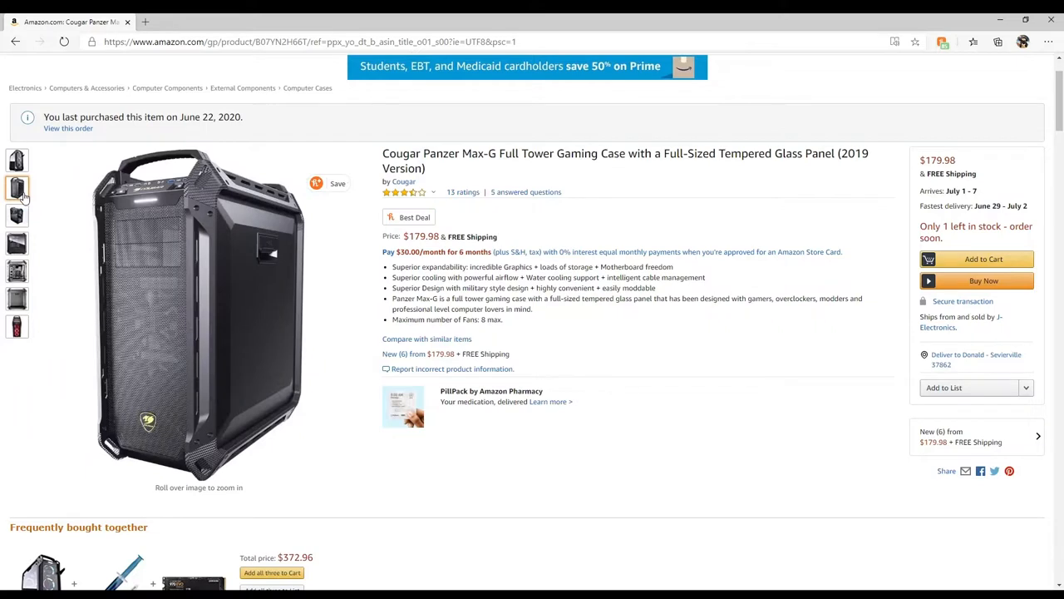
{"action": "left_click", "coordinate": [17, 160]}
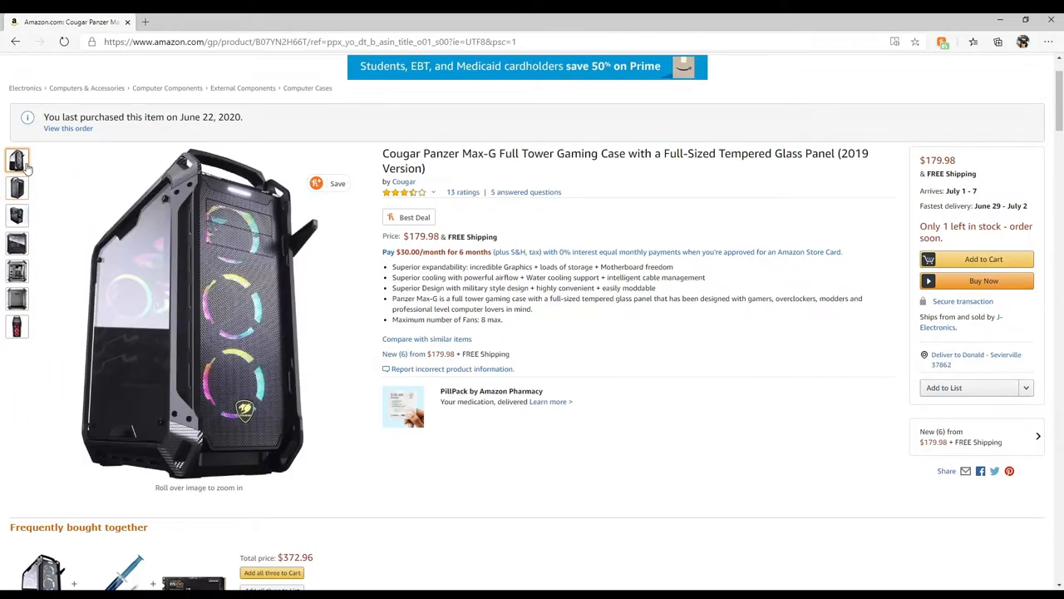
{"action": "left_click", "coordinate": [17, 186]}
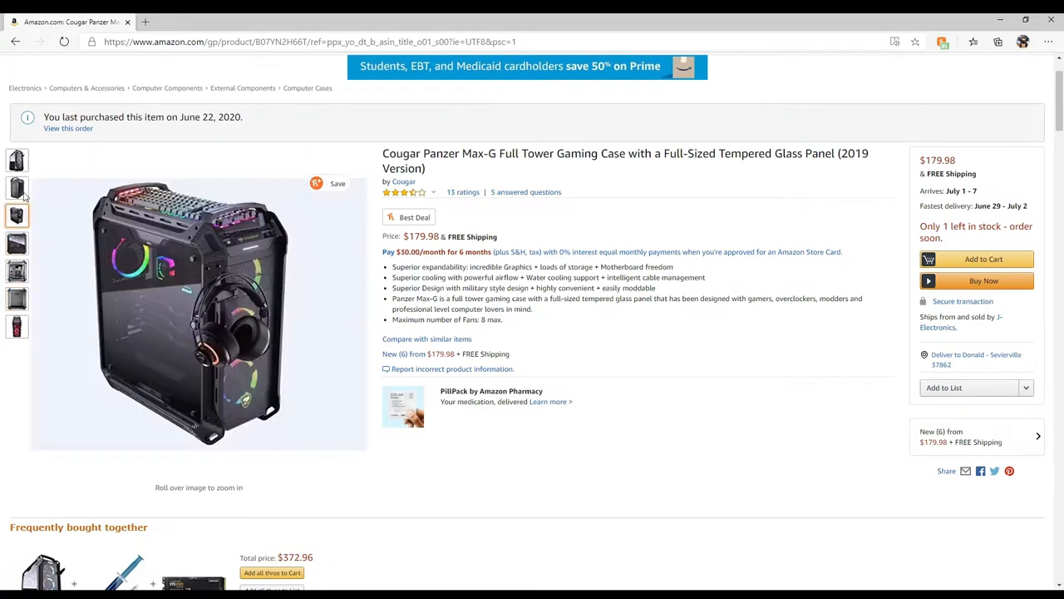
{"action": "left_click", "coordinate": [17, 159]}
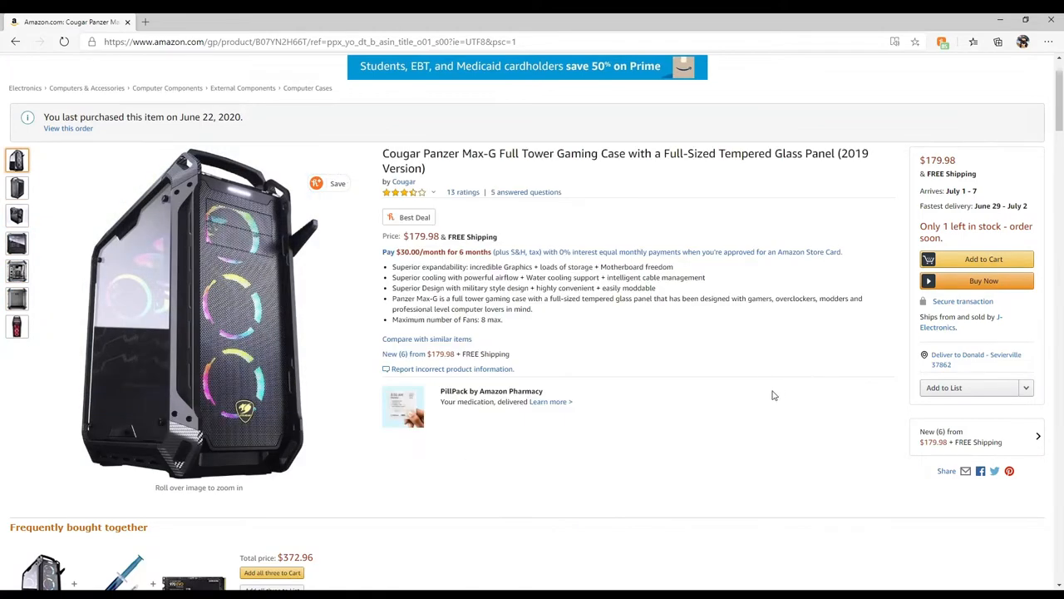
Step: Scroll the order list and open the MSI MPG Z490 Gaming Carbon WiFi motherboard's product page
{"action": "scroll", "scroll_direction": "up", "scroll_amount": 3}
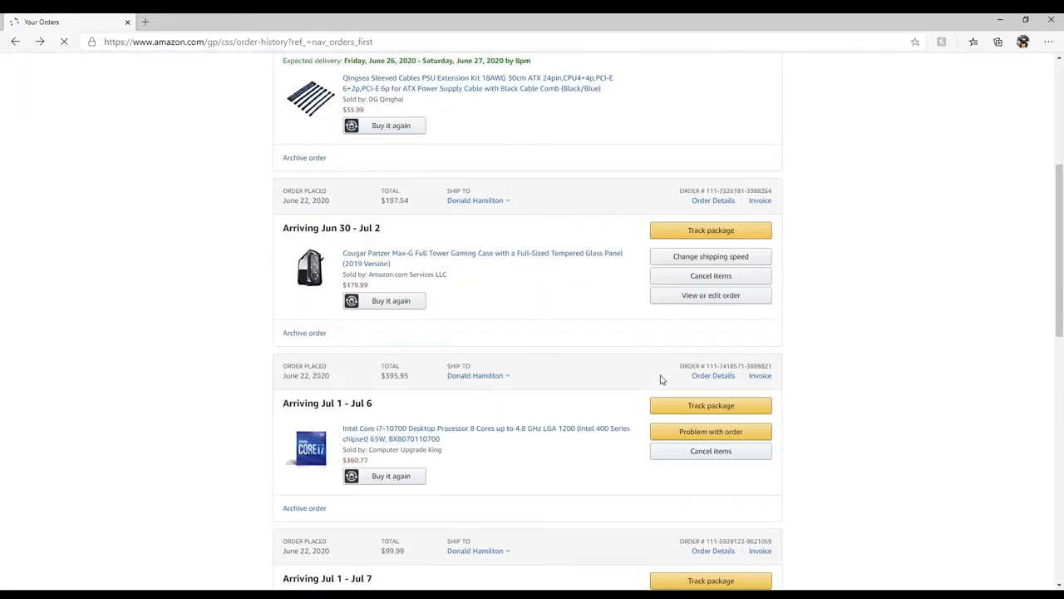
{"action": "scroll", "scroll_direction": "down", "scroll_amount": 3}
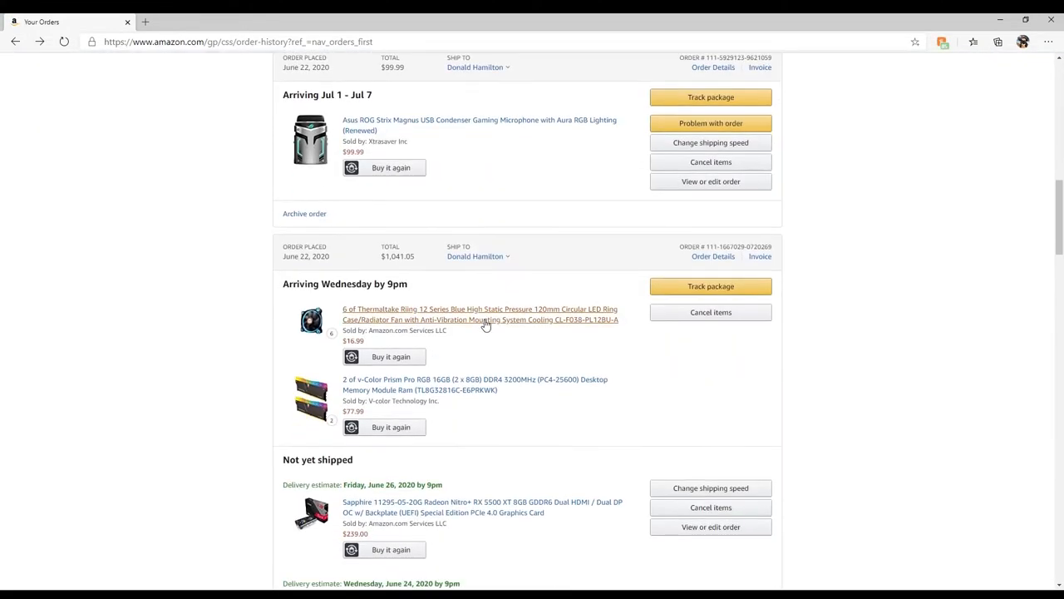
{"action": "scroll", "scroll_direction": "down", "scroll_amount": 3}
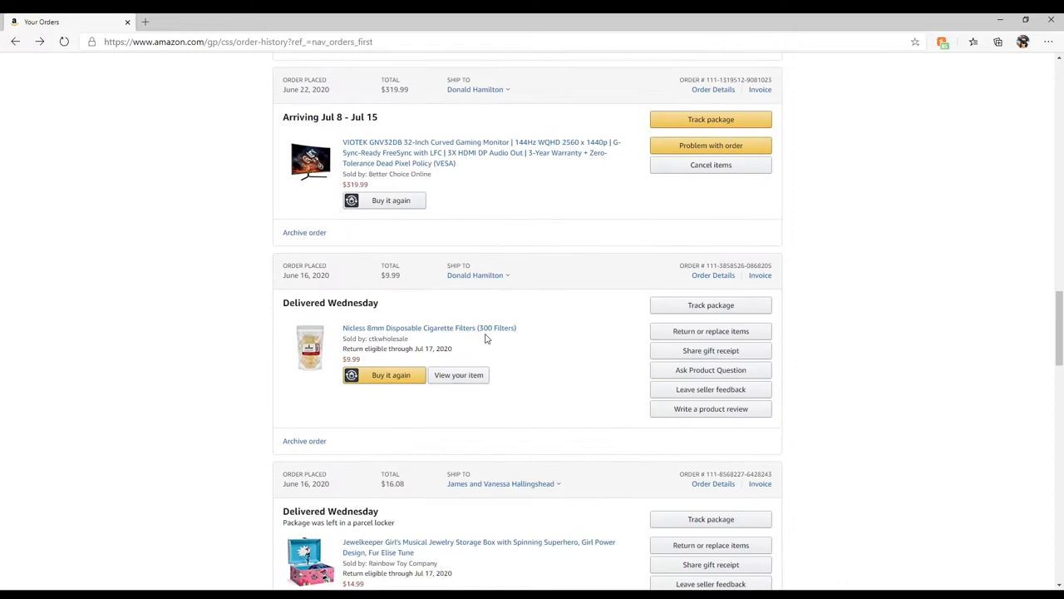
{"action": "scroll", "scroll_direction": "up", "scroll_amount": 3}
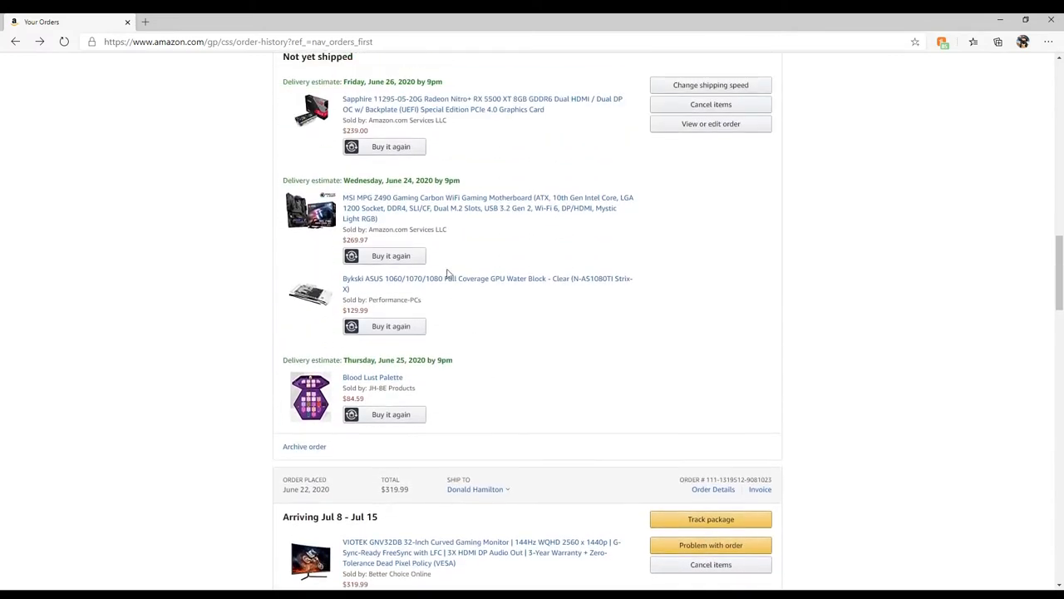
{"action": "left_click", "coordinate": [488, 208]}
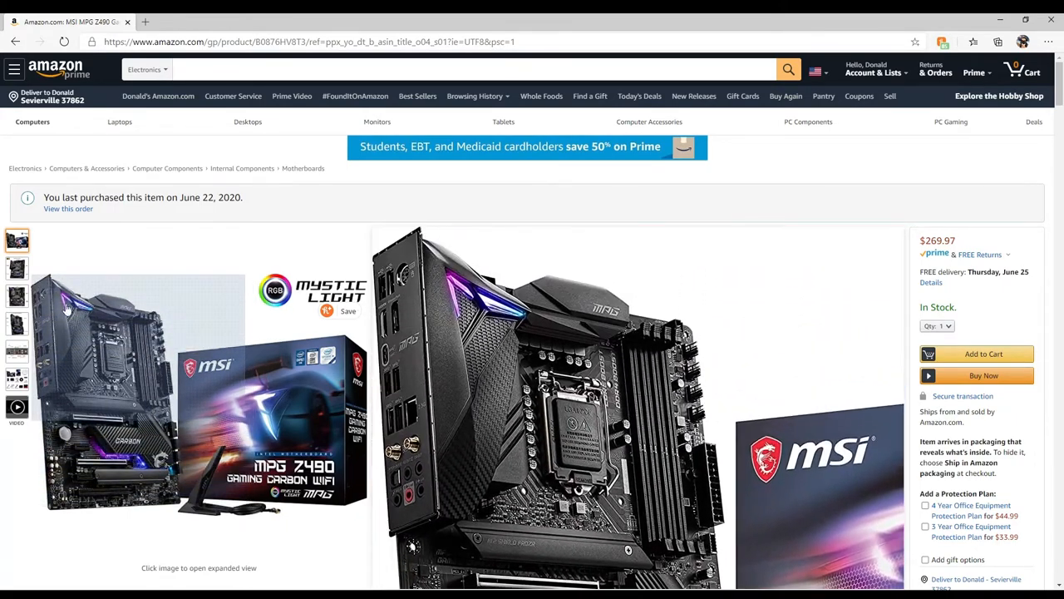
Step: View the motherboard's exclusive features, high-speed transmission and thermal solution photos, then head back to the orders
{"action": "left_click", "coordinate": [17, 268]}
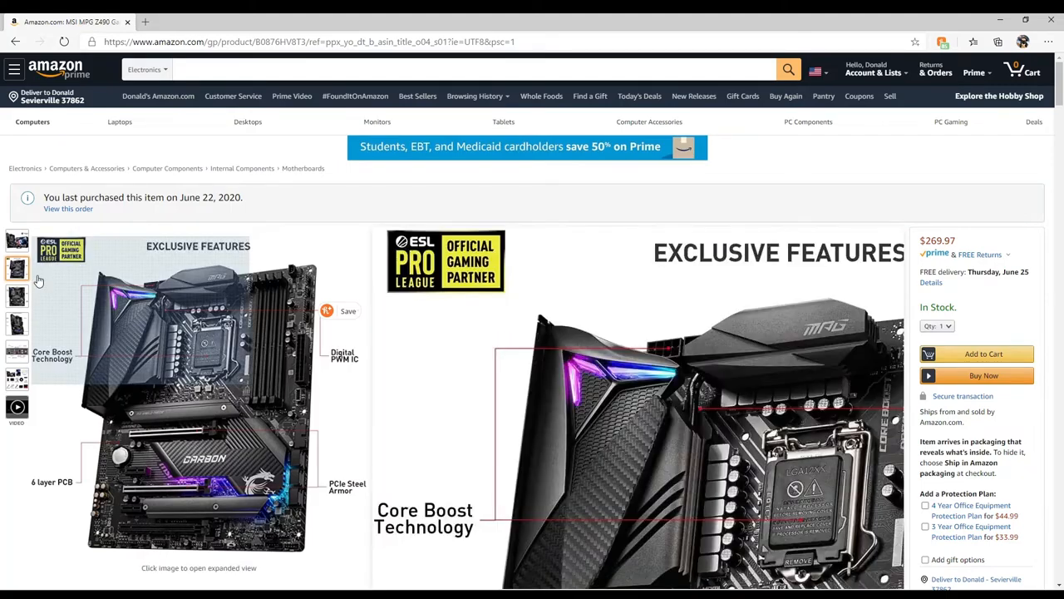
{"action": "left_click", "coordinate": [17, 296]}
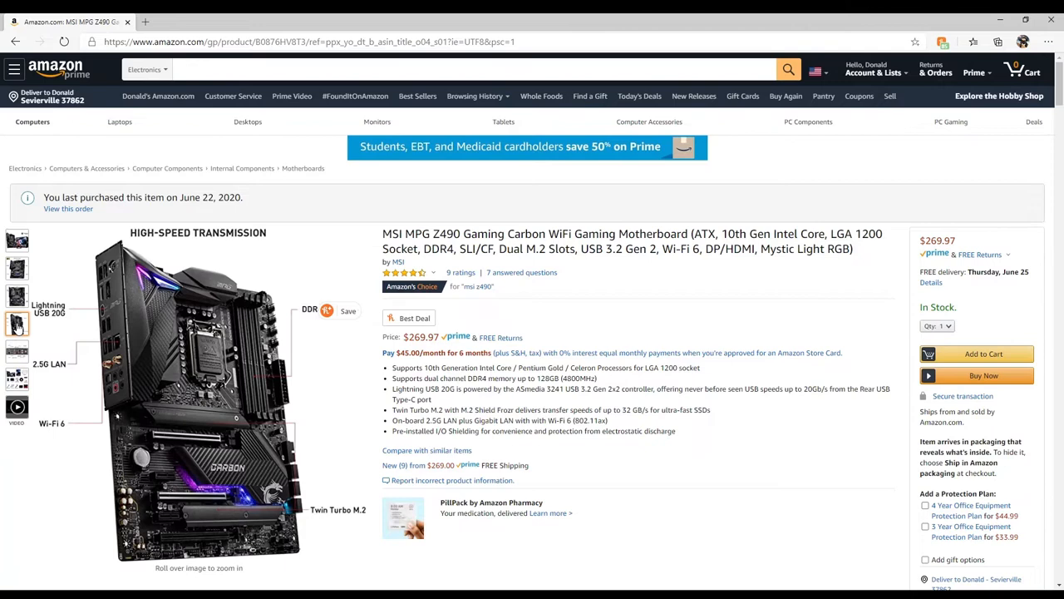
{"action": "left_click", "coordinate": [16, 266]}
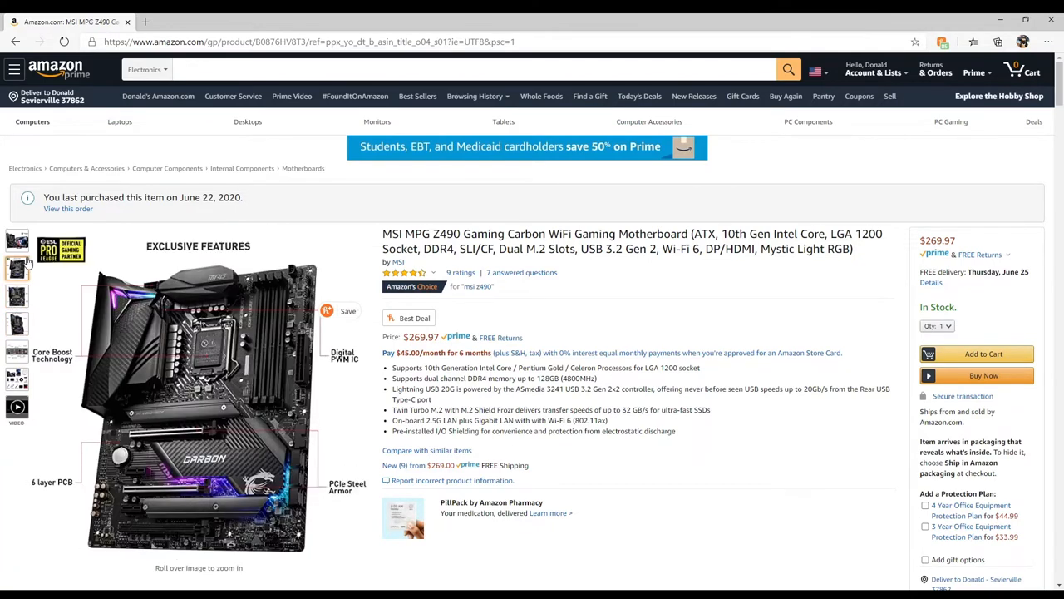
{"action": "left_click", "coordinate": [17, 239]}
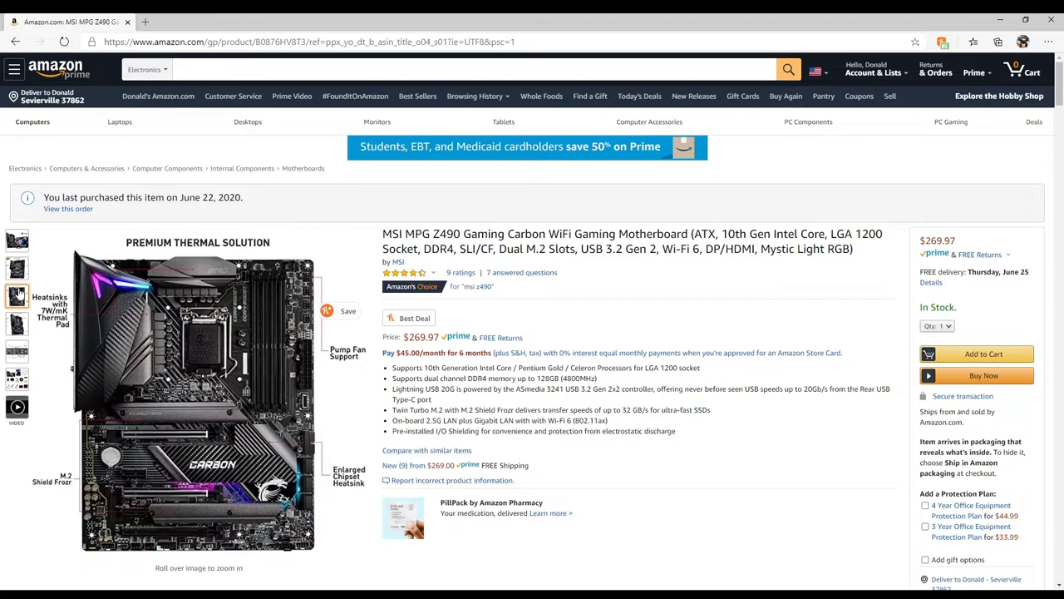
{"action": "left_click", "coordinate": [17, 239]}
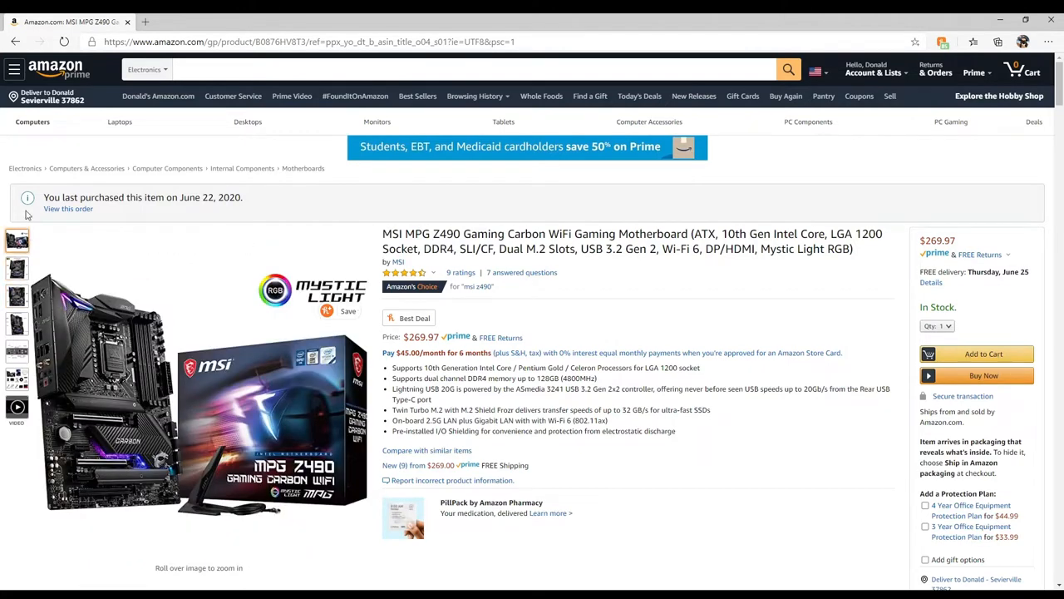
{"action": "left_click", "coordinate": [15, 41]}
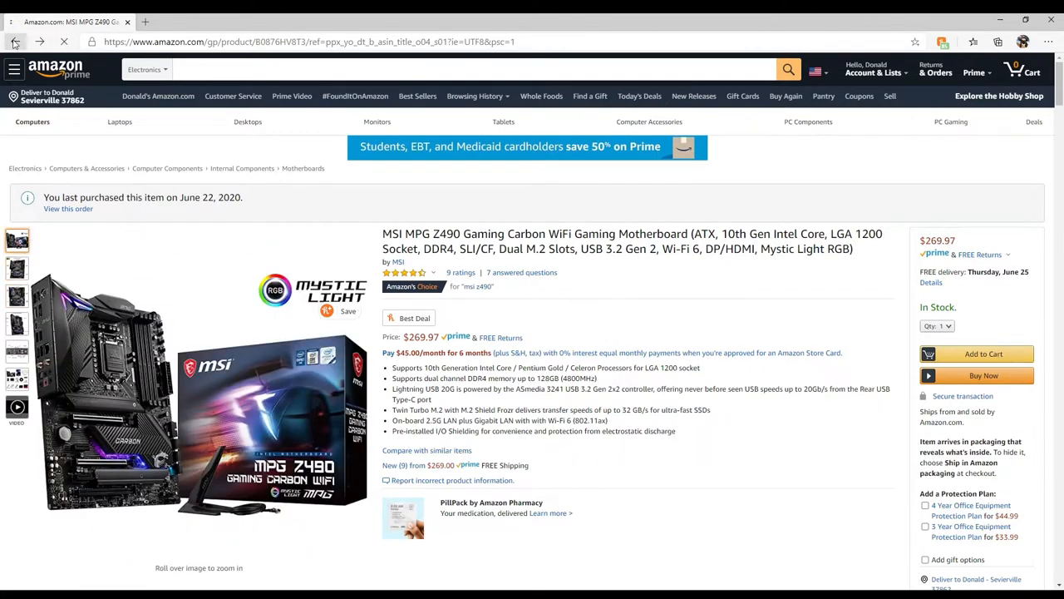
Step: Back in Your Orders, open the Intel Core i7-10700 processor's product page and scroll through it
{"action": "left_click", "coordinate": [15, 42]}
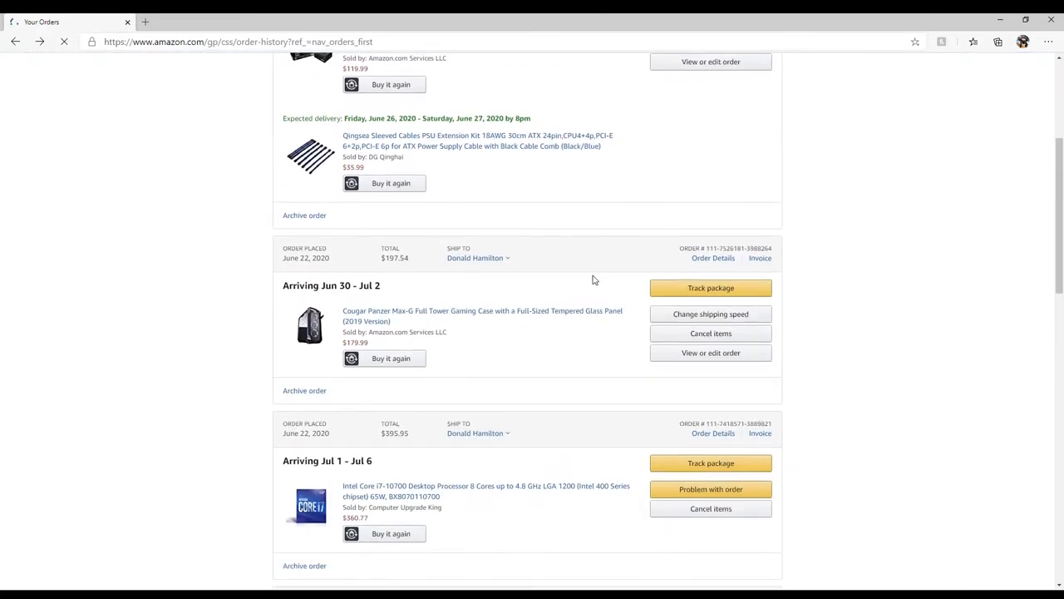
{"action": "left_click", "coordinate": [485, 491]}
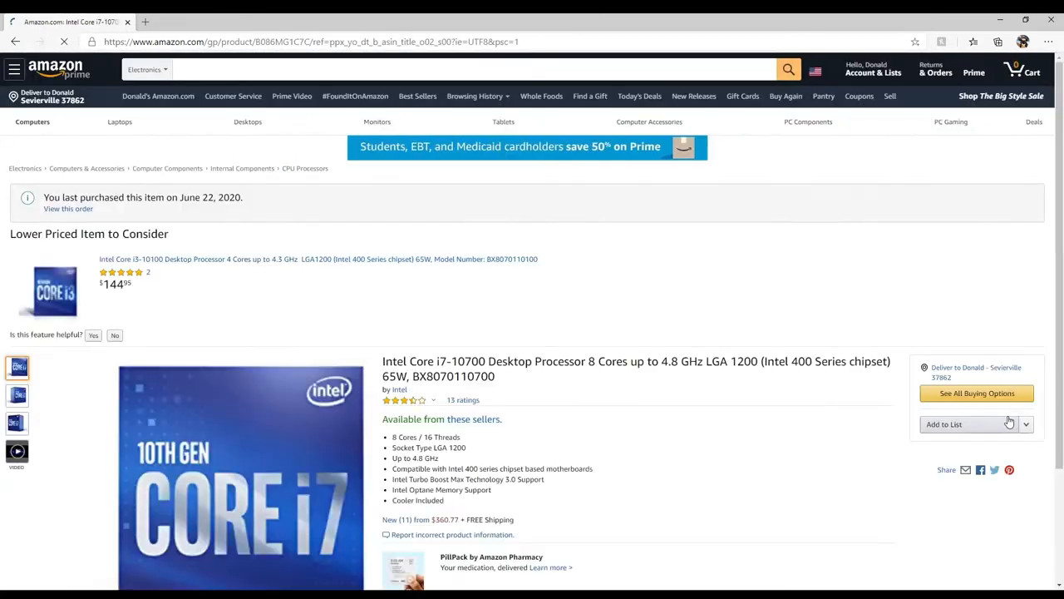
{"action": "scroll", "scroll_direction": "down", "scroll_amount": 3}
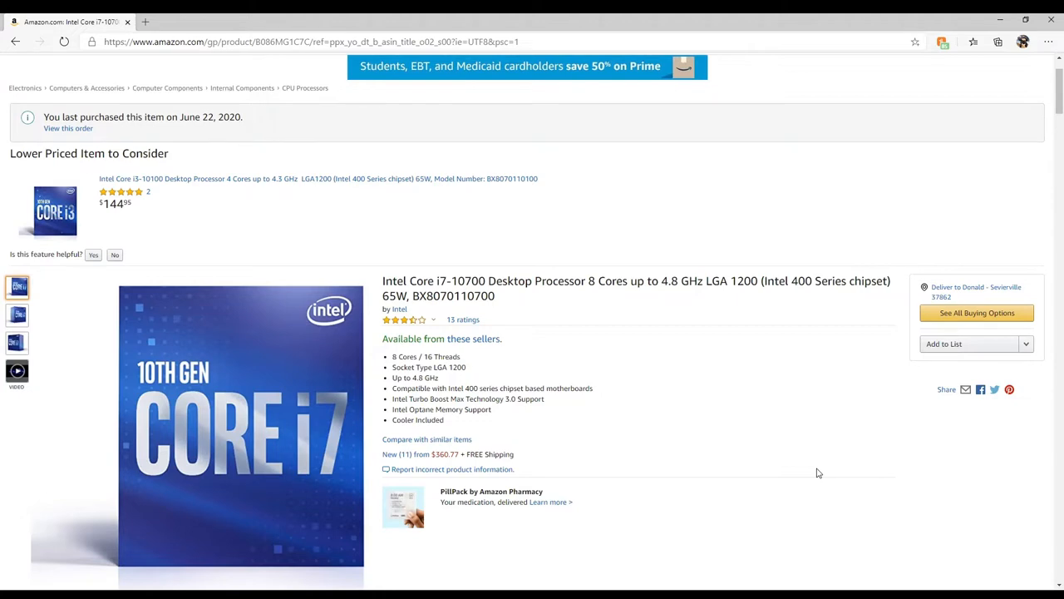
{"action": "mouse_move", "coordinate": [900, 436]}
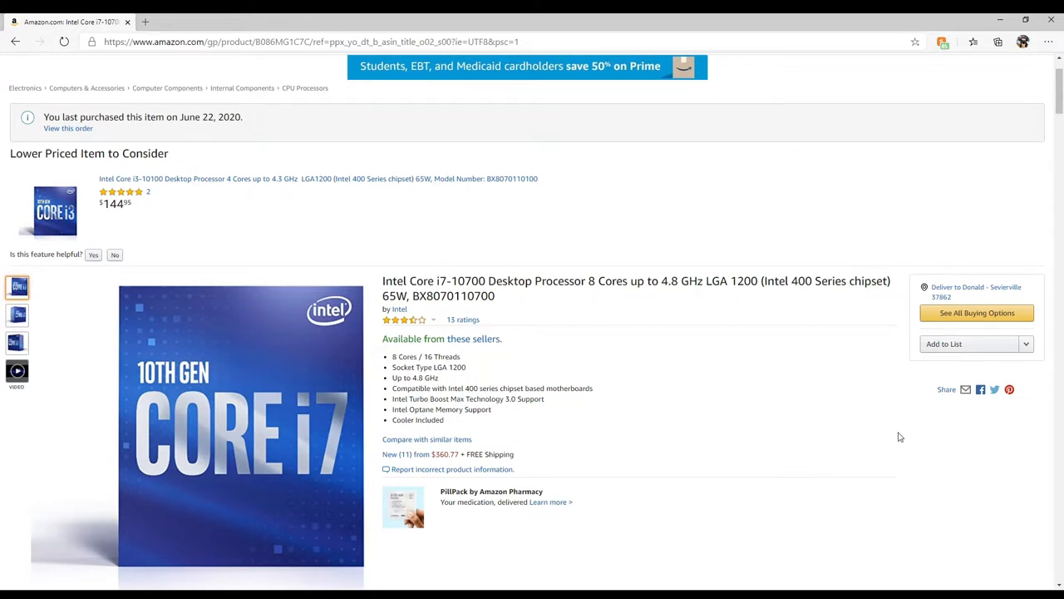
{"action": "scroll", "scroll_direction": "down", "scroll_amount": 3}
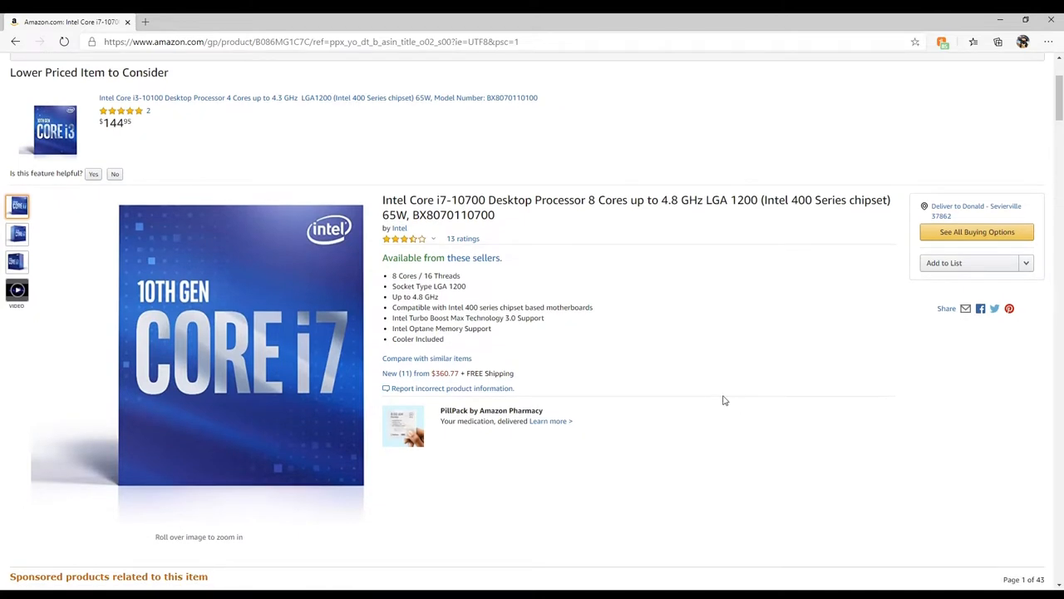
{"action": "scroll", "scroll_direction": "up", "scroll_amount": 3}
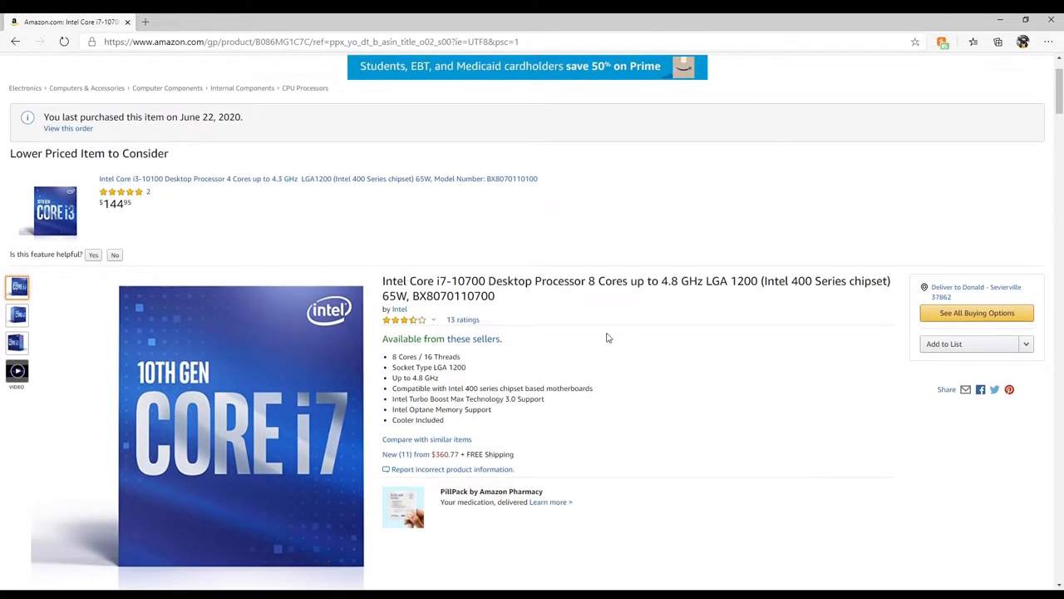
{"action": "mouse_move", "coordinate": [557, 431]}
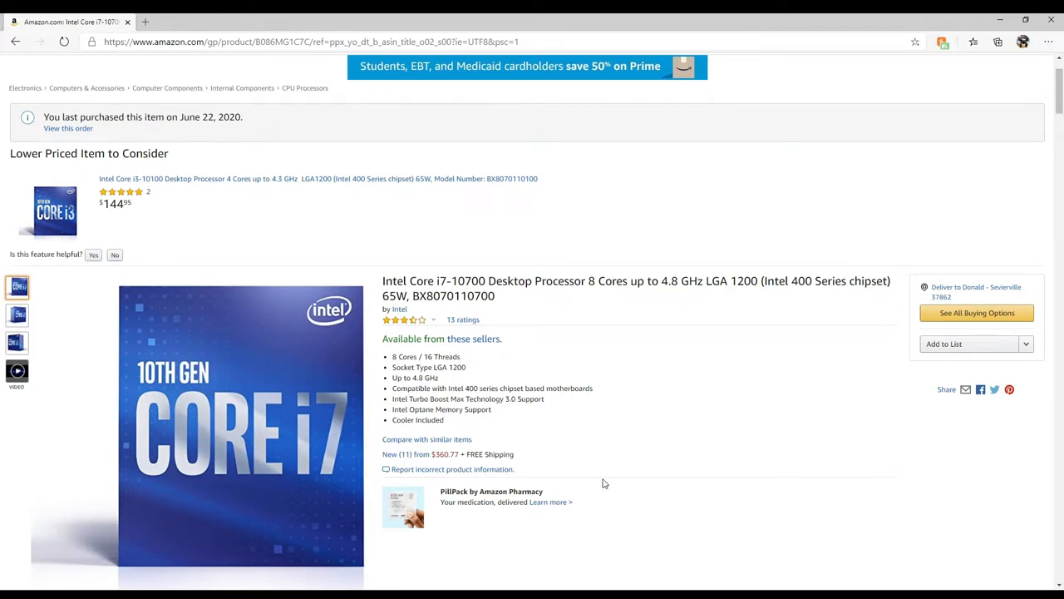
{"action": "mouse_move", "coordinate": [600, 486]}
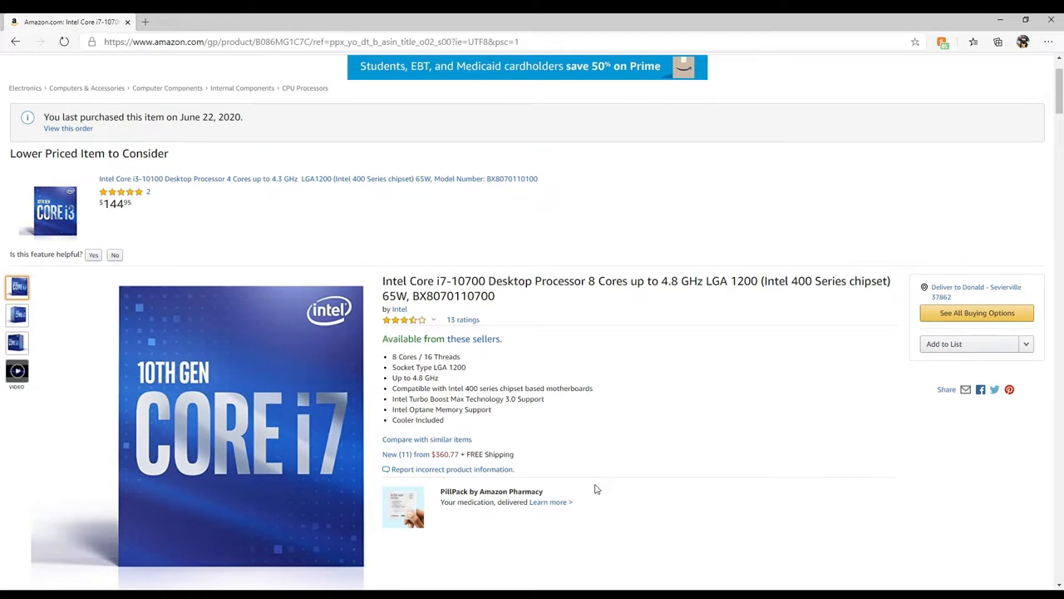
{"action": "mouse_move", "coordinate": [602, 505]}
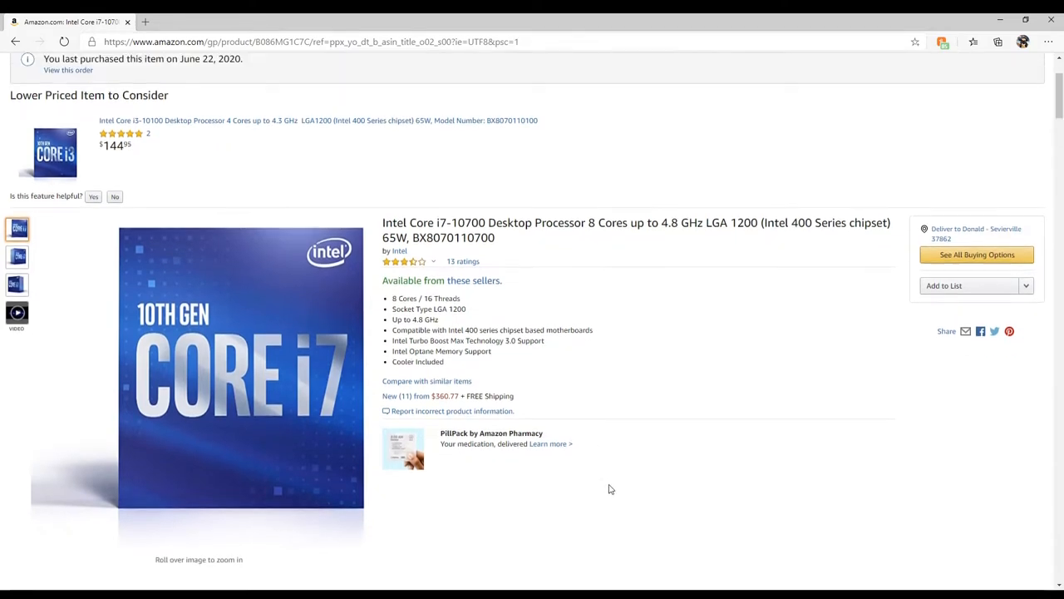
Step: Return to the order list and open the Sapphire Nitro+ RX 5500 XT graphics card's product page
{"action": "scroll", "scroll_direction": "up", "scroll_amount": 3}
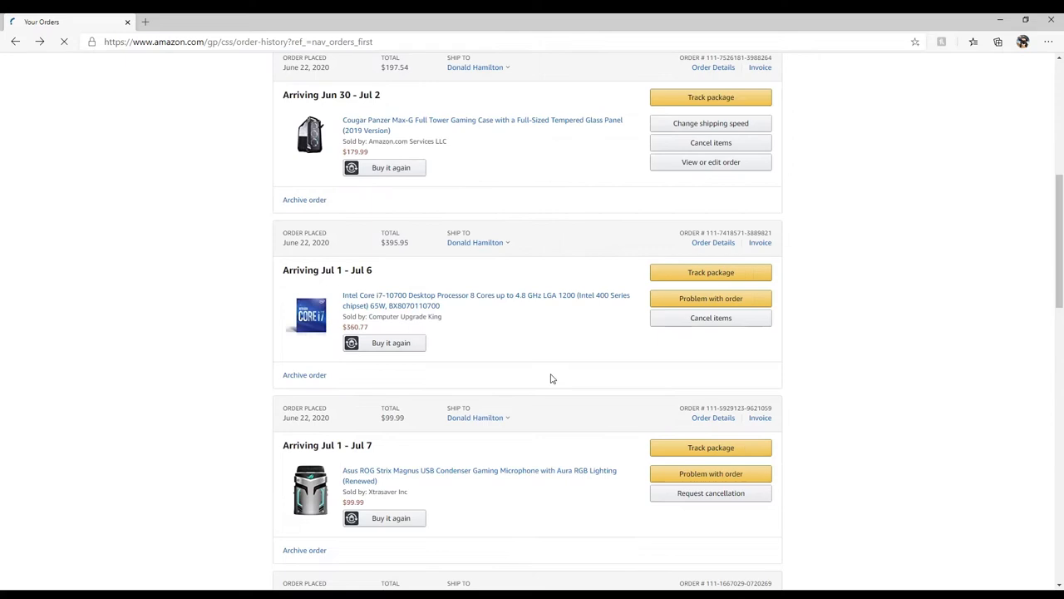
{"action": "scroll", "scroll_direction": "down", "scroll_amount": 3}
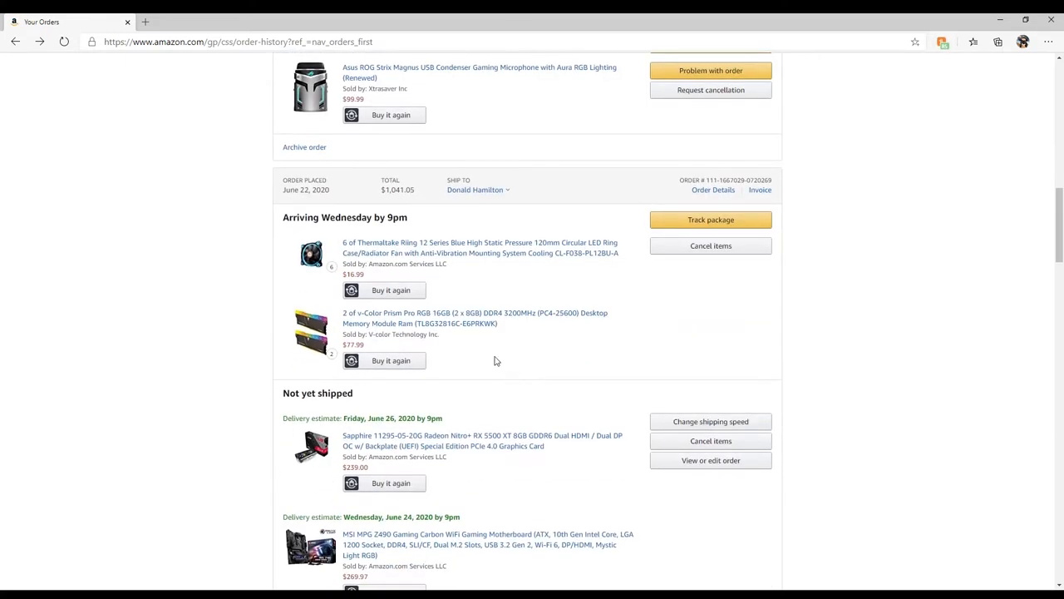
{"action": "left_click", "coordinate": [483, 441]}
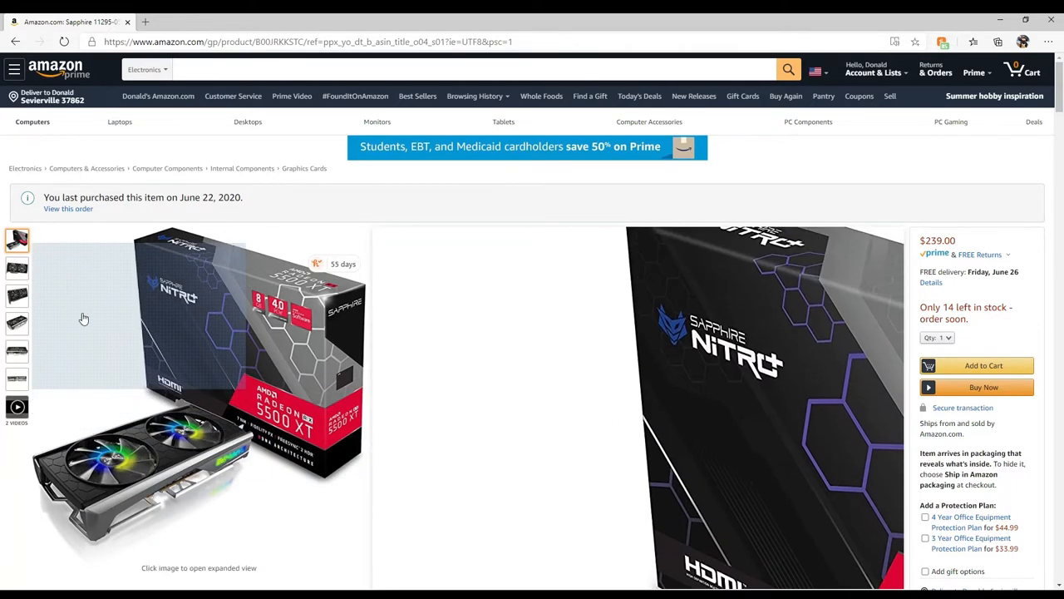
Step: View the graphics card's photos including the one with its box, scroll its details, then return to Your Orders
{"action": "left_click", "coordinate": [16, 296]}
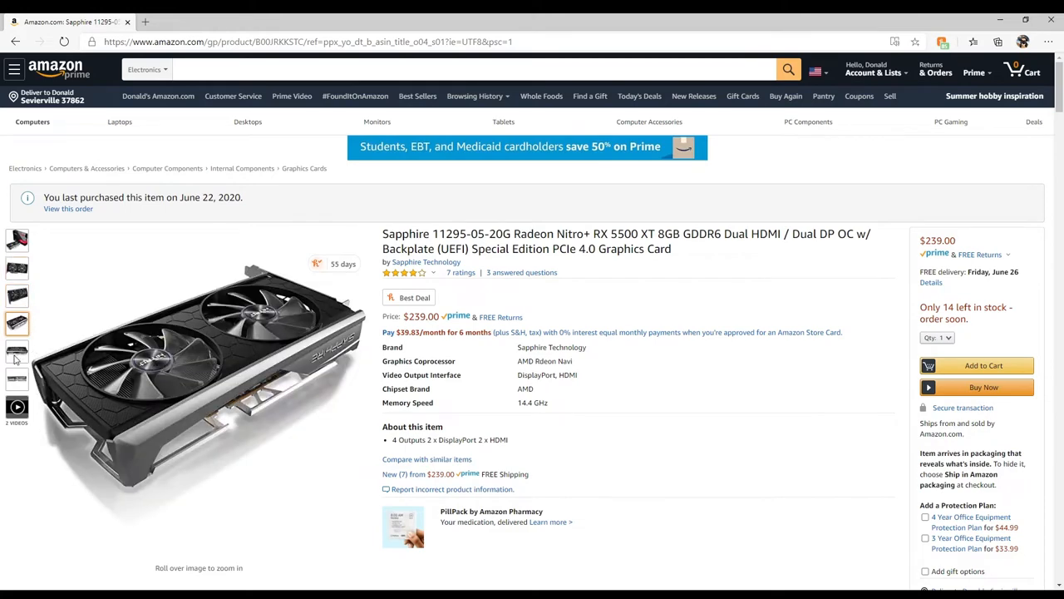
{"action": "left_click", "coordinate": [17, 242]}
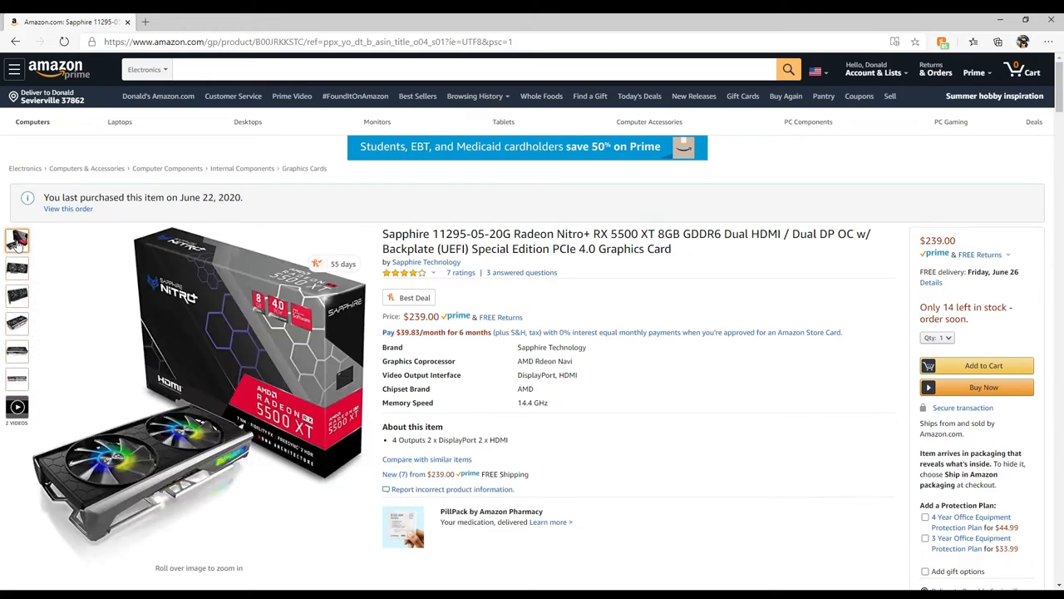
{"action": "mouse_move", "coordinate": [153, 456]}
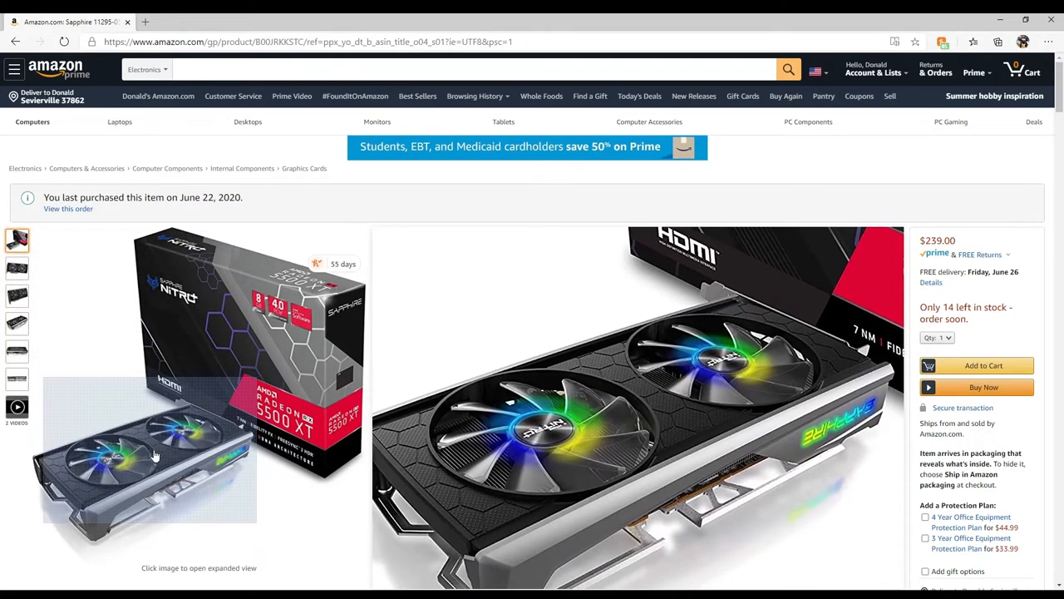
{"action": "scroll", "scroll_direction": "down", "scroll_amount": 3}
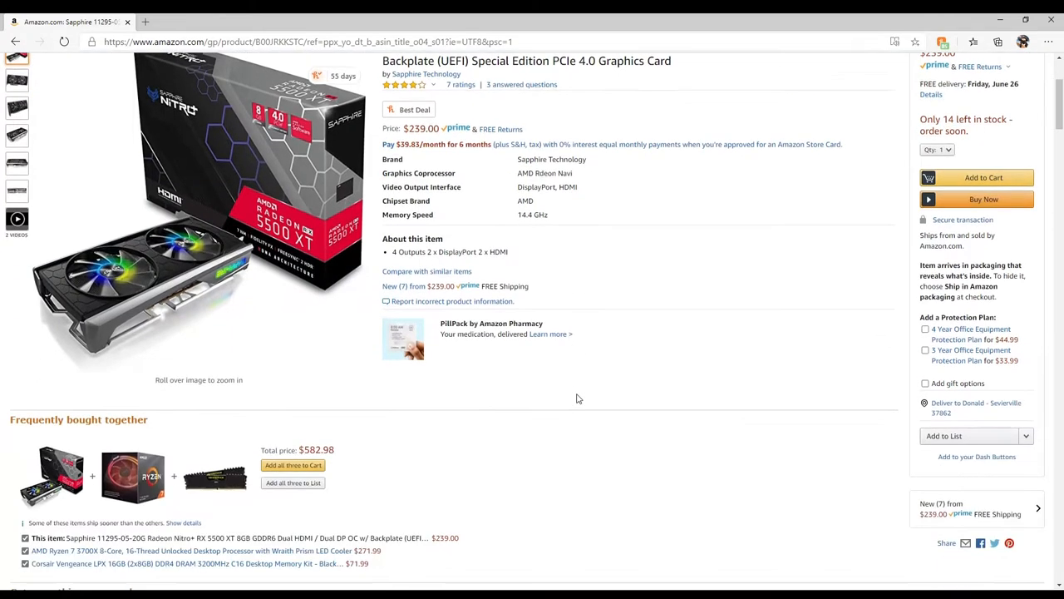
{"action": "scroll", "scroll_direction": "up", "scroll_amount": 3}
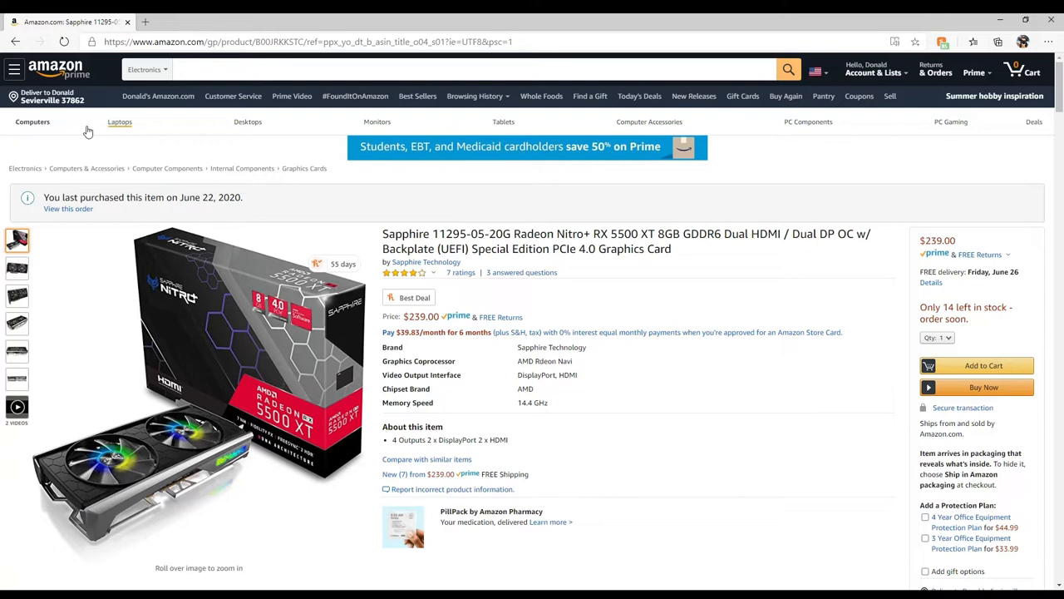
{"action": "left_click", "coordinate": [935, 70]}
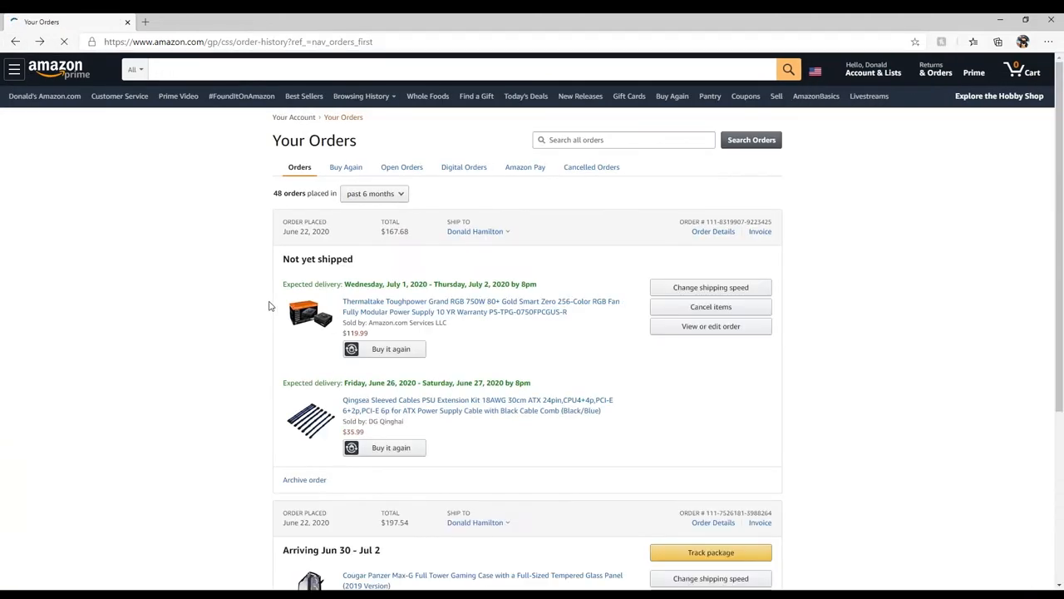
Step: Scroll Your Orders and open the Bykski ASUS 1060/1070/1080 GPU water block's product page
{"action": "scroll", "scroll_direction": "down", "scroll_amount": 3}
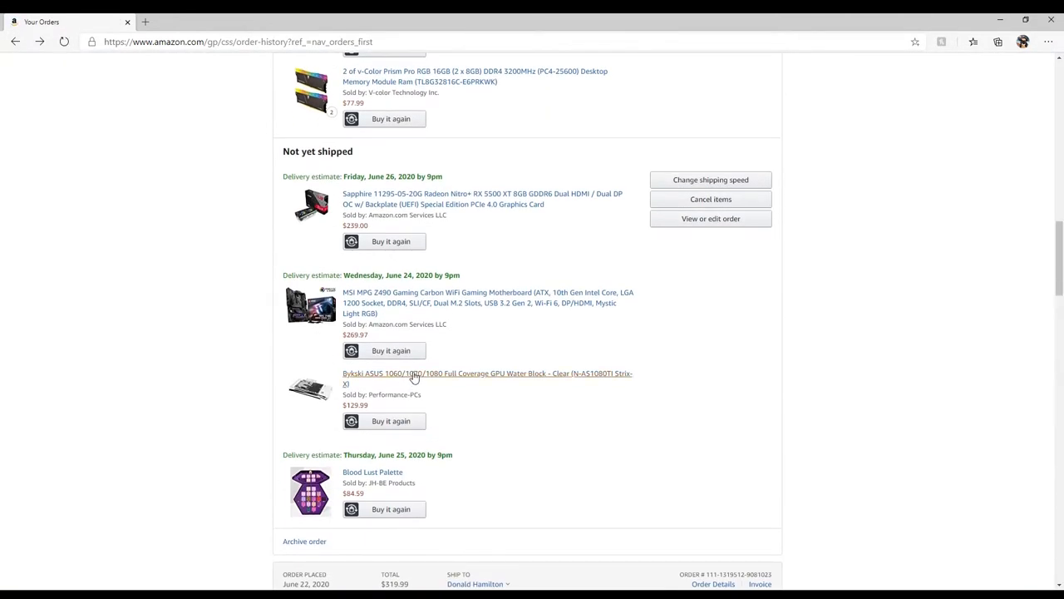
{"action": "left_click", "coordinate": [485, 373]}
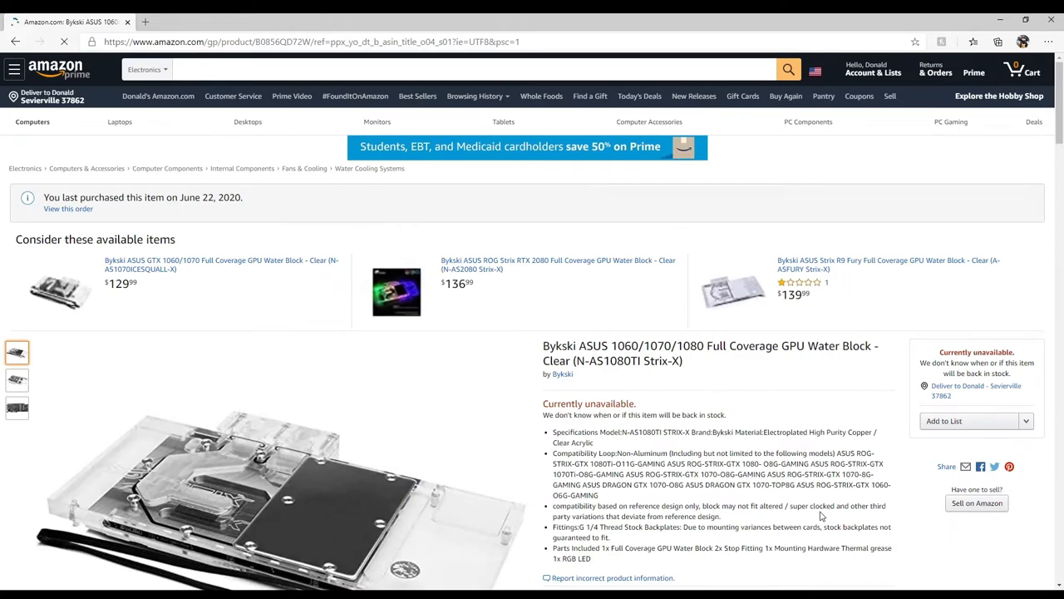
{"action": "scroll", "scroll_direction": "down", "scroll_amount": 3}
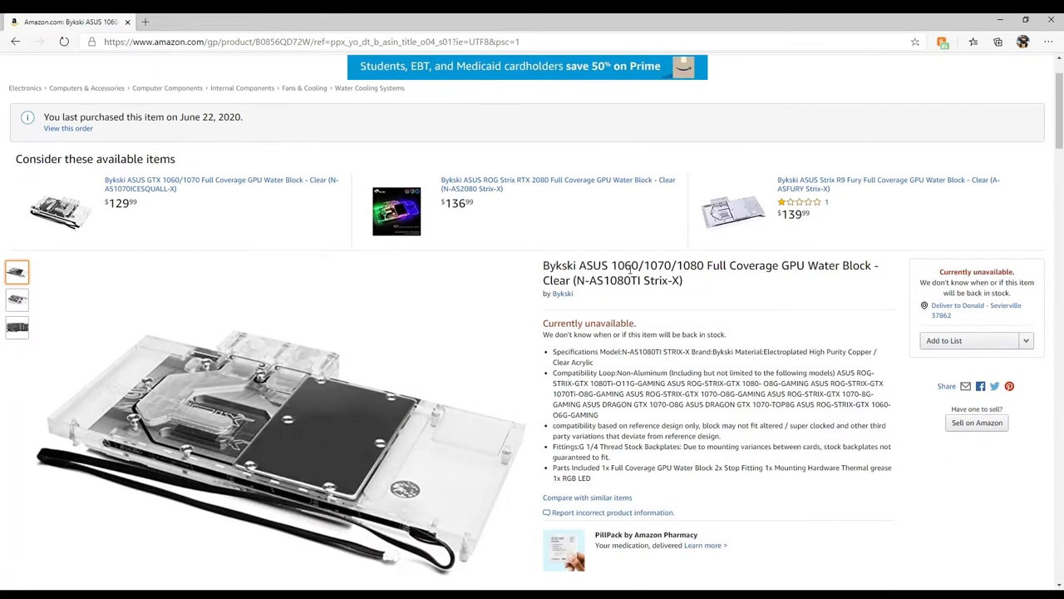
{"action": "mouse_move", "coordinate": [734, 299]}
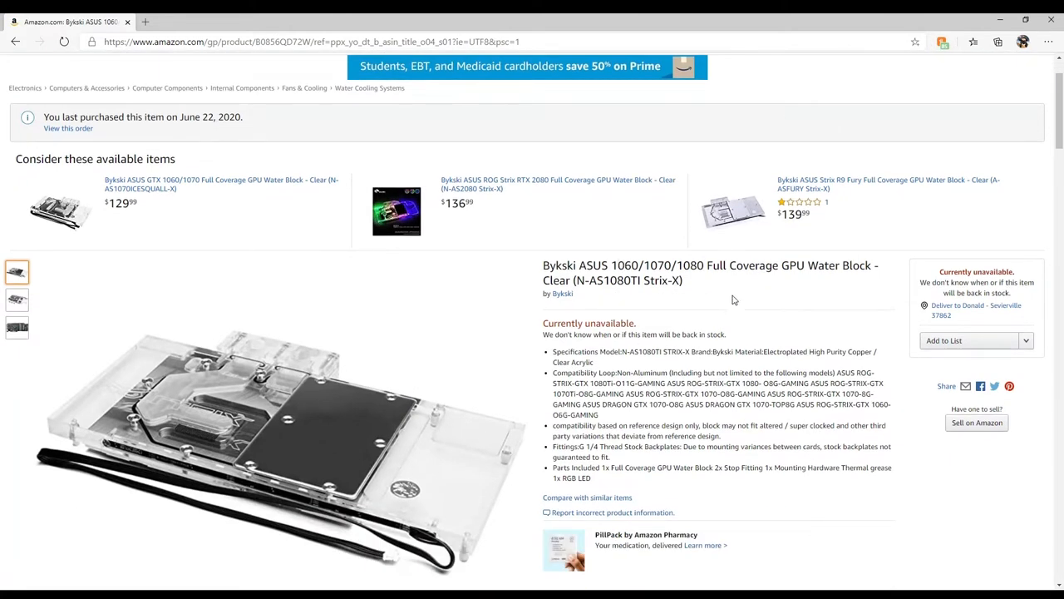
Step: Browse the water block's on-board and angled photos twice over, then return to the order list
{"action": "left_click", "coordinate": [17, 326]}
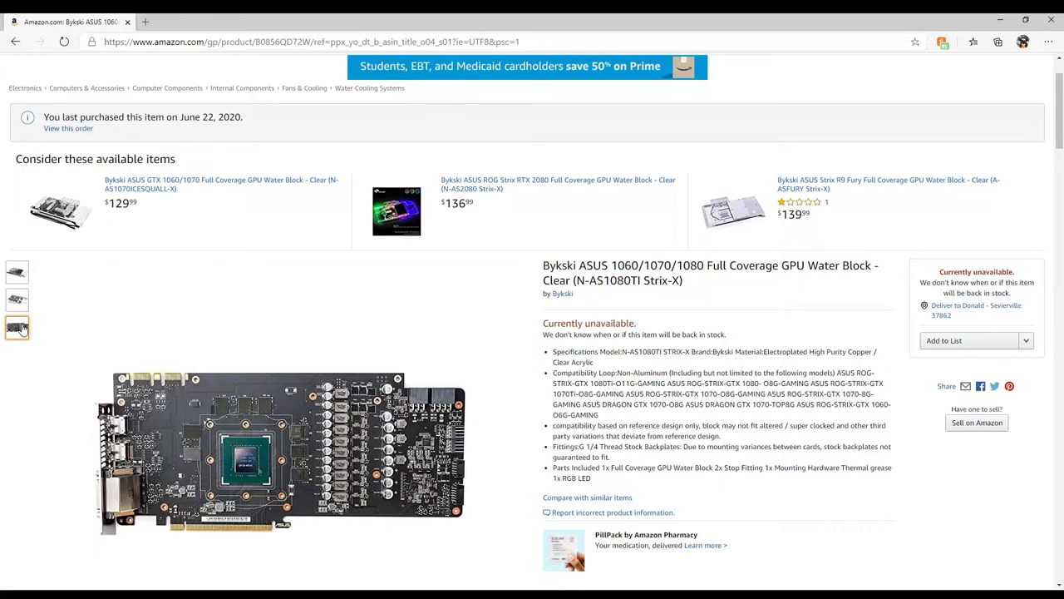
{"action": "left_click", "coordinate": [16, 300]}
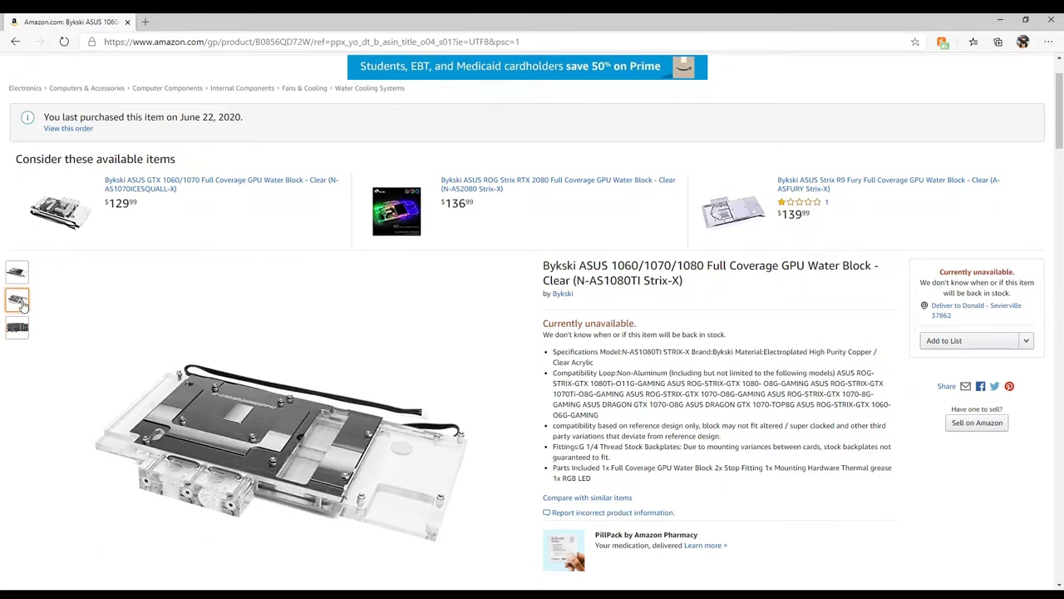
{"action": "left_click", "coordinate": [16, 273]}
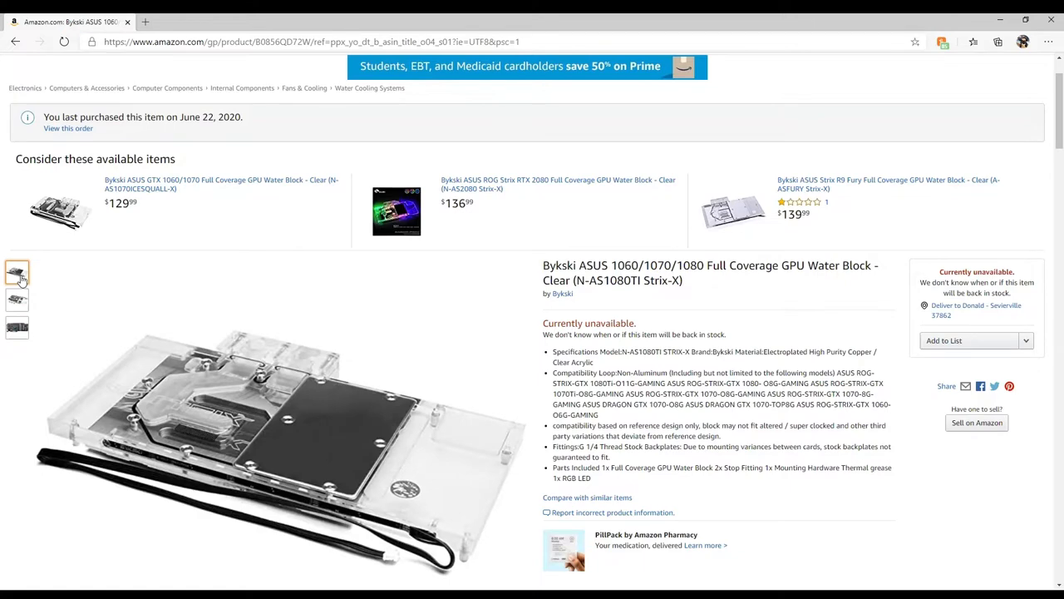
{"action": "left_click", "coordinate": [16, 326]}
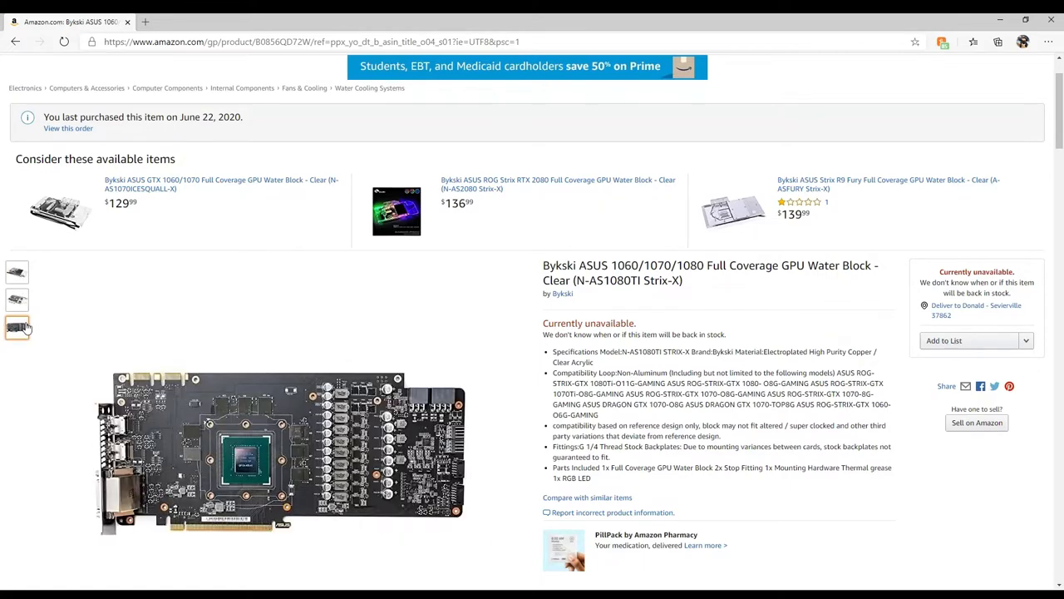
{"action": "left_click", "coordinate": [17, 299]}
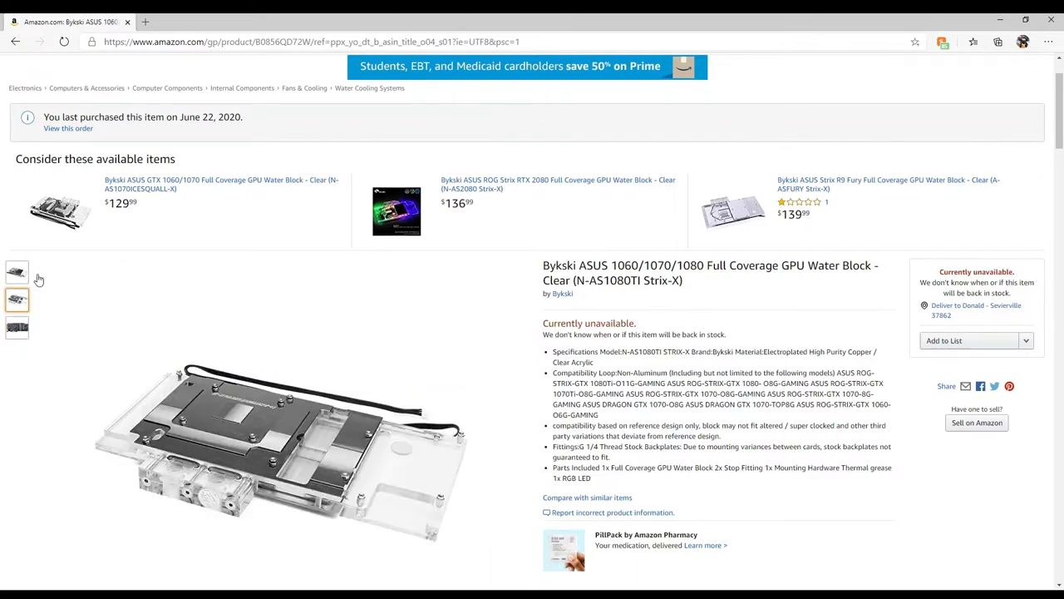
{"action": "left_click", "coordinate": [68, 128]}
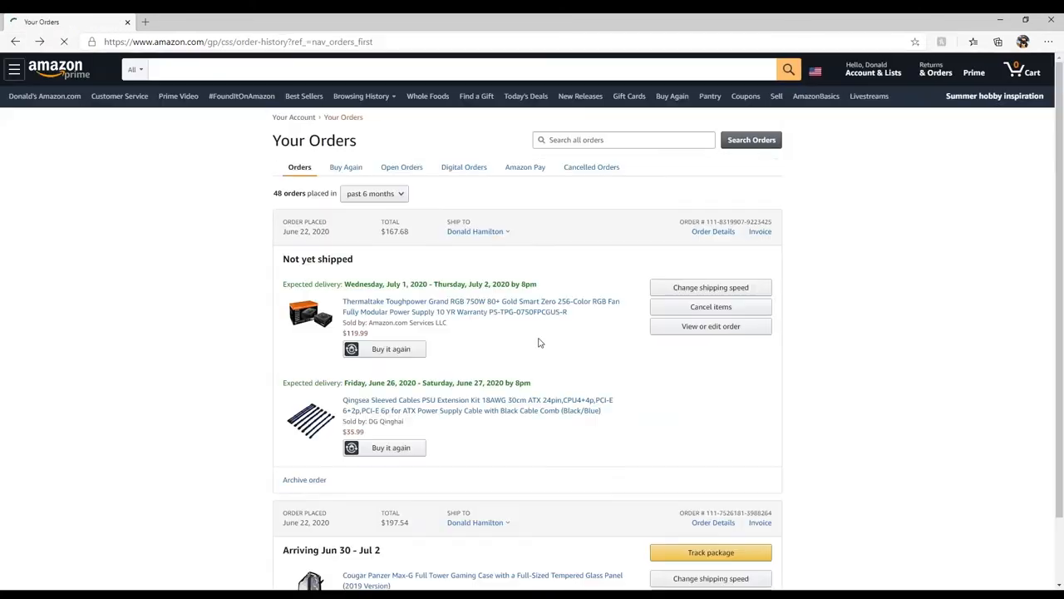
{"action": "scroll", "scroll_direction": "down", "scroll_amount": 3}
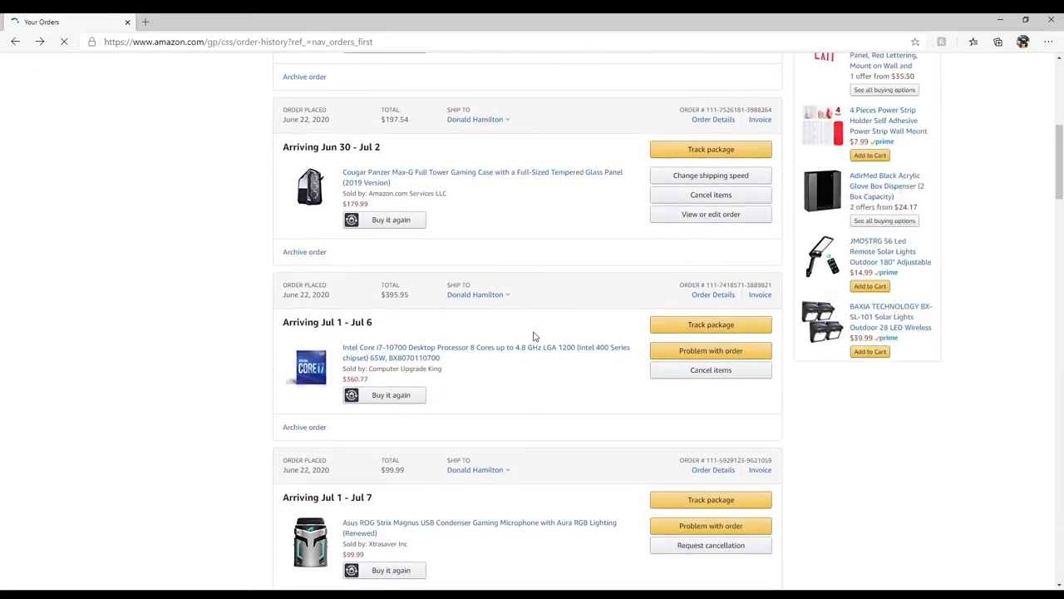
{"action": "scroll", "scroll_direction": "down", "scroll_amount": 3}
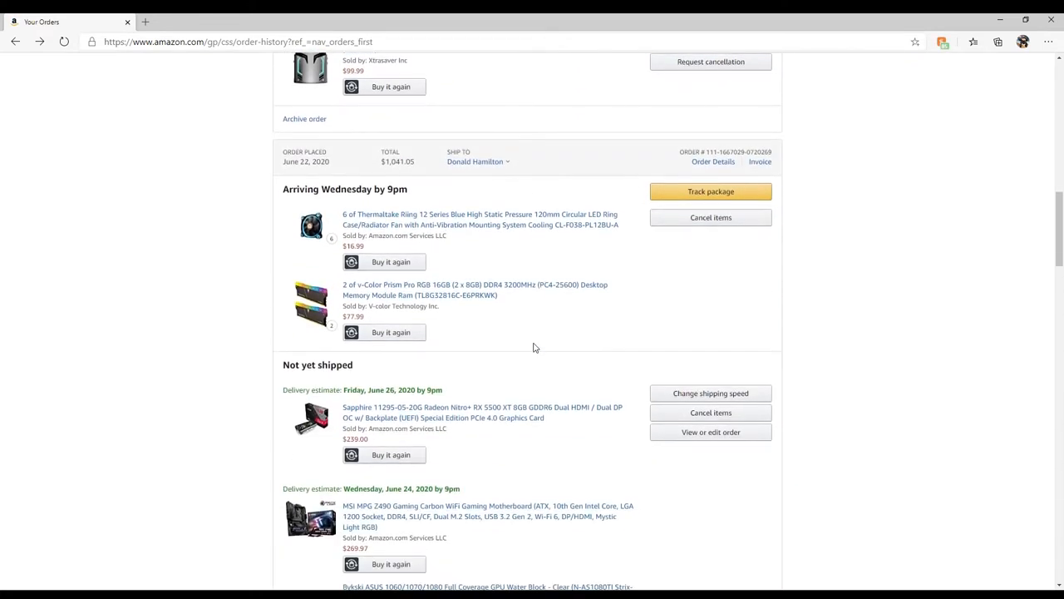
{"action": "mouse_move", "coordinate": [456, 289]}
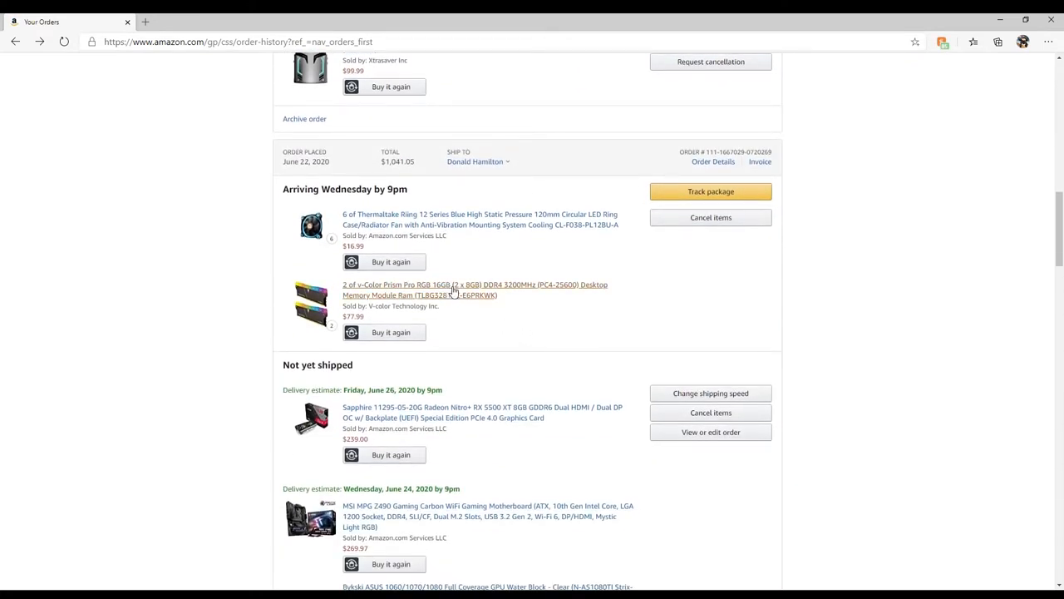
{"action": "left_click", "coordinate": [474, 290]}
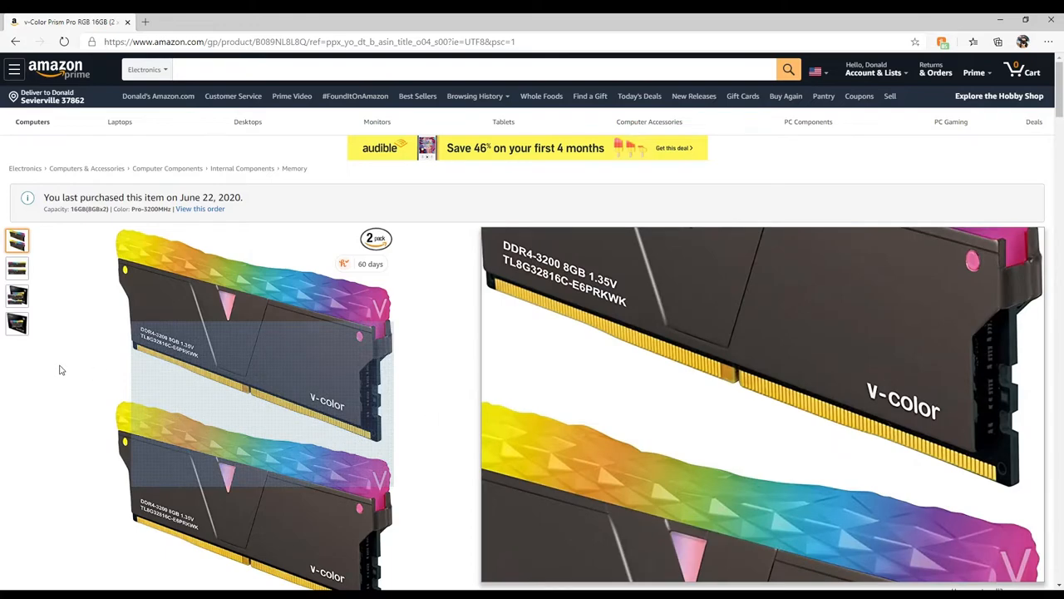
{"action": "left_click", "coordinate": [258, 408]}
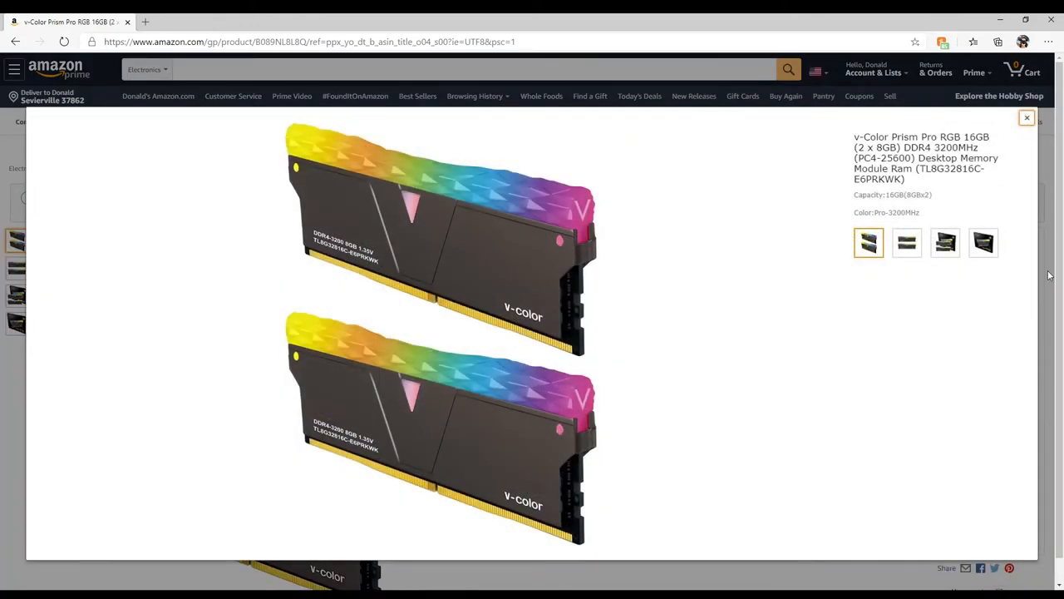
{"action": "left_click", "coordinate": [906, 243]}
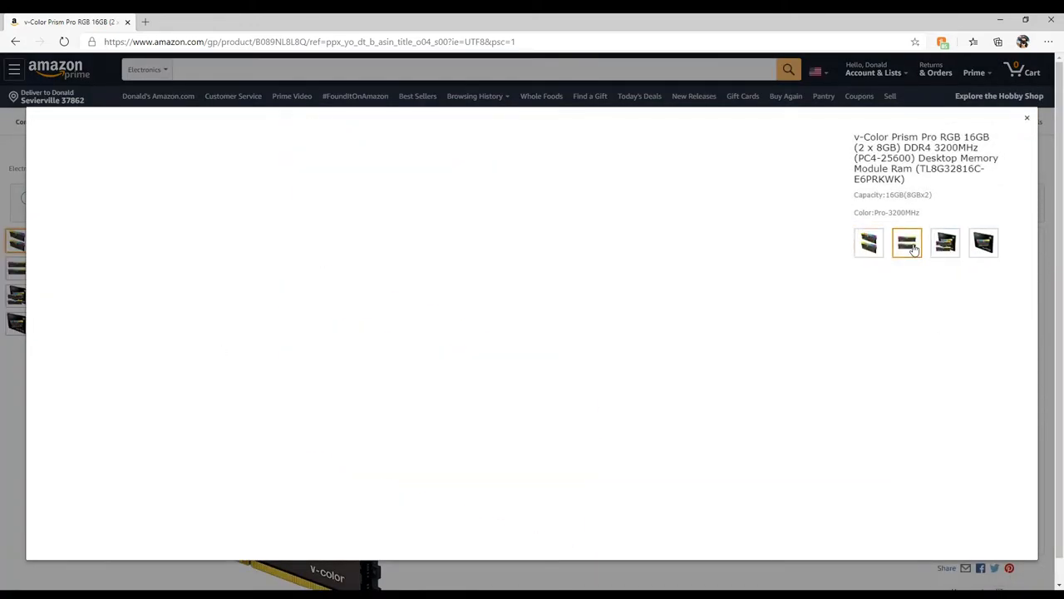
{"action": "left_click", "coordinate": [945, 243]}
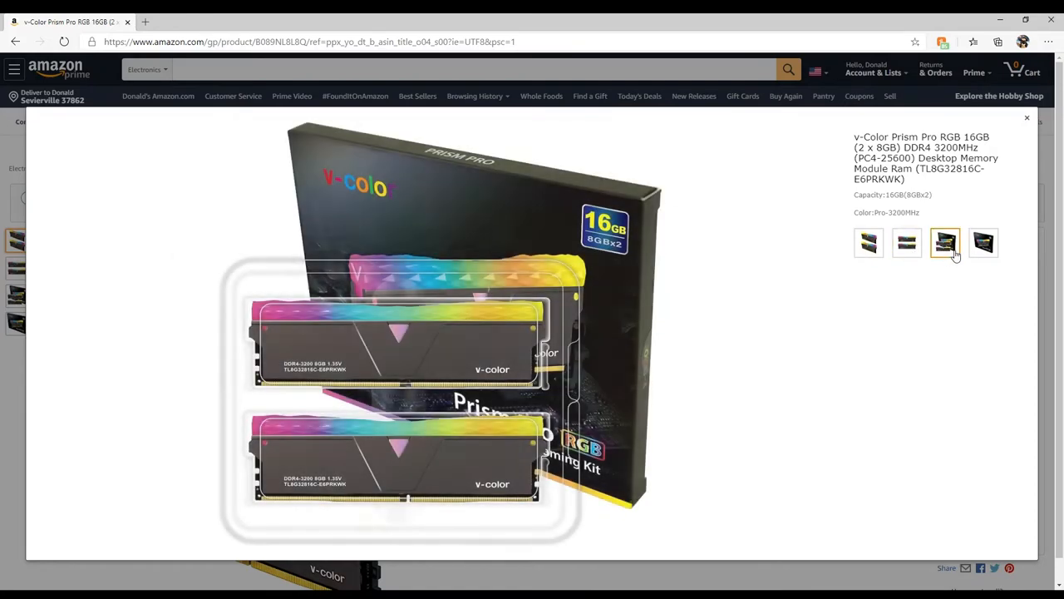
{"action": "left_click", "coordinate": [985, 242]}
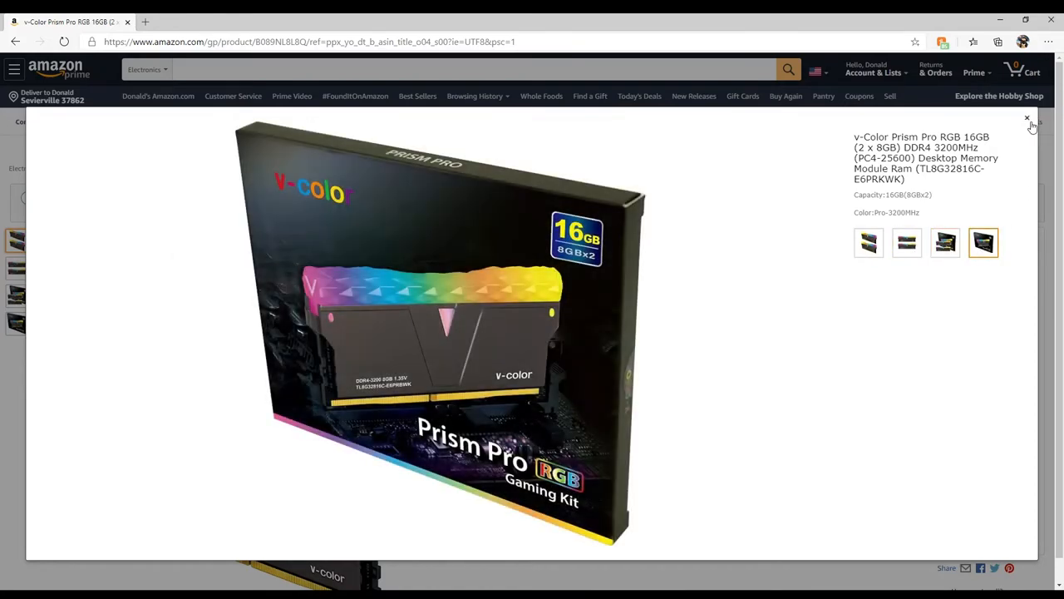
{"action": "left_click", "coordinate": [1028, 118]}
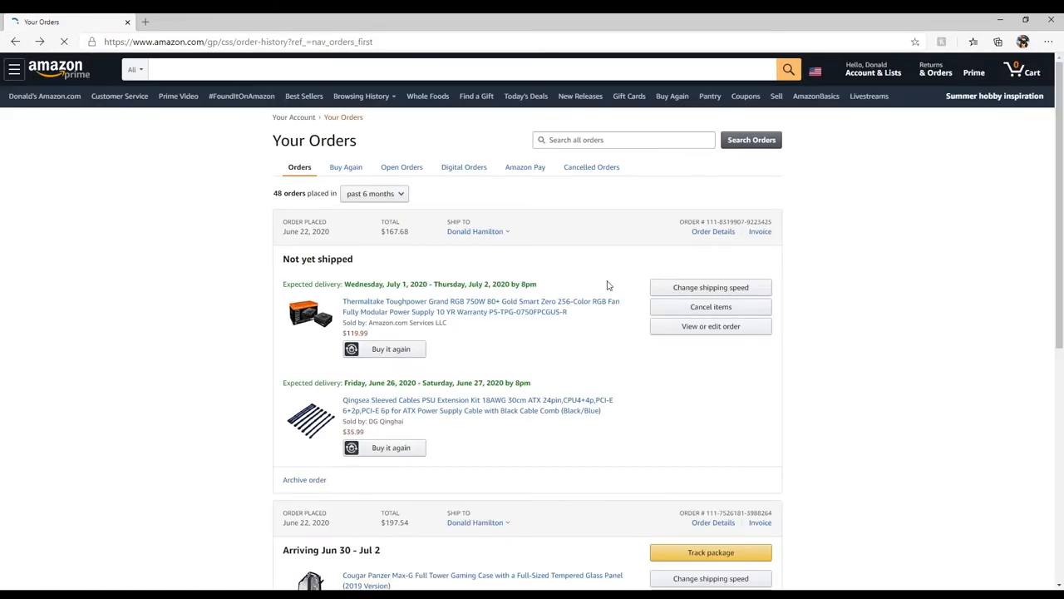
Step: Scroll down to the order flagged 'Payment revision needed' and choose Revise Payment Method
{"action": "scroll", "scroll_direction": "down", "scroll_amount": 3}
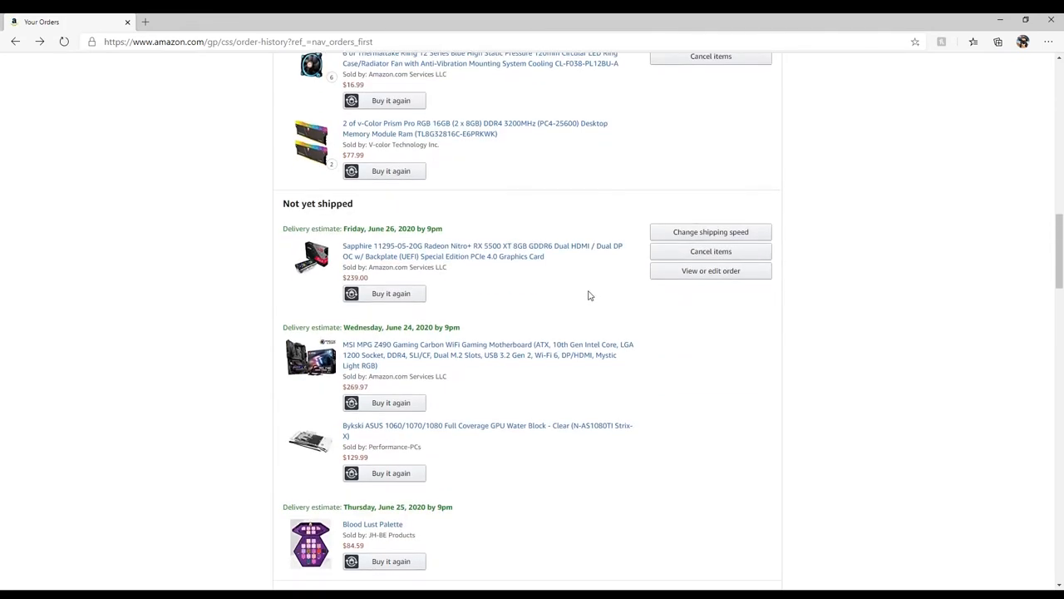
{"action": "scroll", "scroll_direction": "down", "scroll_amount": 3}
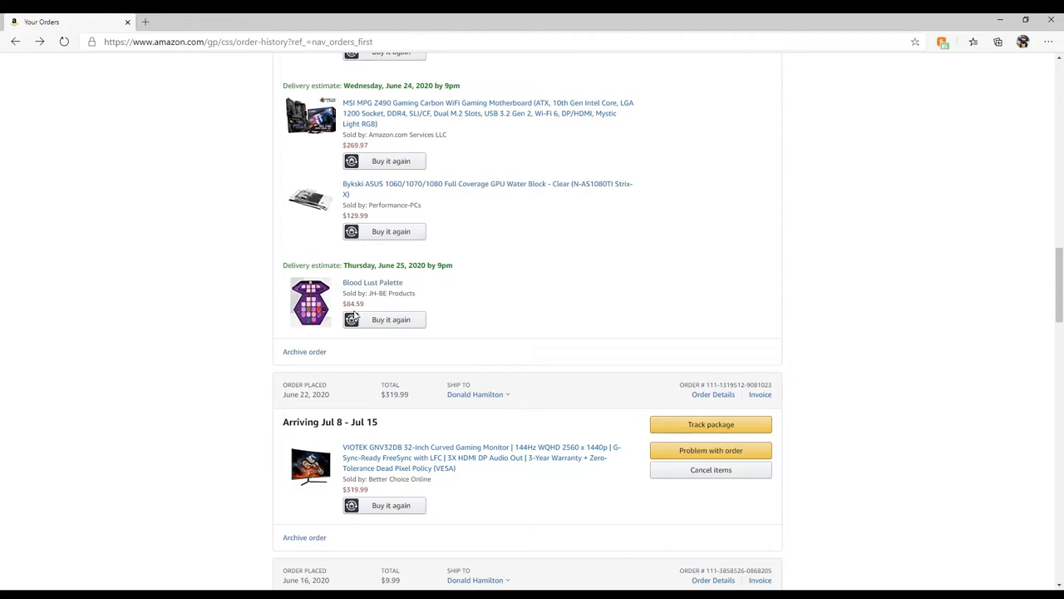
{"action": "scroll", "scroll_direction": "down", "scroll_amount": 3}
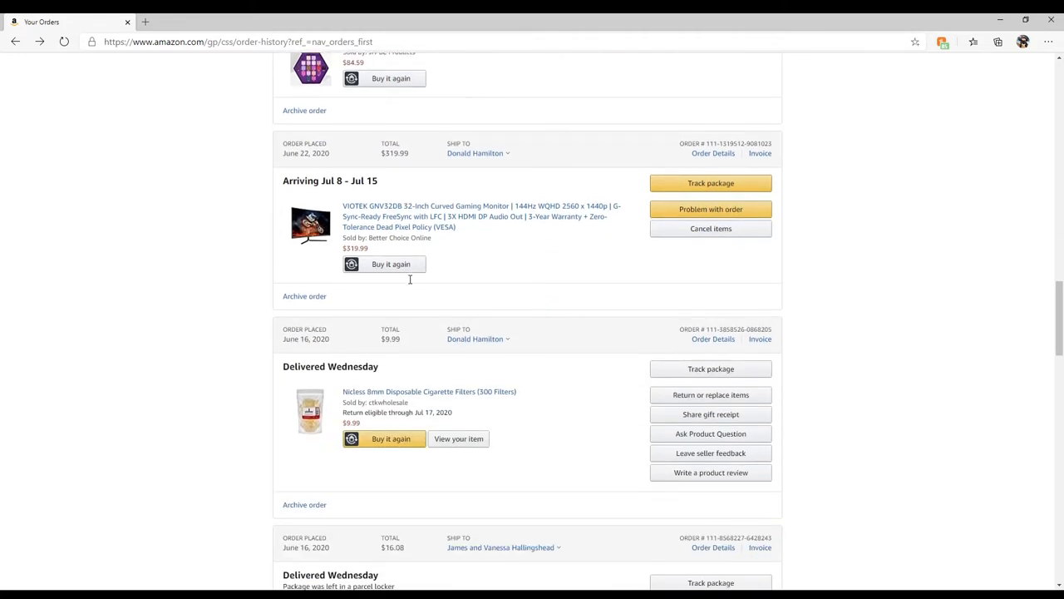
{"action": "scroll", "scroll_direction": "down", "scroll_amount": 3}
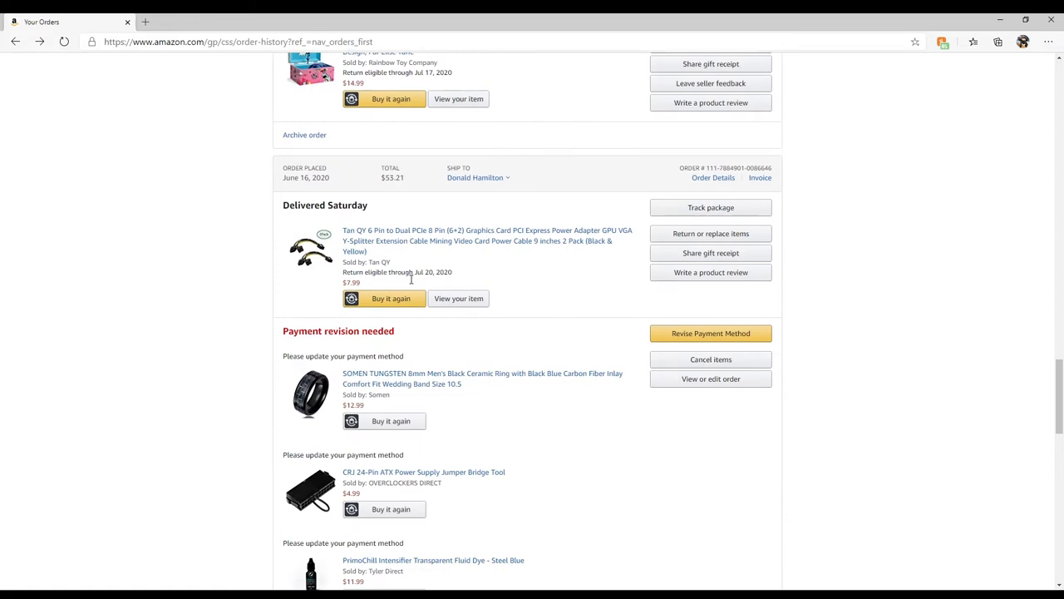
{"action": "scroll", "scroll_direction": "down", "scroll_amount": 3}
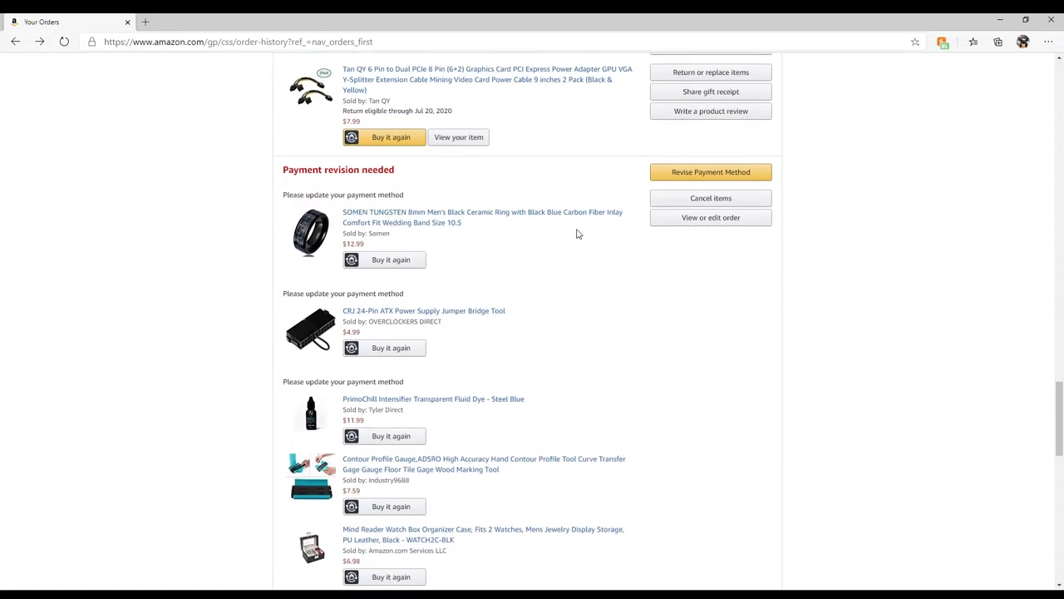
{"action": "scroll", "scroll_direction": "down", "scroll_amount": 3}
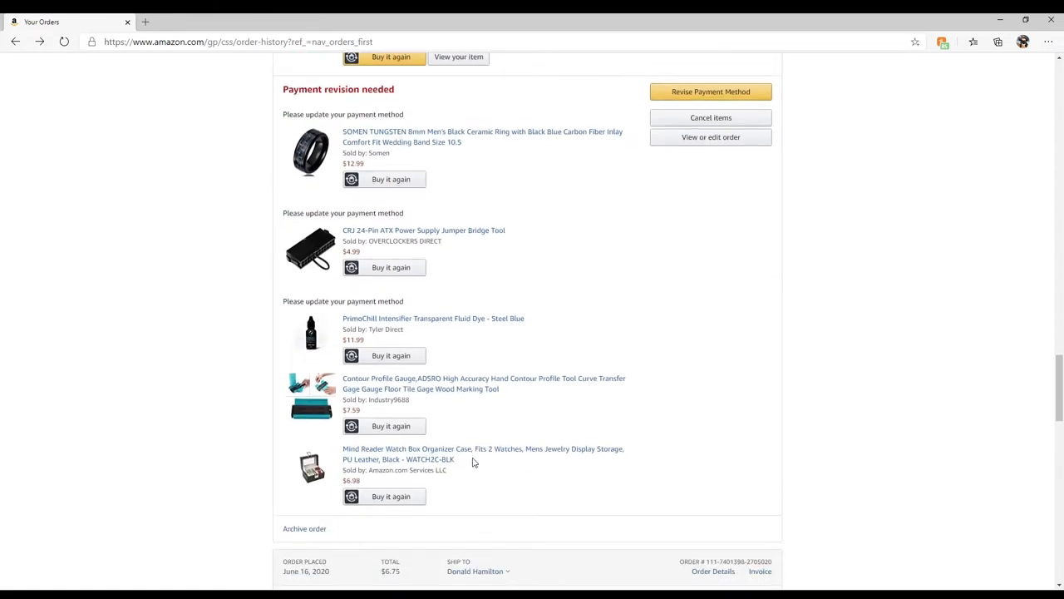
{"action": "left_click", "coordinate": [710, 91]}
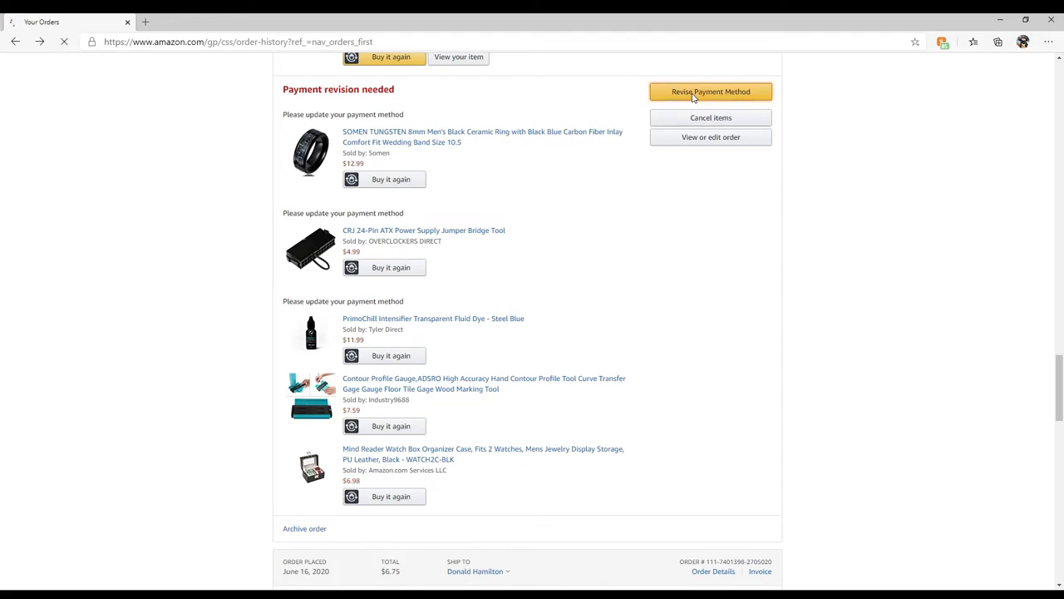
Step: Continue with the saved Mastercard and review the updated Order Details page with its delivery estimates
{"action": "left_click", "coordinate": [710, 91]}
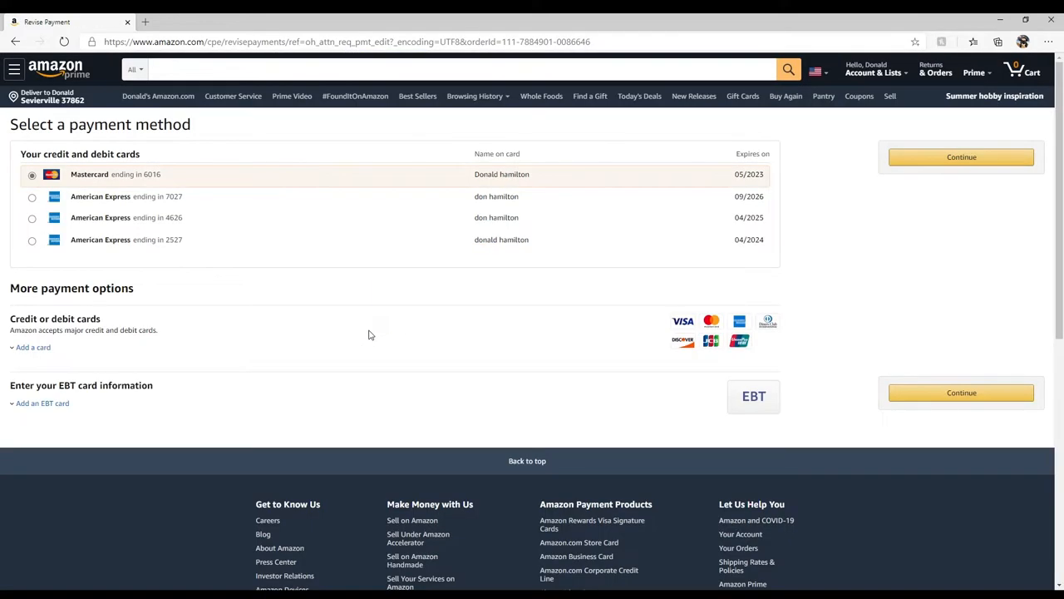
{"action": "left_click", "coordinate": [962, 393]}
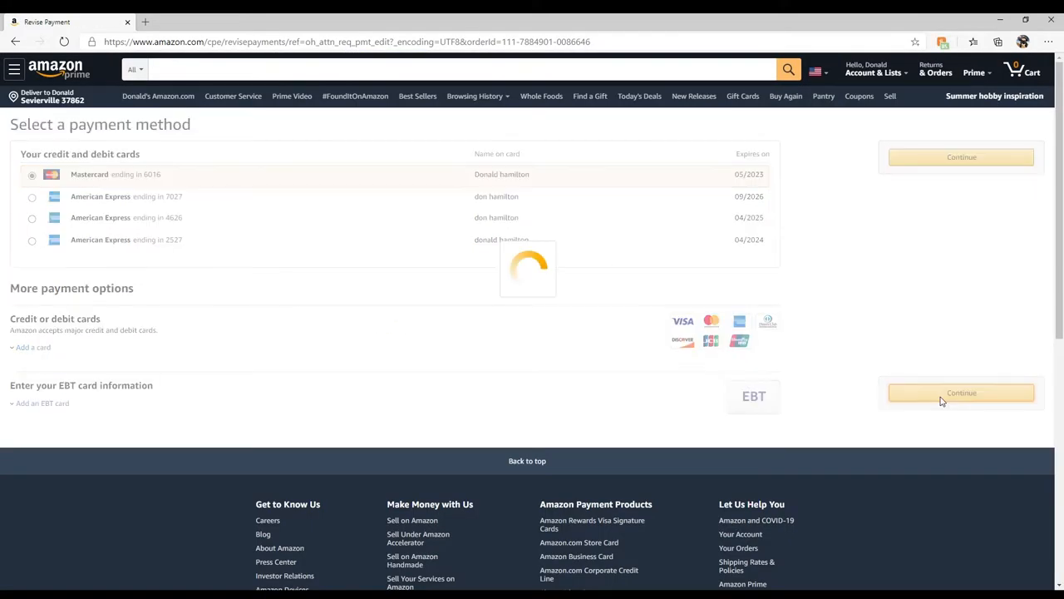
{"action": "mouse_move", "coordinate": [862, 381]}
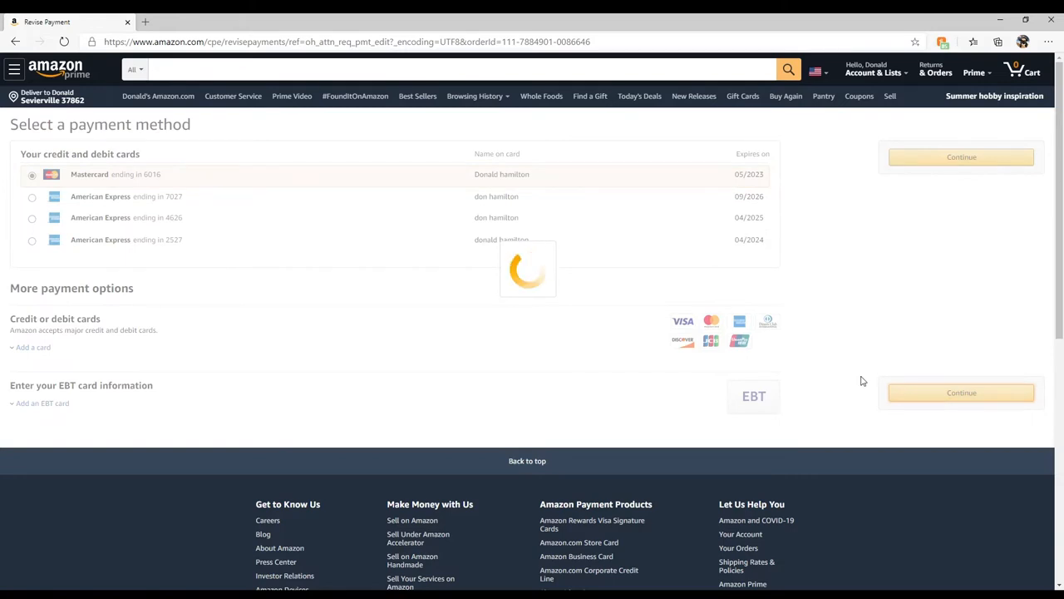
{"action": "left_click", "coordinate": [961, 156]}
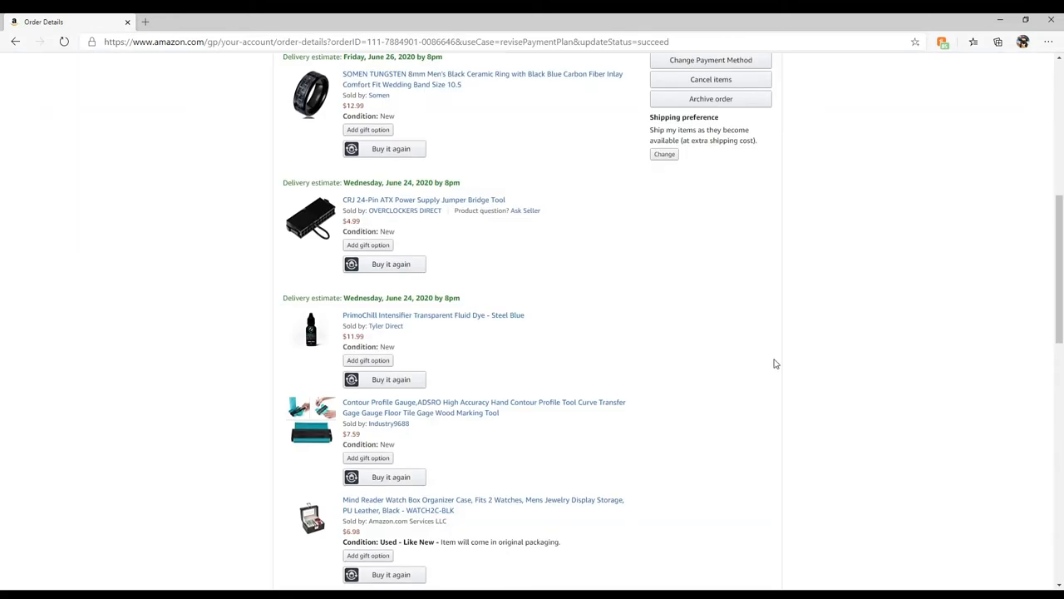
{"action": "scroll", "scroll_direction": "down", "scroll_amount": 3}
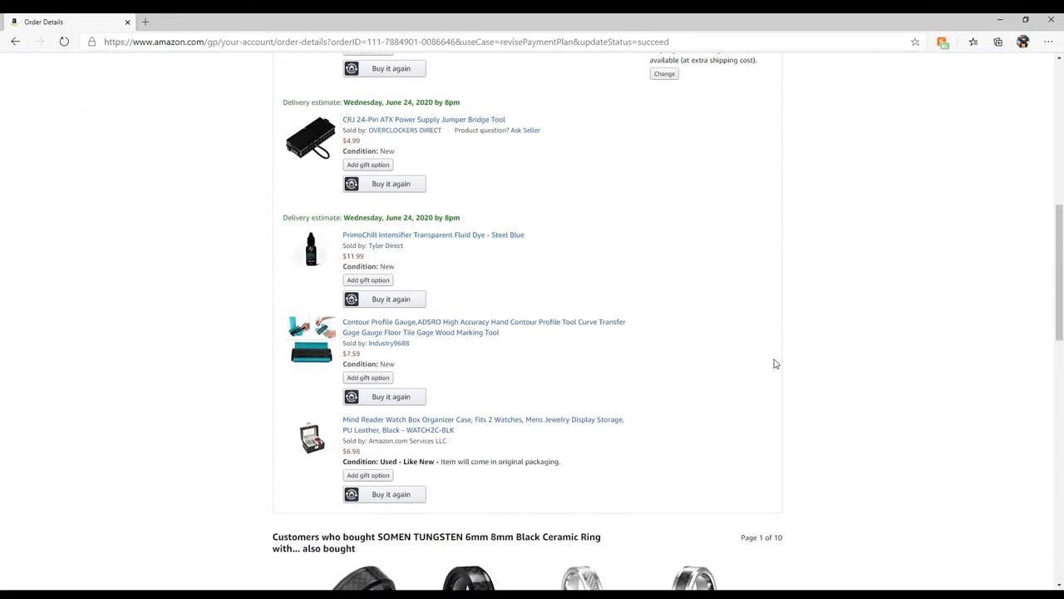
{"action": "scroll", "scroll_direction": "up", "scroll_amount": 3}
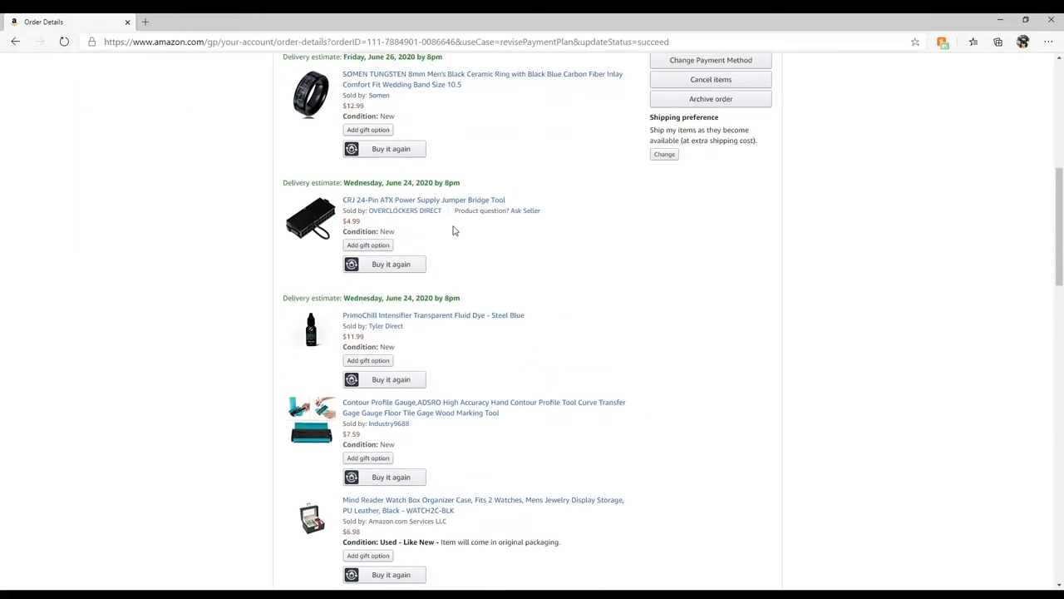
{"action": "mouse_move", "coordinate": [466, 273]}
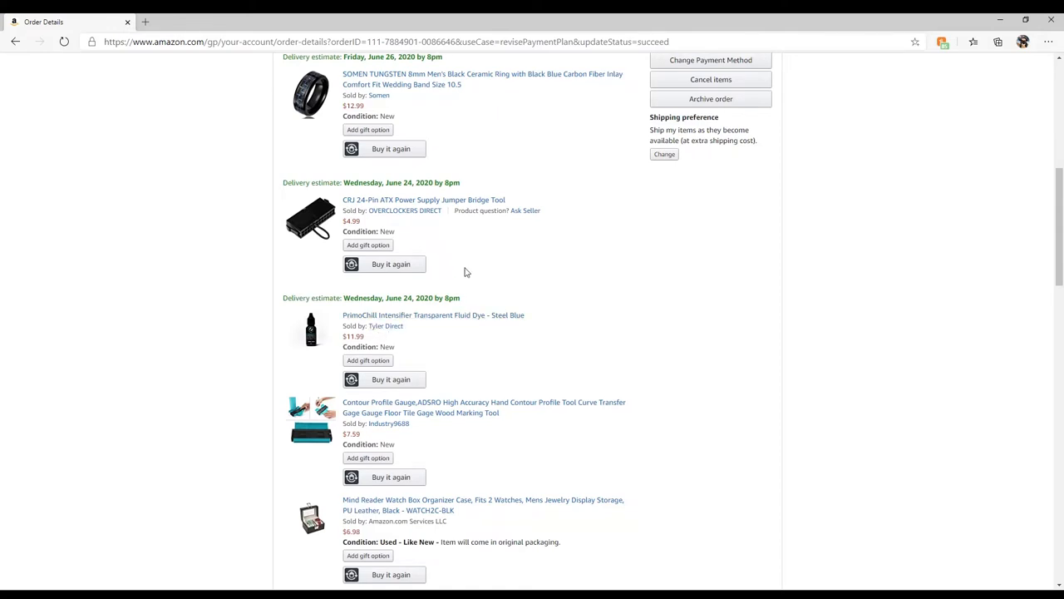
{"action": "mouse_move", "coordinate": [405, 220]}
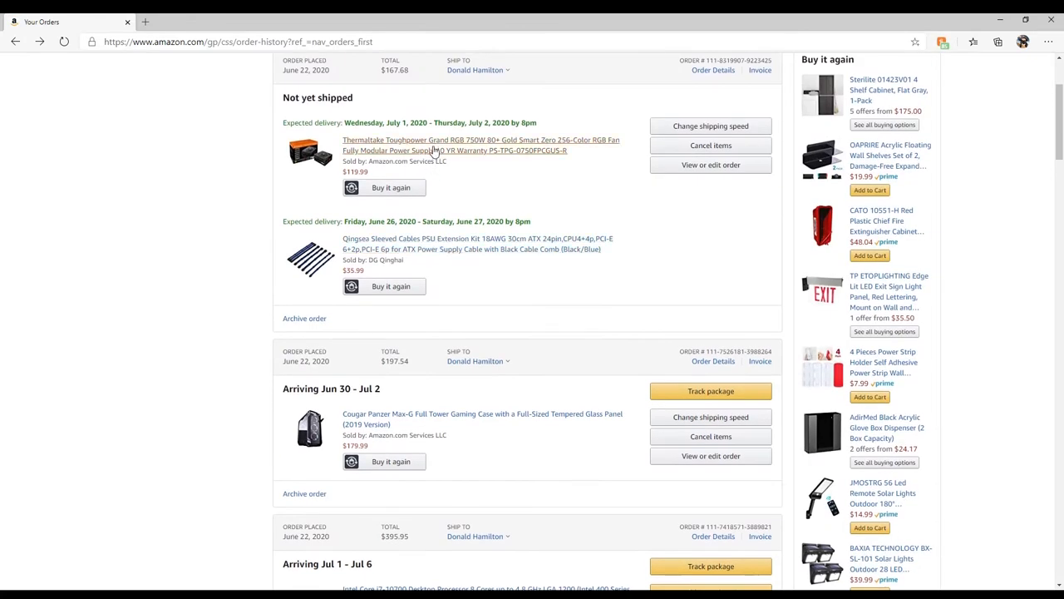
{"action": "left_click", "coordinate": [481, 140]}
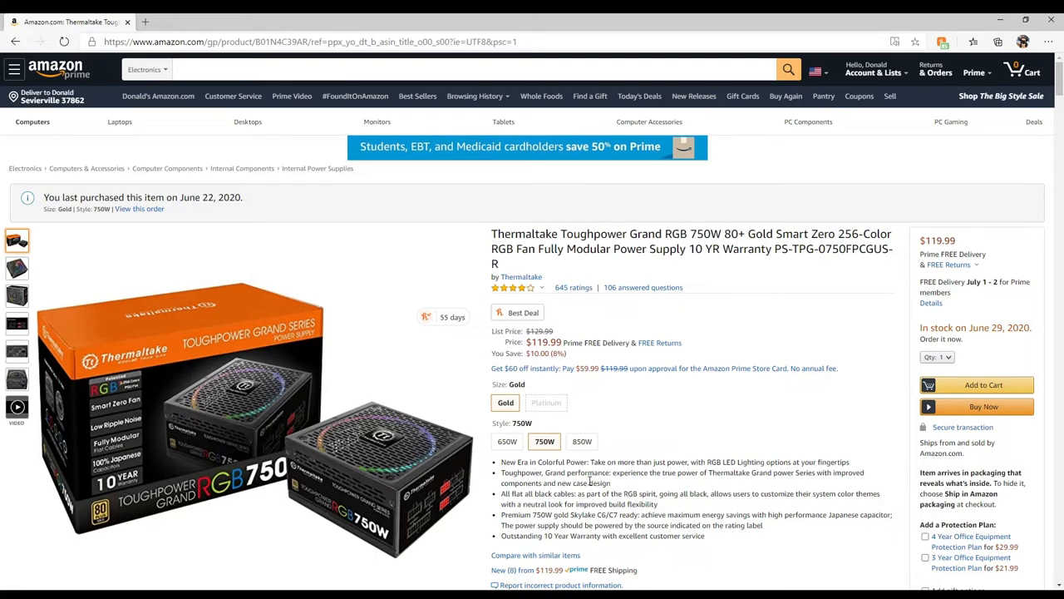
{"action": "left_click", "coordinate": [16, 352]}
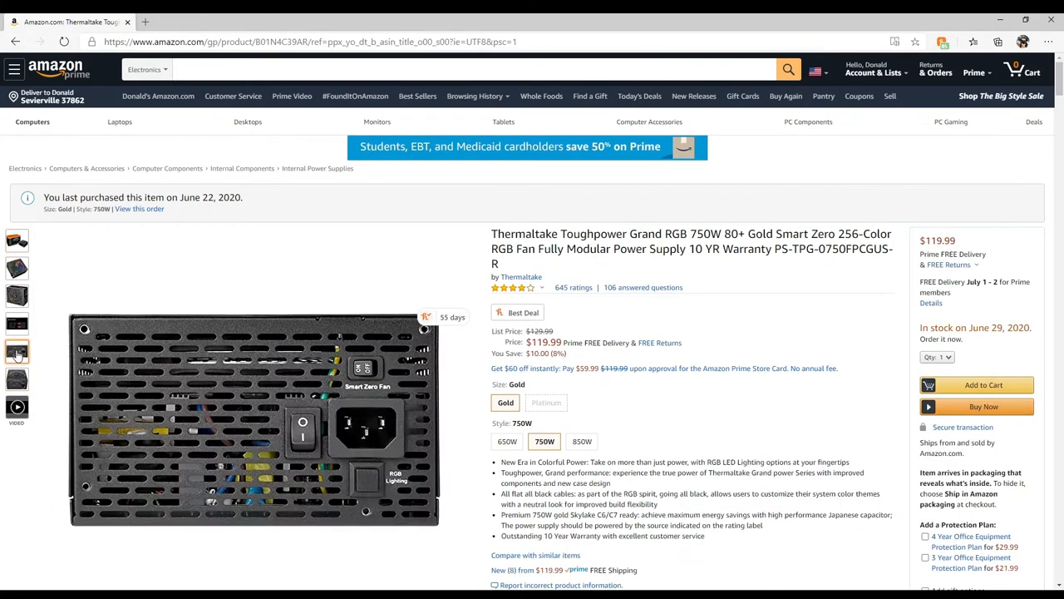
{"action": "left_click", "coordinate": [17, 296]}
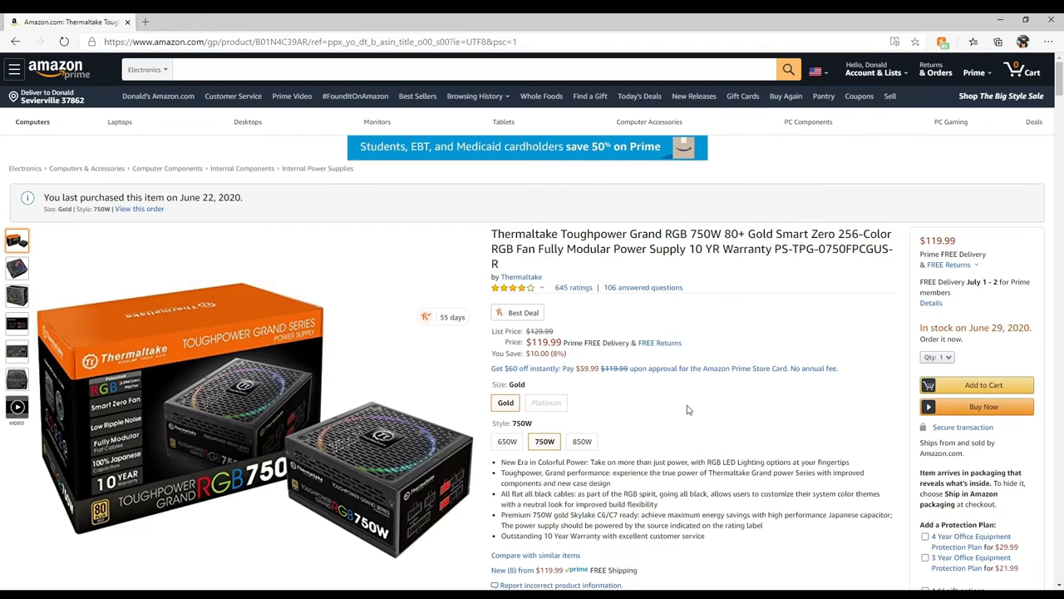
{"action": "mouse_move", "coordinate": [732, 422]}
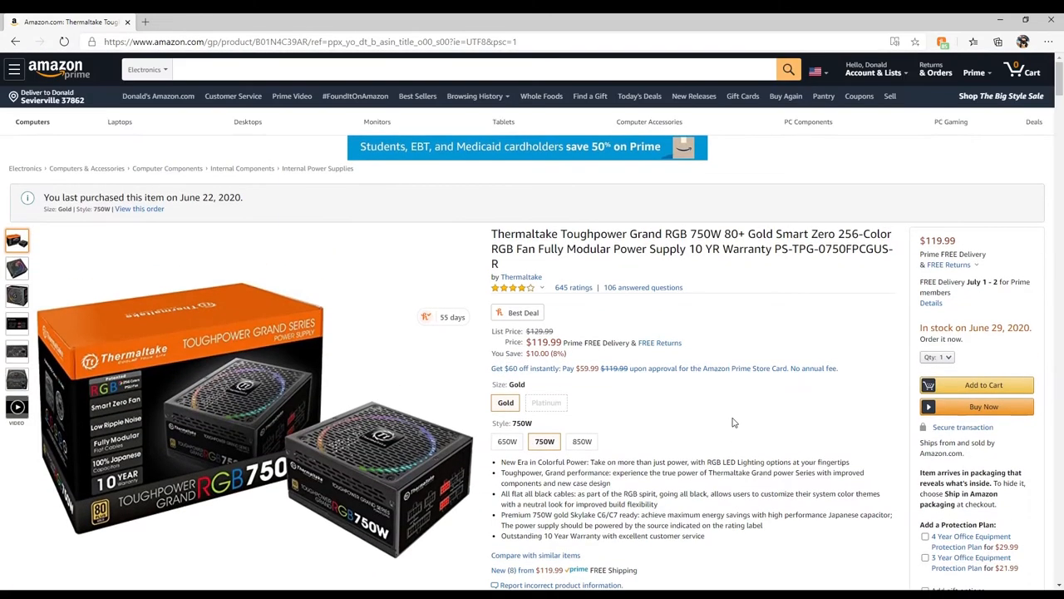
{"action": "mouse_move", "coordinate": [17, 41]}
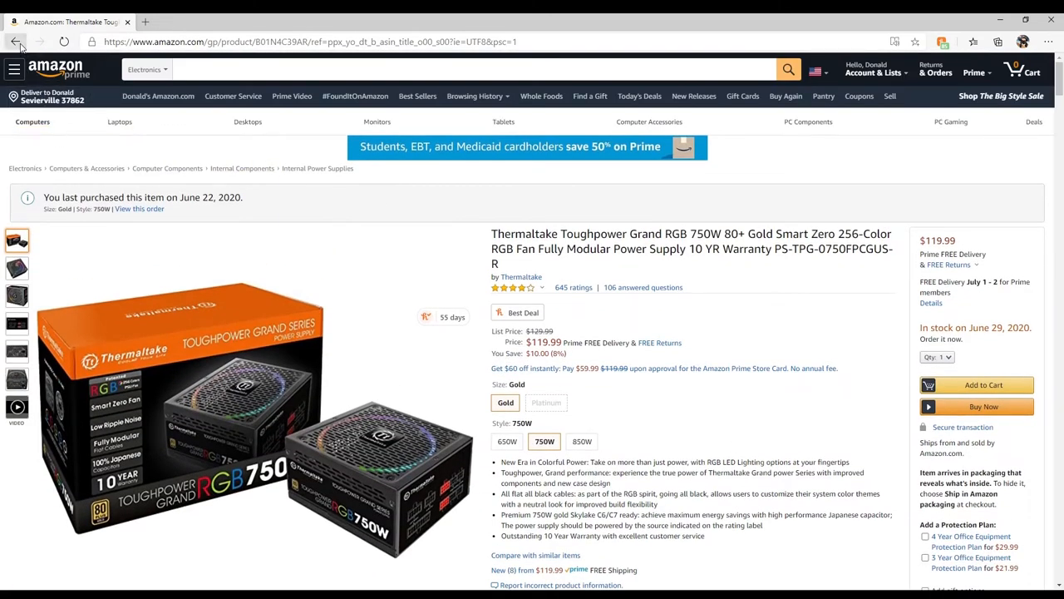
{"action": "left_click", "coordinate": [17, 42]}
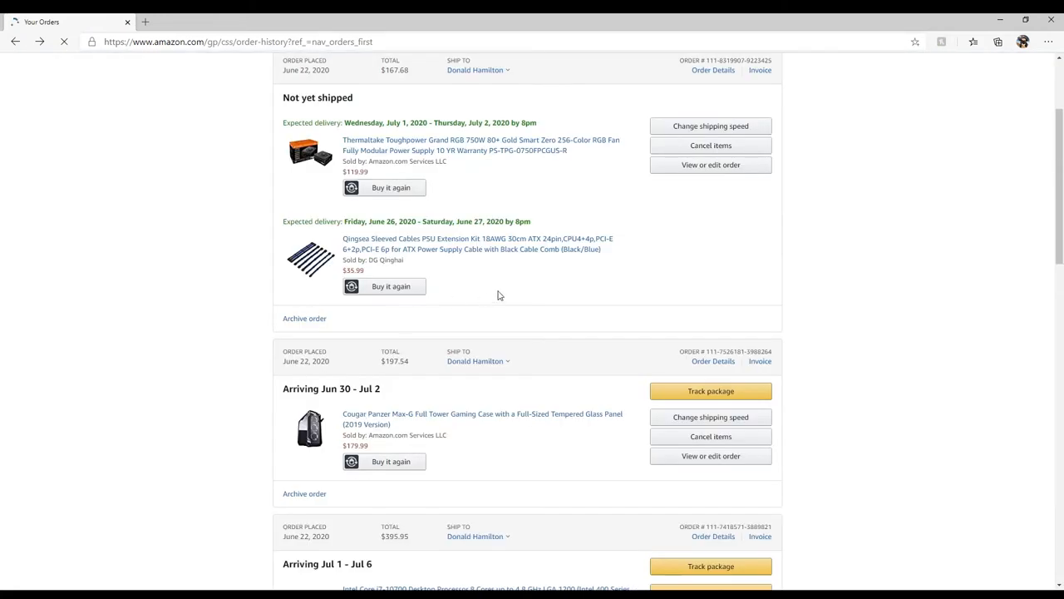
Step: View the Qingsea sleeved PSU extension cable kit's product page, then go back to the top of Your Orders
{"action": "left_click", "coordinate": [479, 243]}
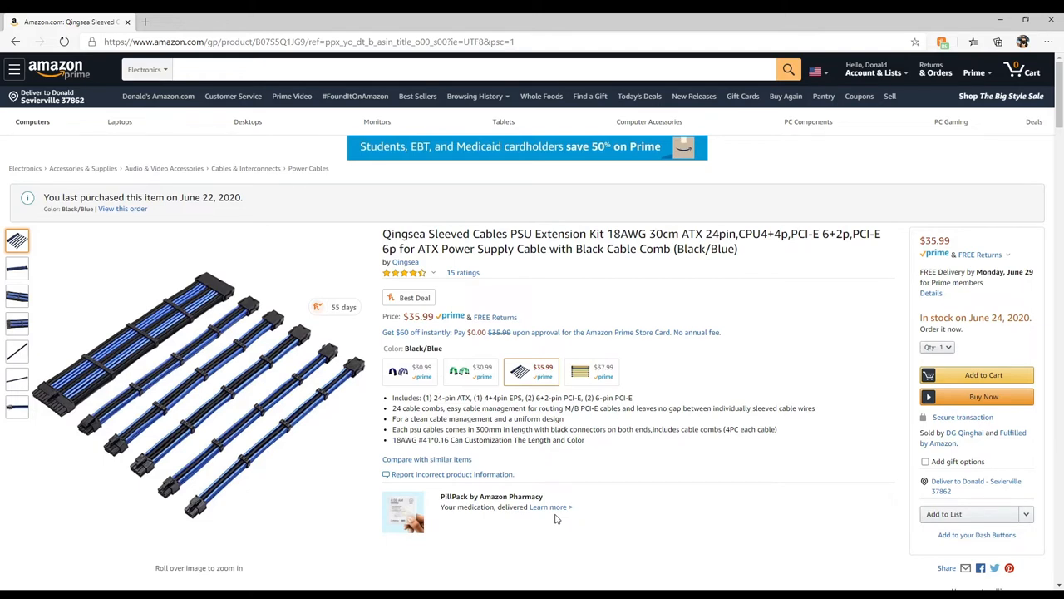
{"action": "mouse_move", "coordinate": [532, 478]}
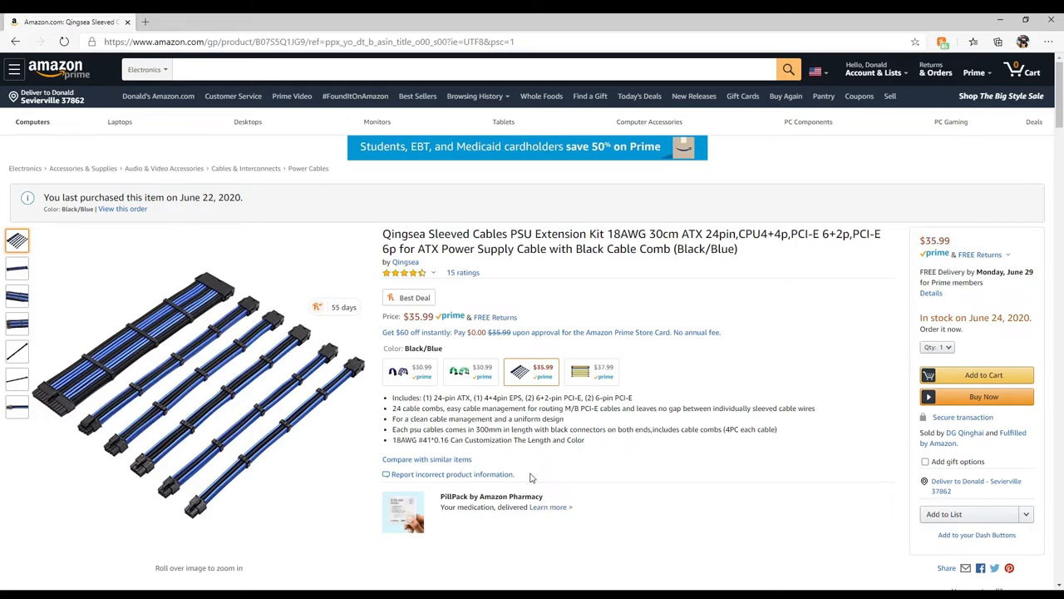
{"action": "left_click", "coordinate": [15, 41]}
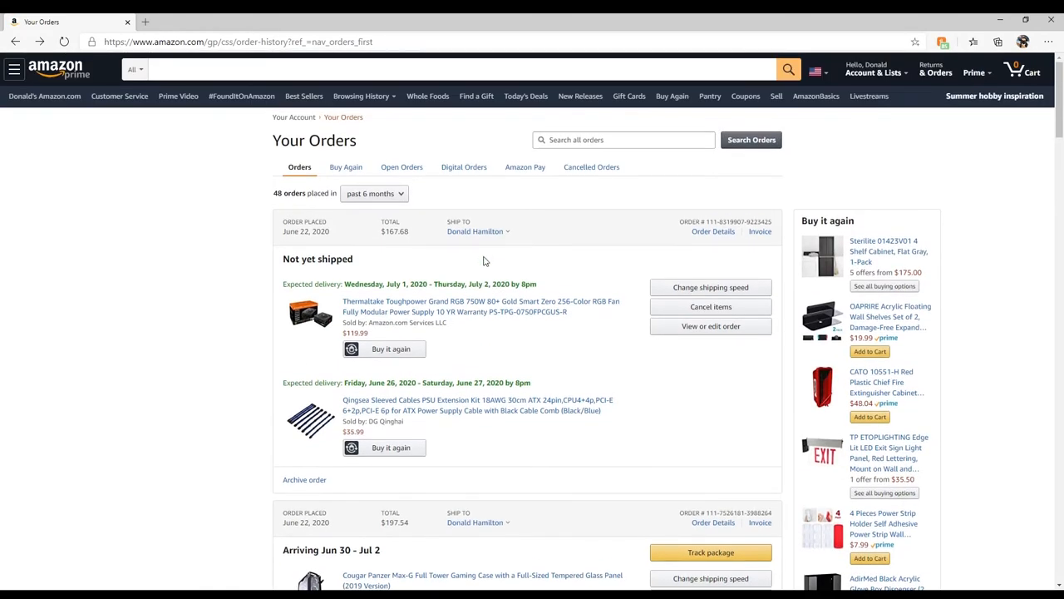
Step: Scroll to the $1,041.05 order and go to the Thermaltake Riing 12 blue LED fan's product page
{"action": "scroll", "scroll_direction": "down", "scroll_amount": 3}
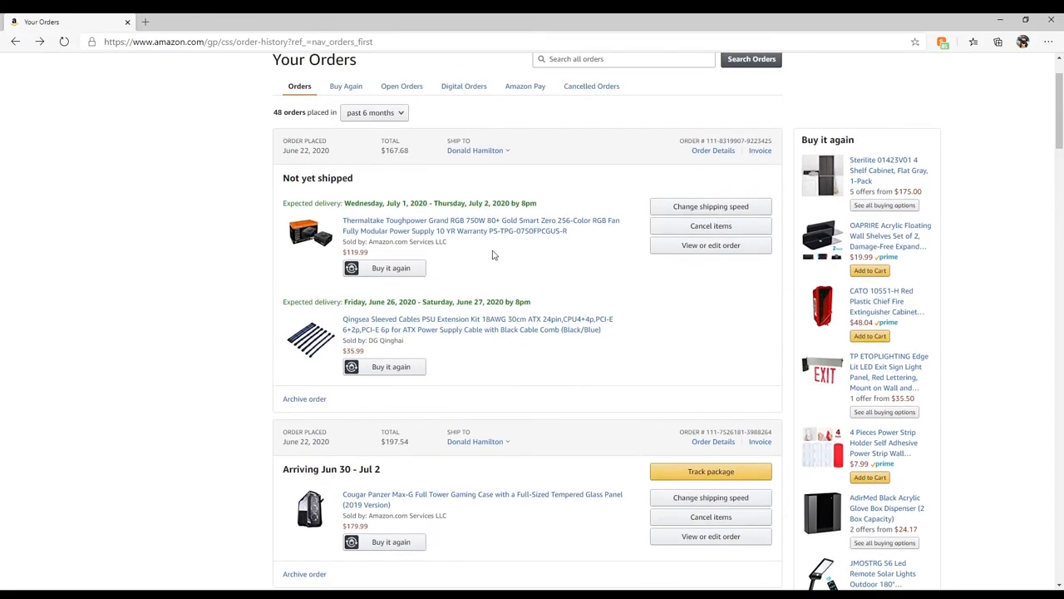
{"action": "scroll", "scroll_direction": "down", "scroll_amount": 3}
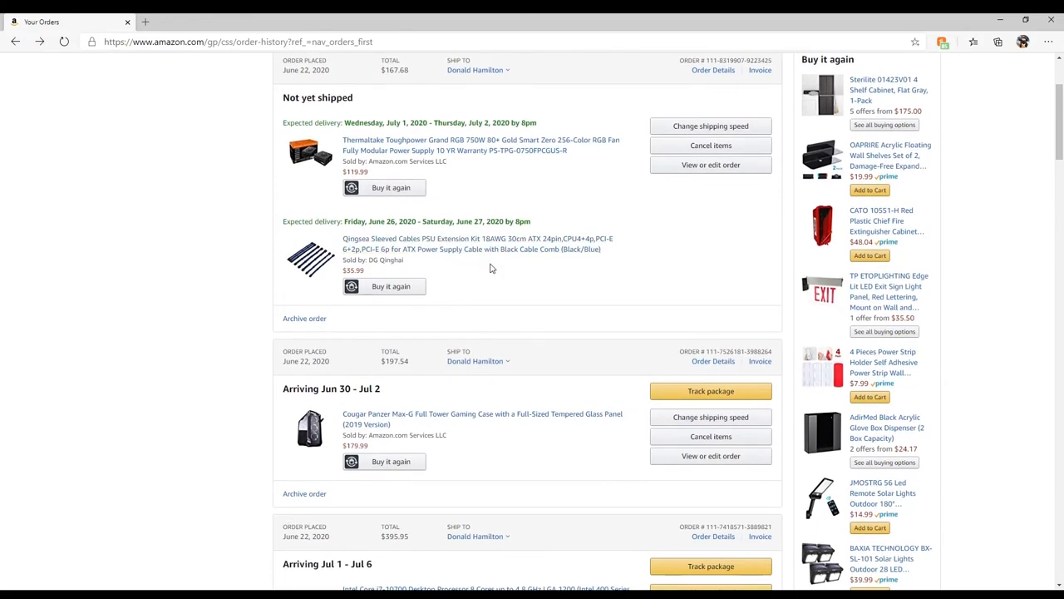
{"action": "scroll", "scroll_direction": "down", "scroll_amount": 3}
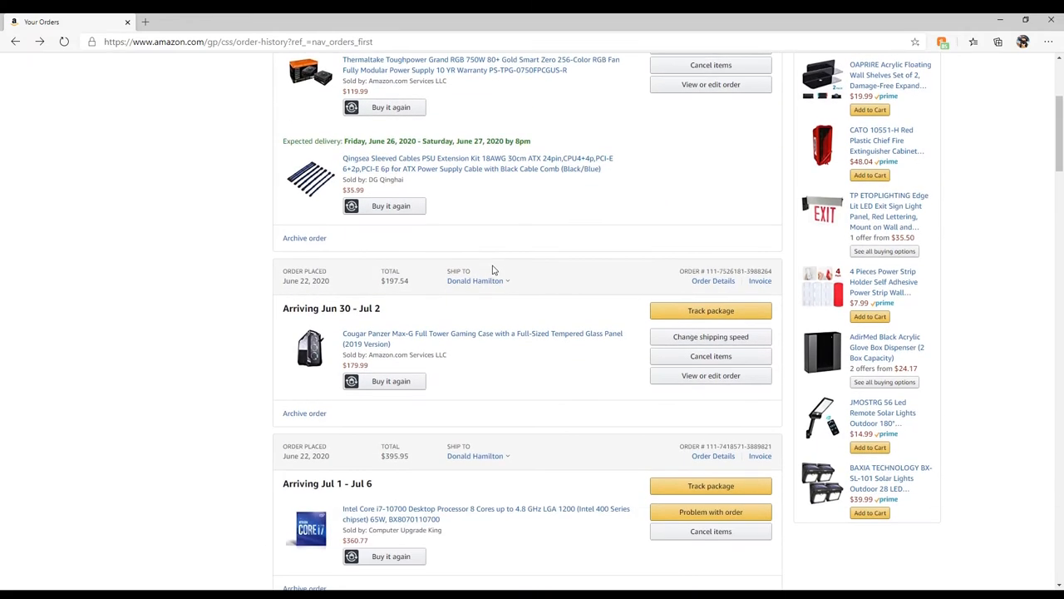
{"action": "scroll", "scroll_direction": "down", "scroll_amount": 3}
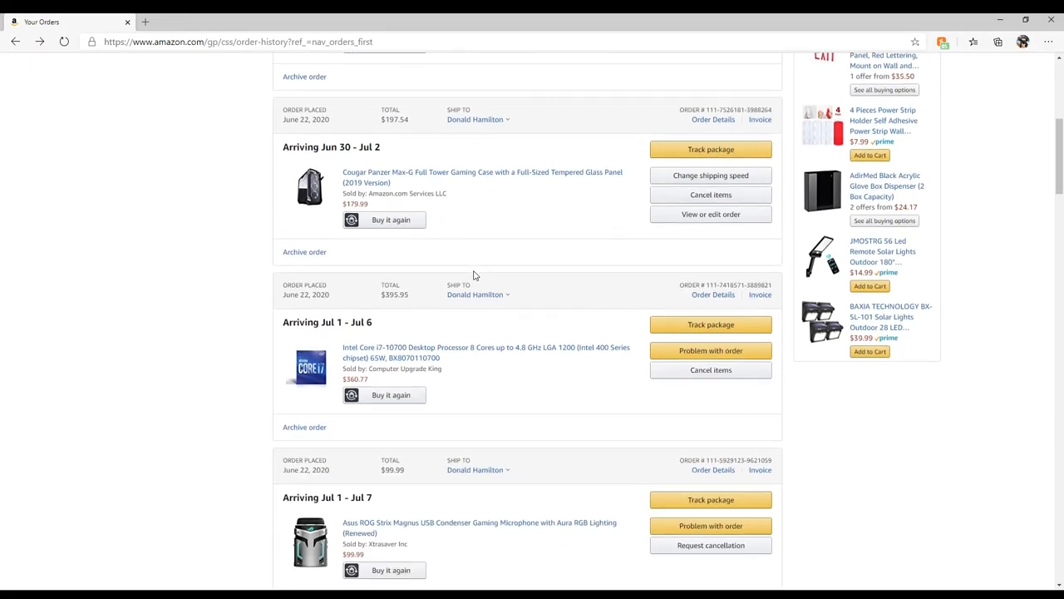
{"action": "scroll", "scroll_direction": "down", "scroll_amount": 3}
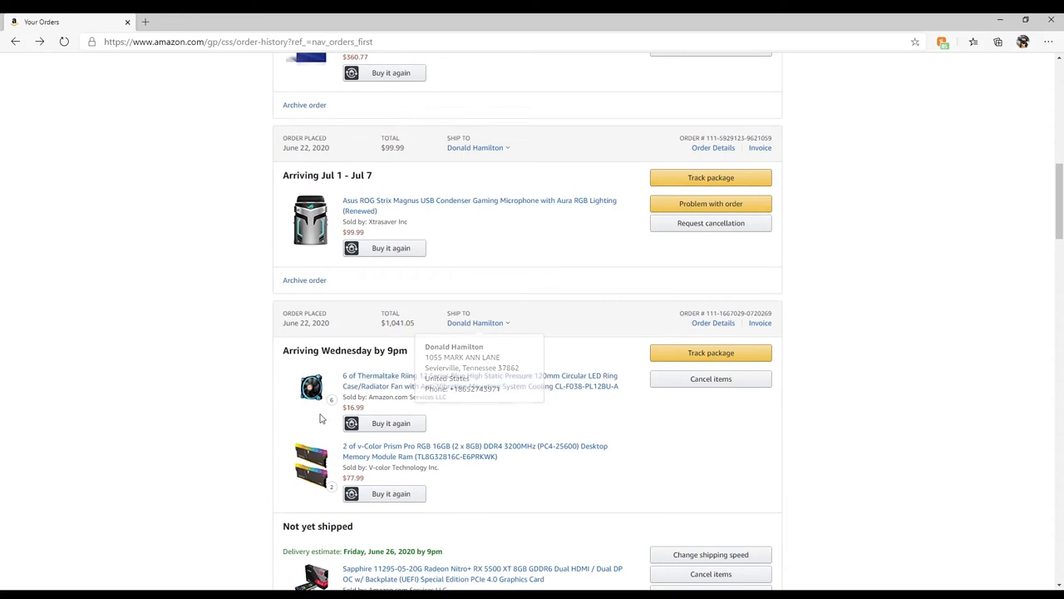
{"action": "left_click", "coordinate": [382, 379]}
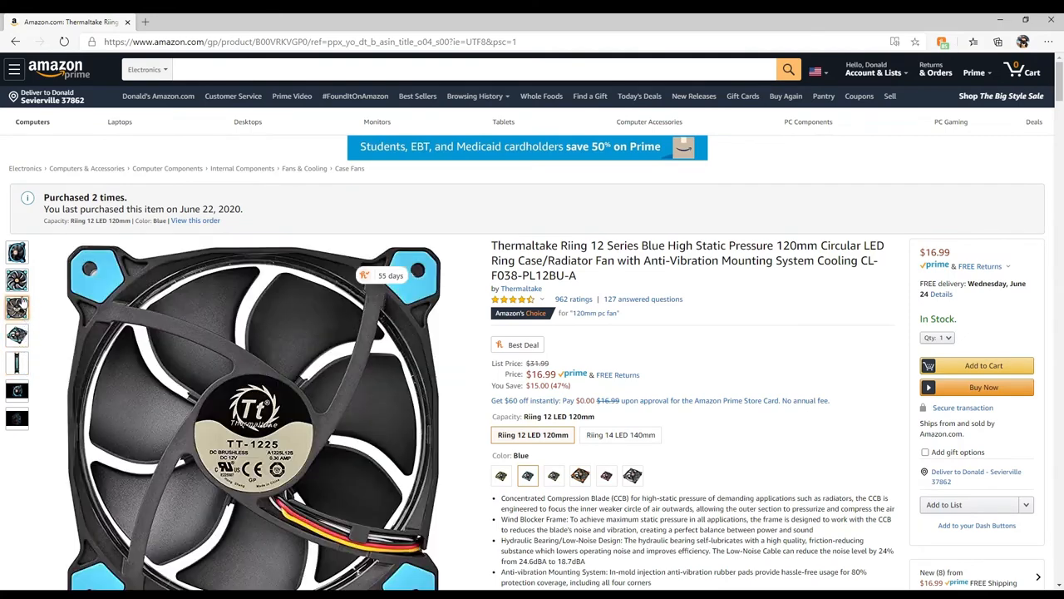
Step: Browse the fan's lit-up and angled photos, then go back to Your Orders
{"action": "left_click", "coordinate": [17, 253]}
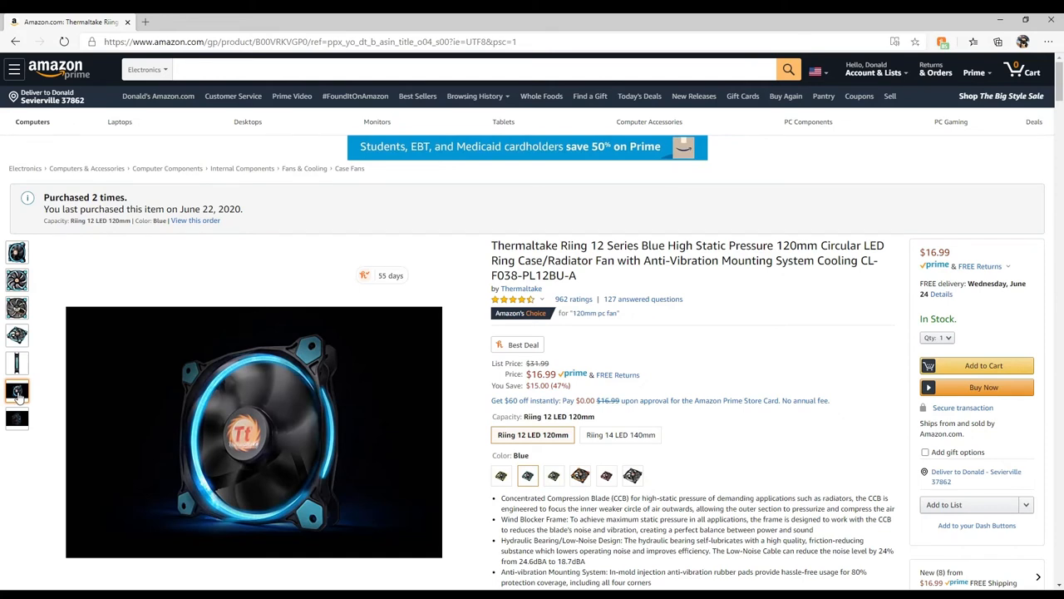
{"action": "left_click", "coordinate": [16, 419]}
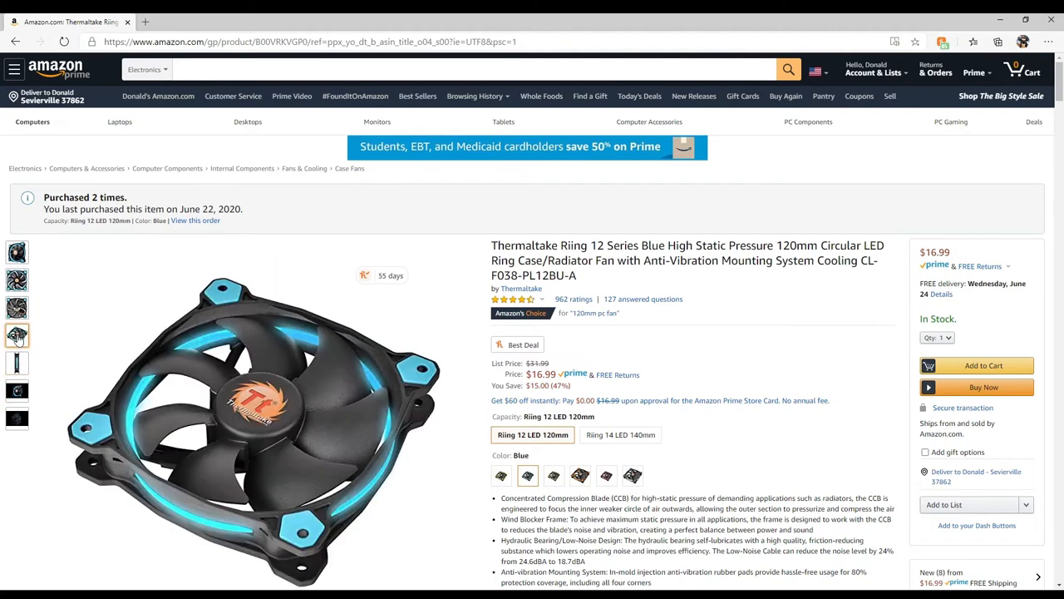
{"action": "left_click", "coordinate": [16, 279]}
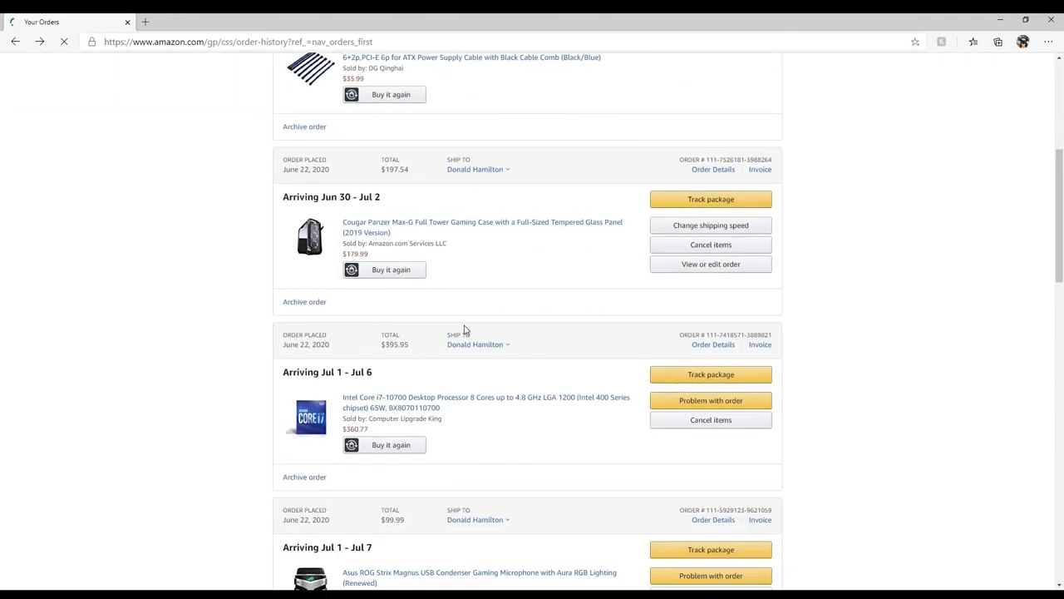
{"action": "left_click", "coordinate": [479, 576]}
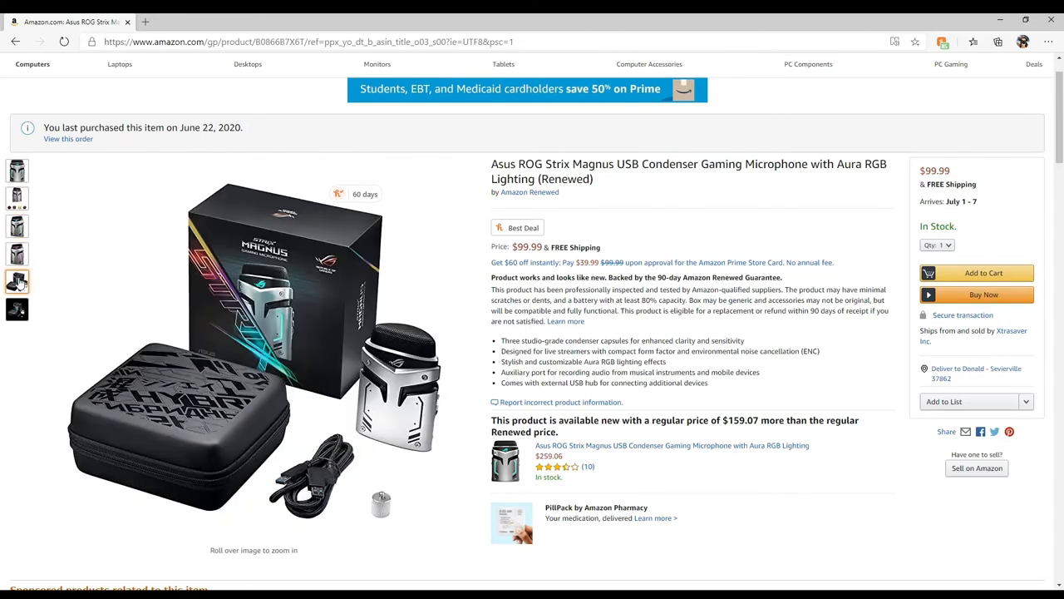
{"action": "left_click", "coordinate": [17, 309]}
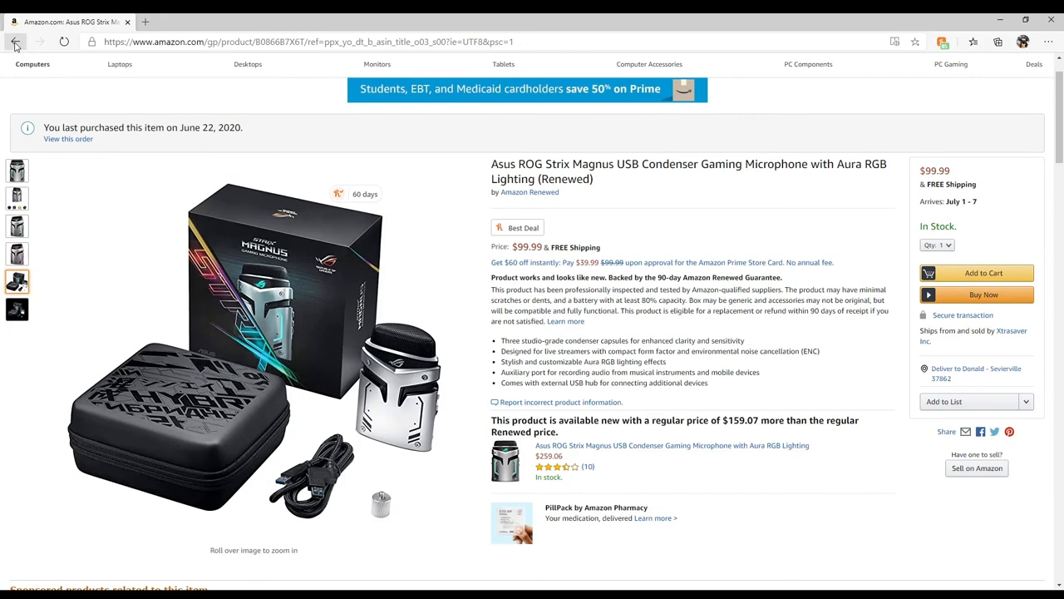
{"action": "left_click", "coordinate": [15, 42]}
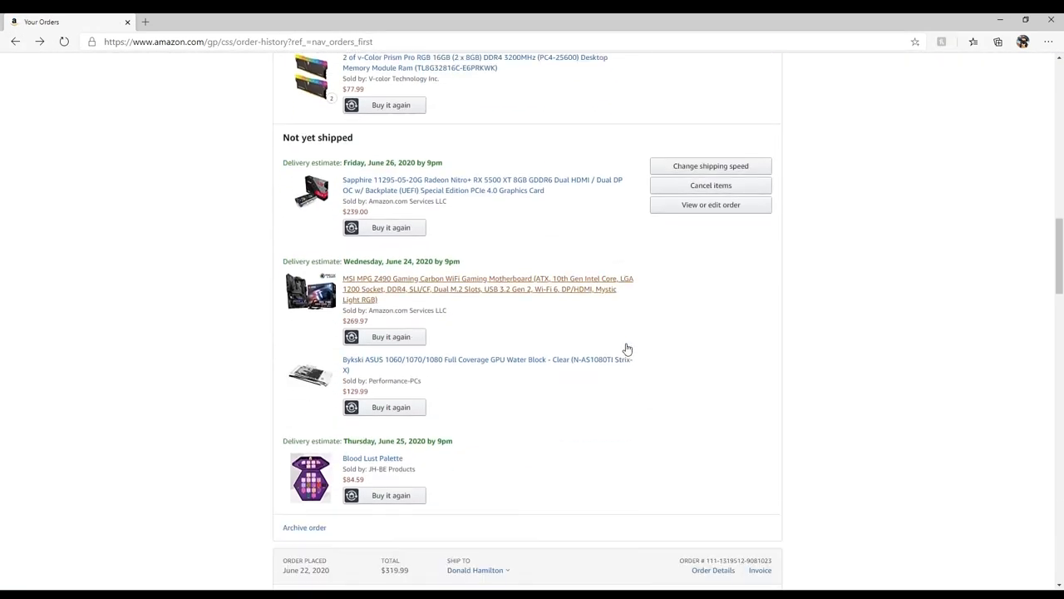
{"action": "scroll", "scroll_direction": "down", "scroll_amount": 3}
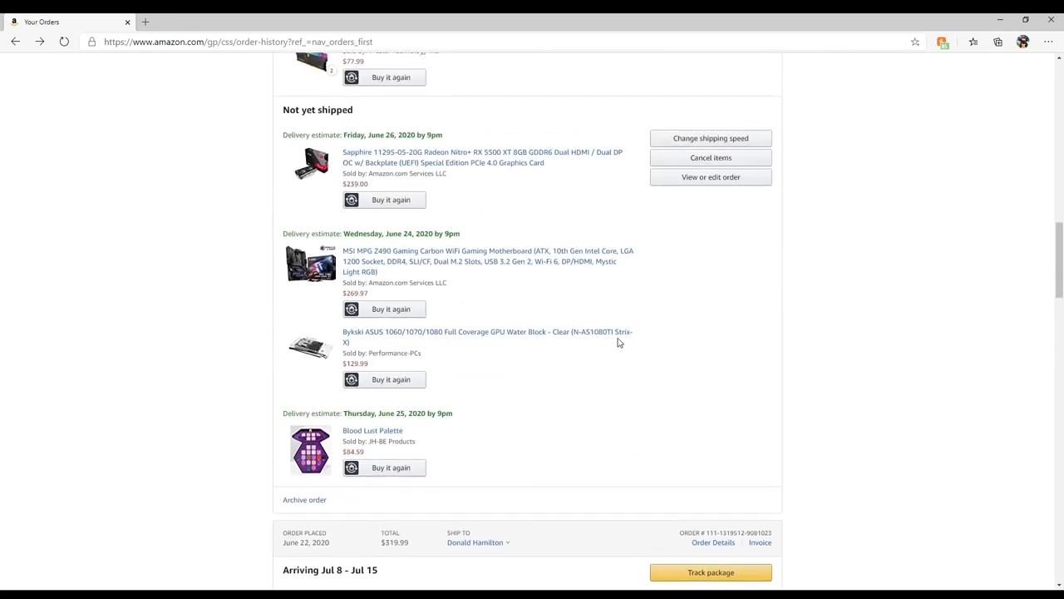
{"action": "scroll", "scroll_direction": "up", "scroll_amount": 3}
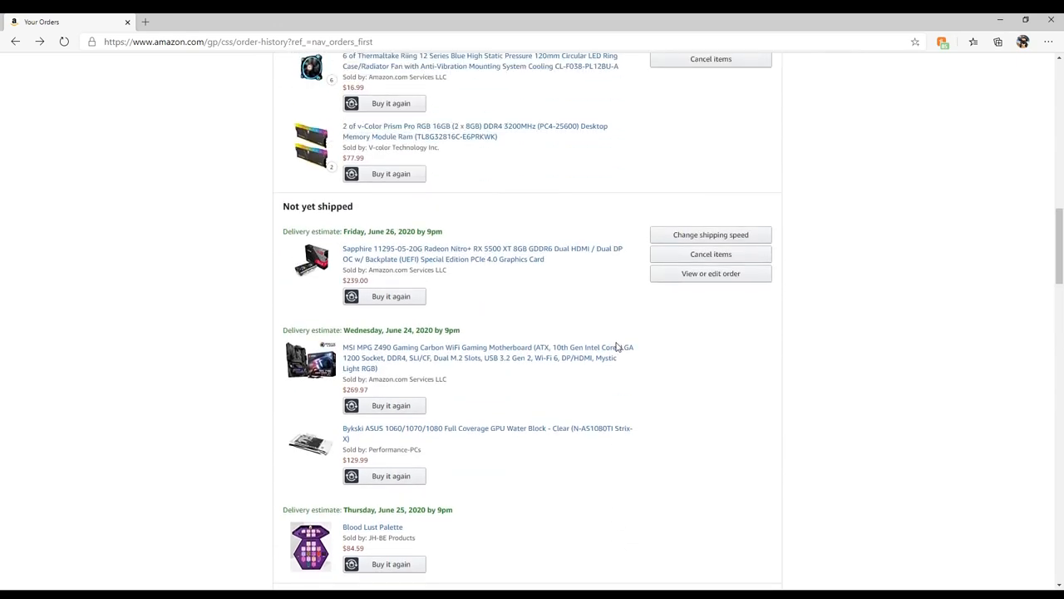
{"action": "scroll", "scroll_direction": "up", "scroll_amount": 3}
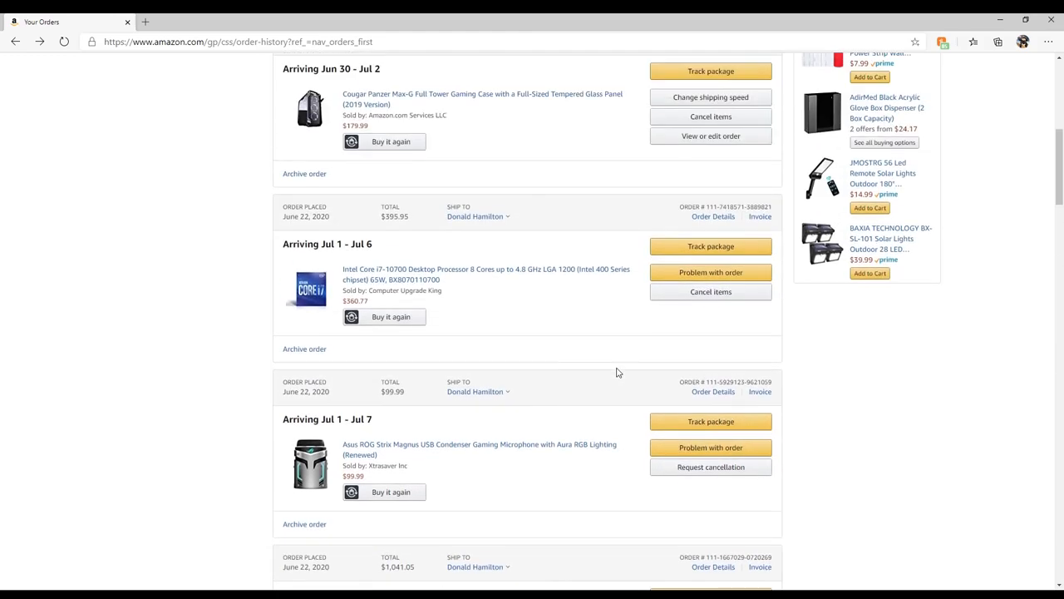
{"action": "scroll", "scroll_direction": "up", "scroll_amount": 3}
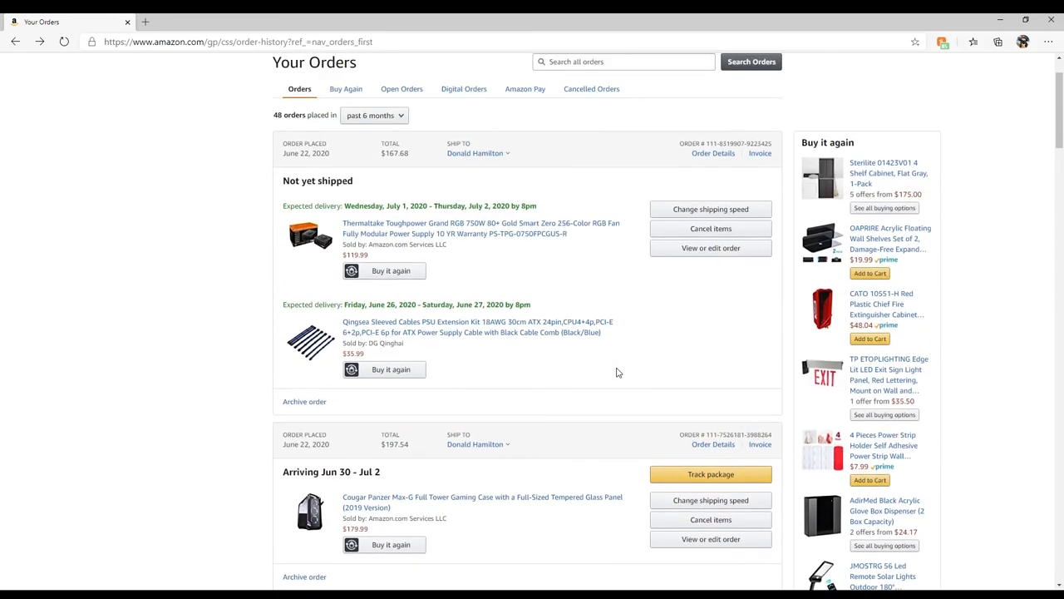
{"action": "scroll", "scroll_direction": "down", "scroll_amount": 3}
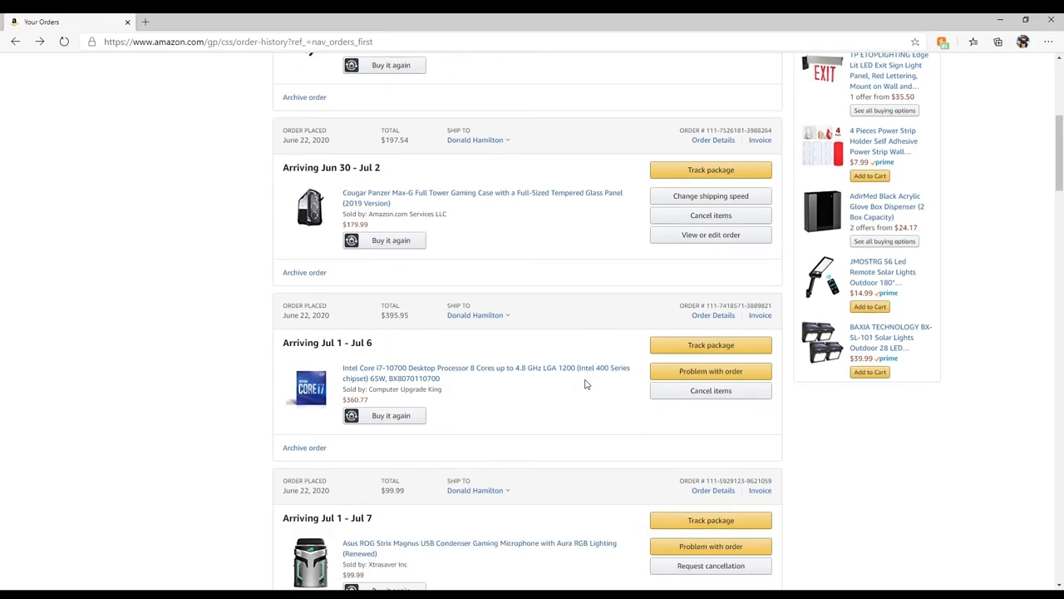
{"action": "scroll", "scroll_direction": "up", "scroll_amount": 3}
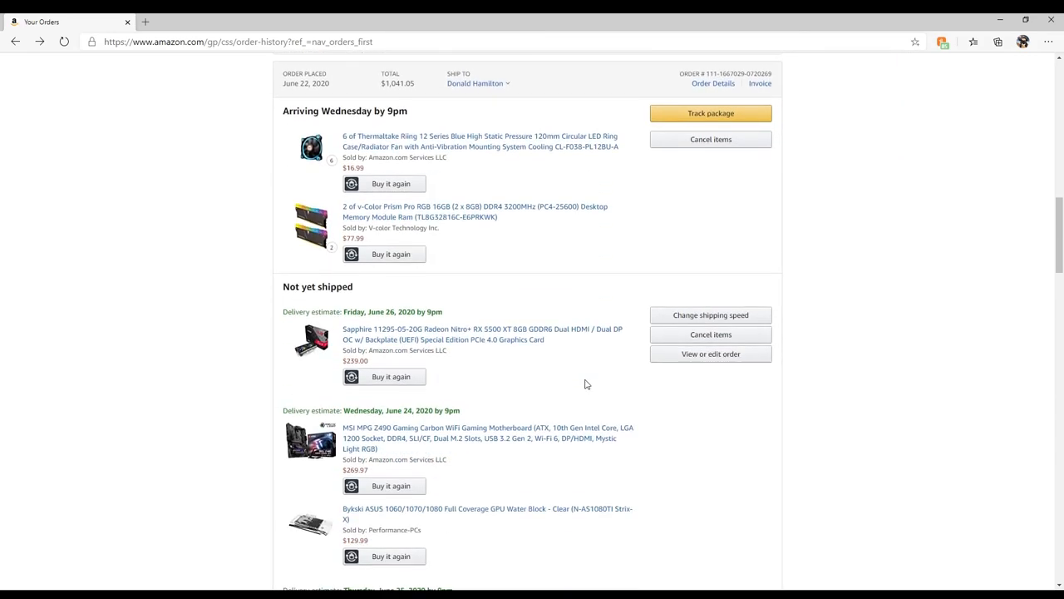
{"action": "scroll", "scroll_direction": "down", "scroll_amount": 3}
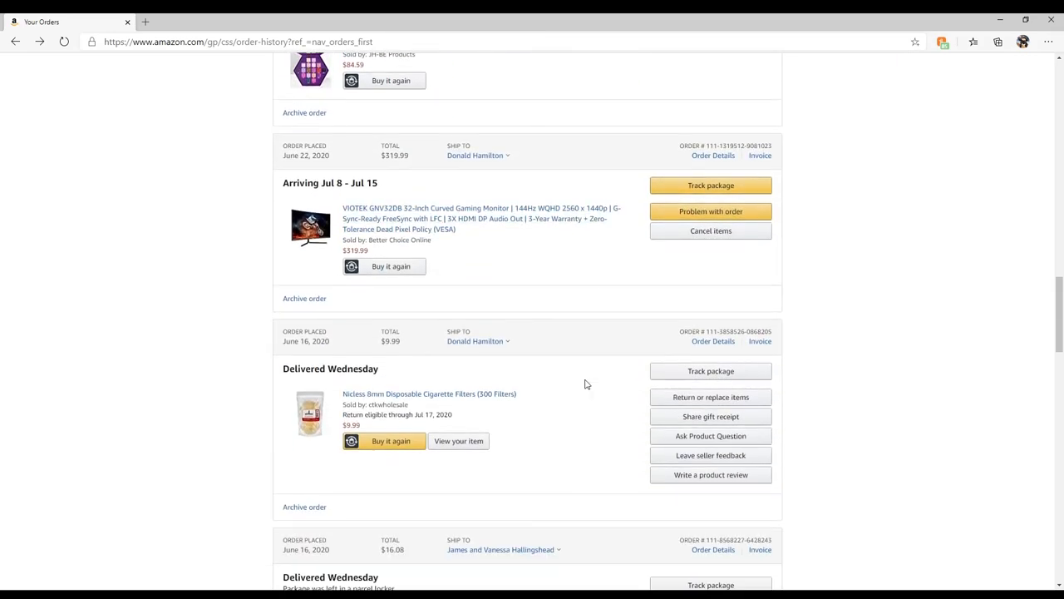
{"action": "scroll", "scroll_direction": "up", "scroll_amount": 3}
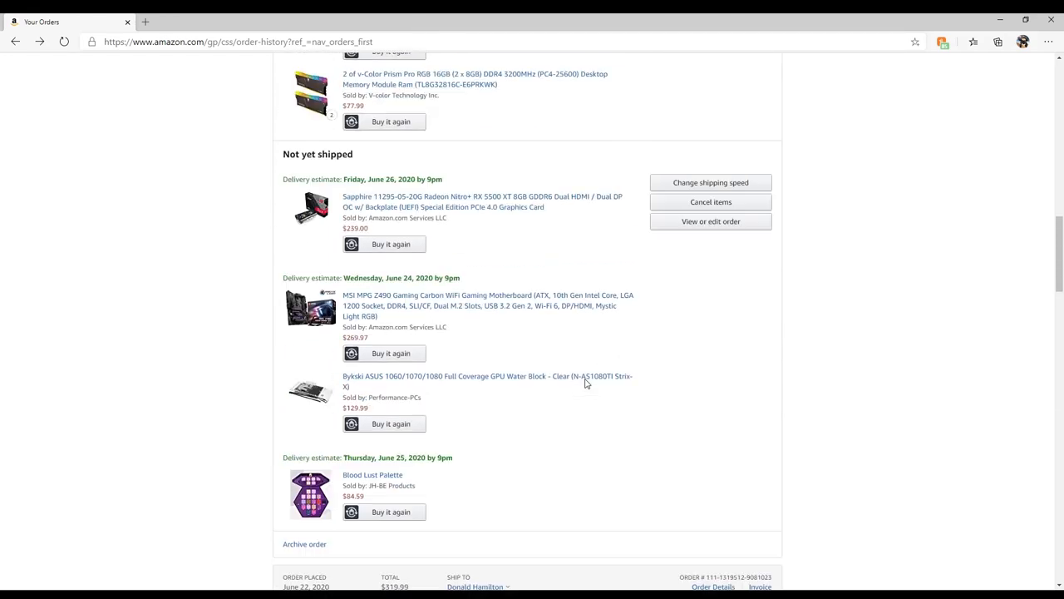
{"action": "scroll", "scroll_direction": "up", "scroll_amount": 3}
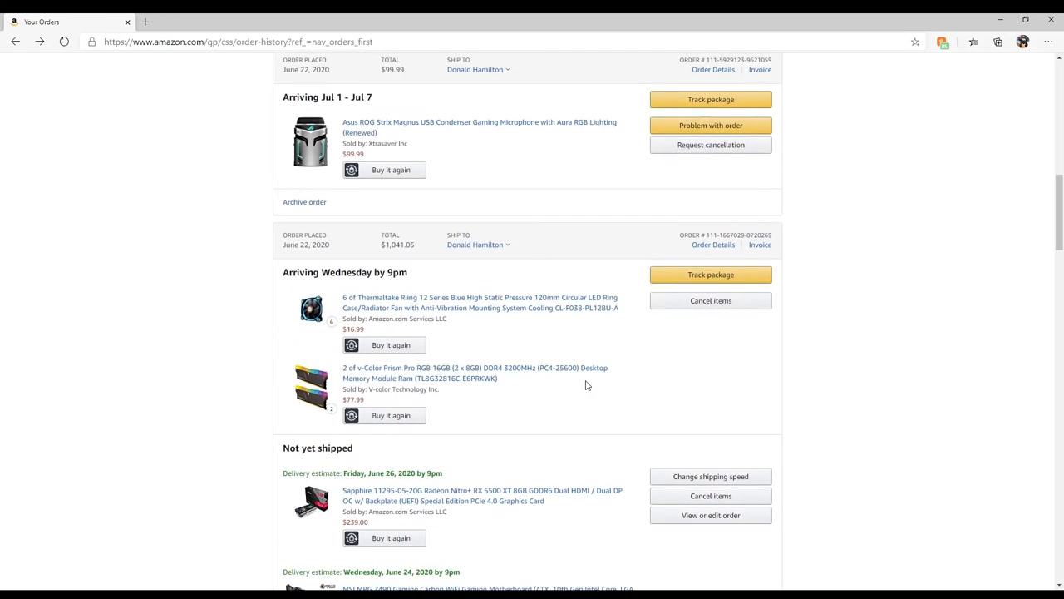
{"action": "scroll", "scroll_direction": "up", "scroll_amount": 3}
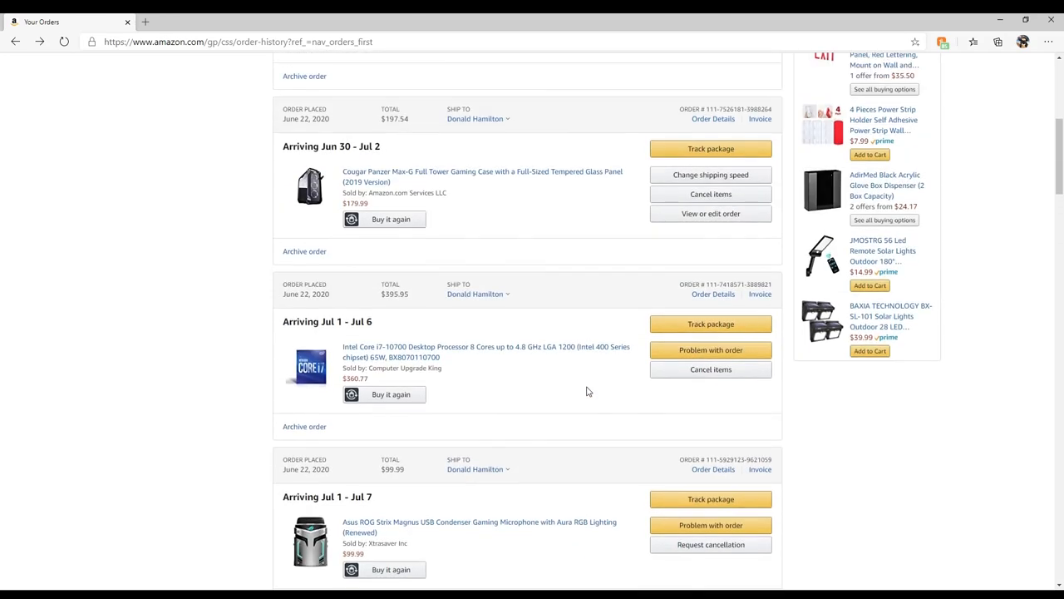
{"action": "scroll", "scroll_direction": "up", "scroll_amount": 3}
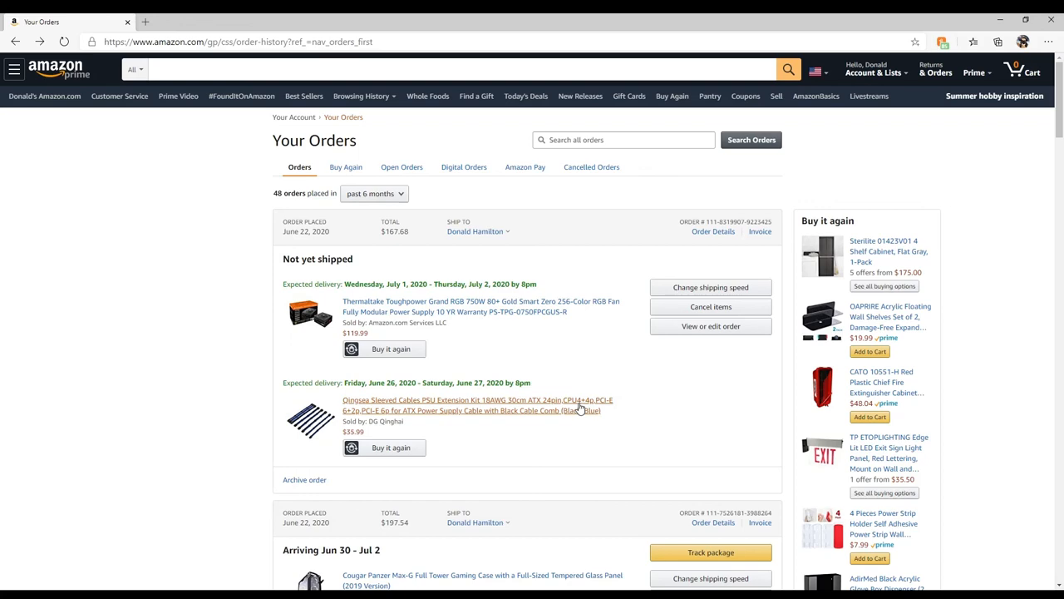
{"action": "scroll", "scroll_direction": "down", "scroll_amount": 3}
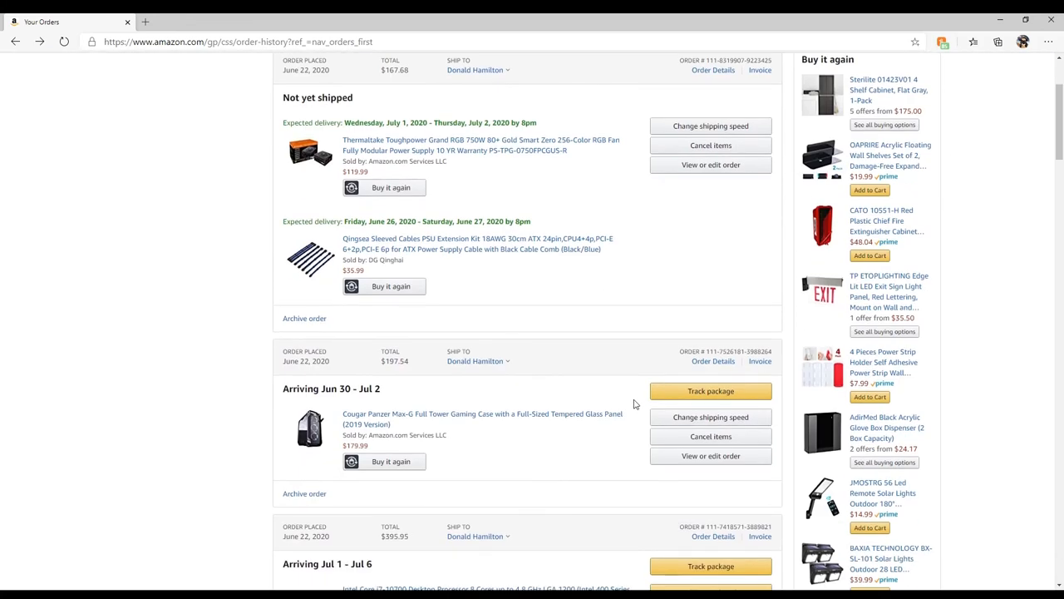
{"action": "scroll", "scroll_direction": "down", "scroll_amount": 3}
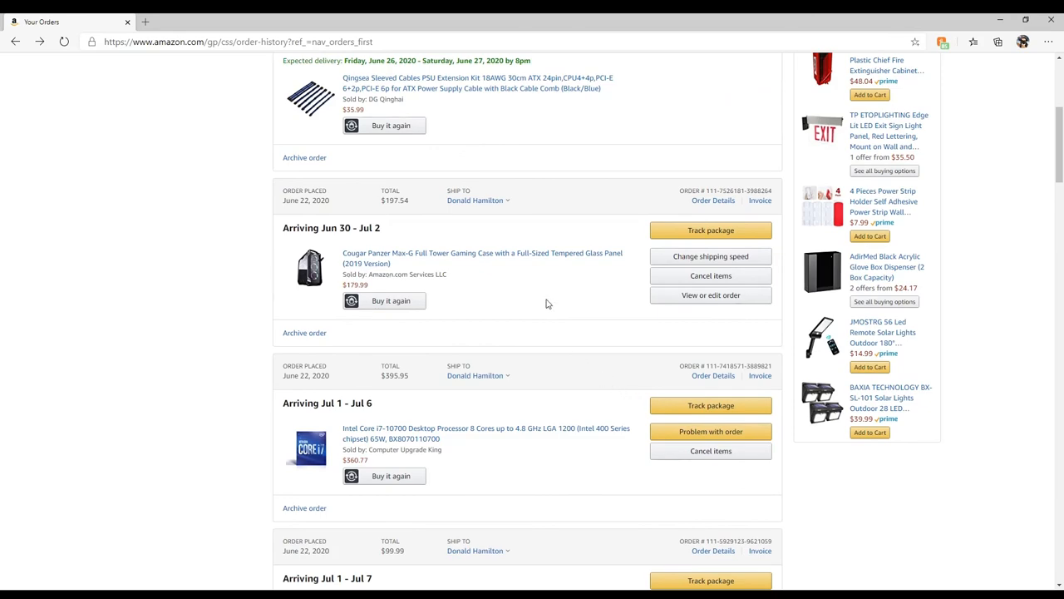
{"action": "mouse_move", "coordinate": [513, 303]}
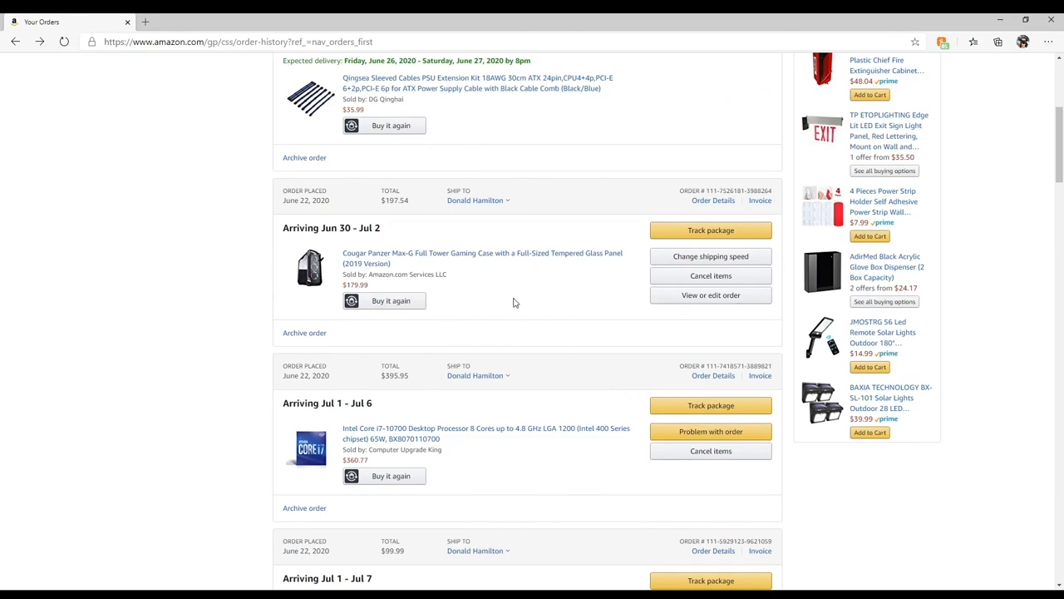
{"action": "scroll", "scroll_direction": "up", "scroll_amount": 3}
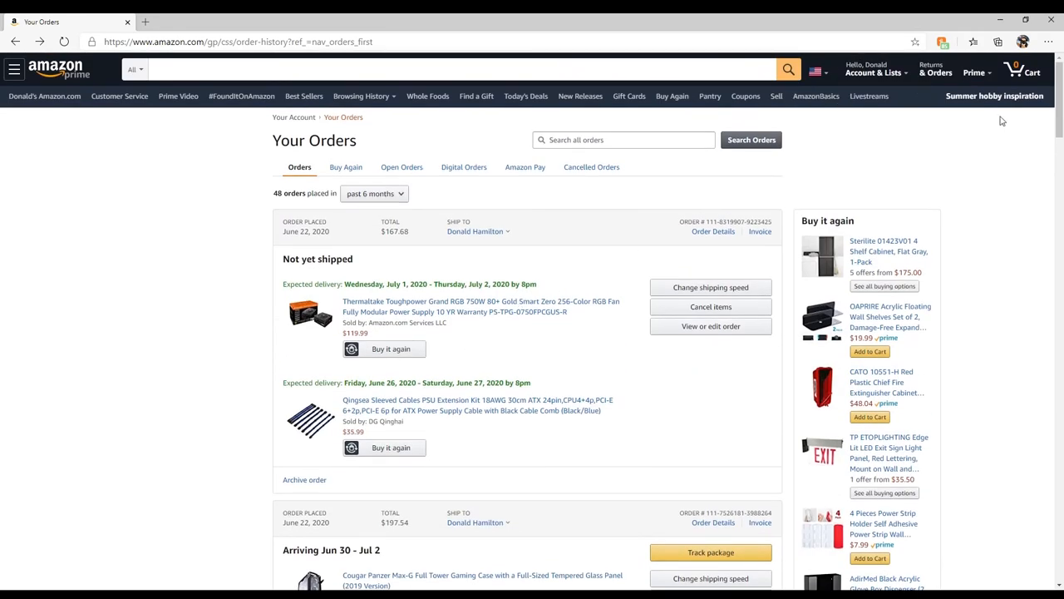